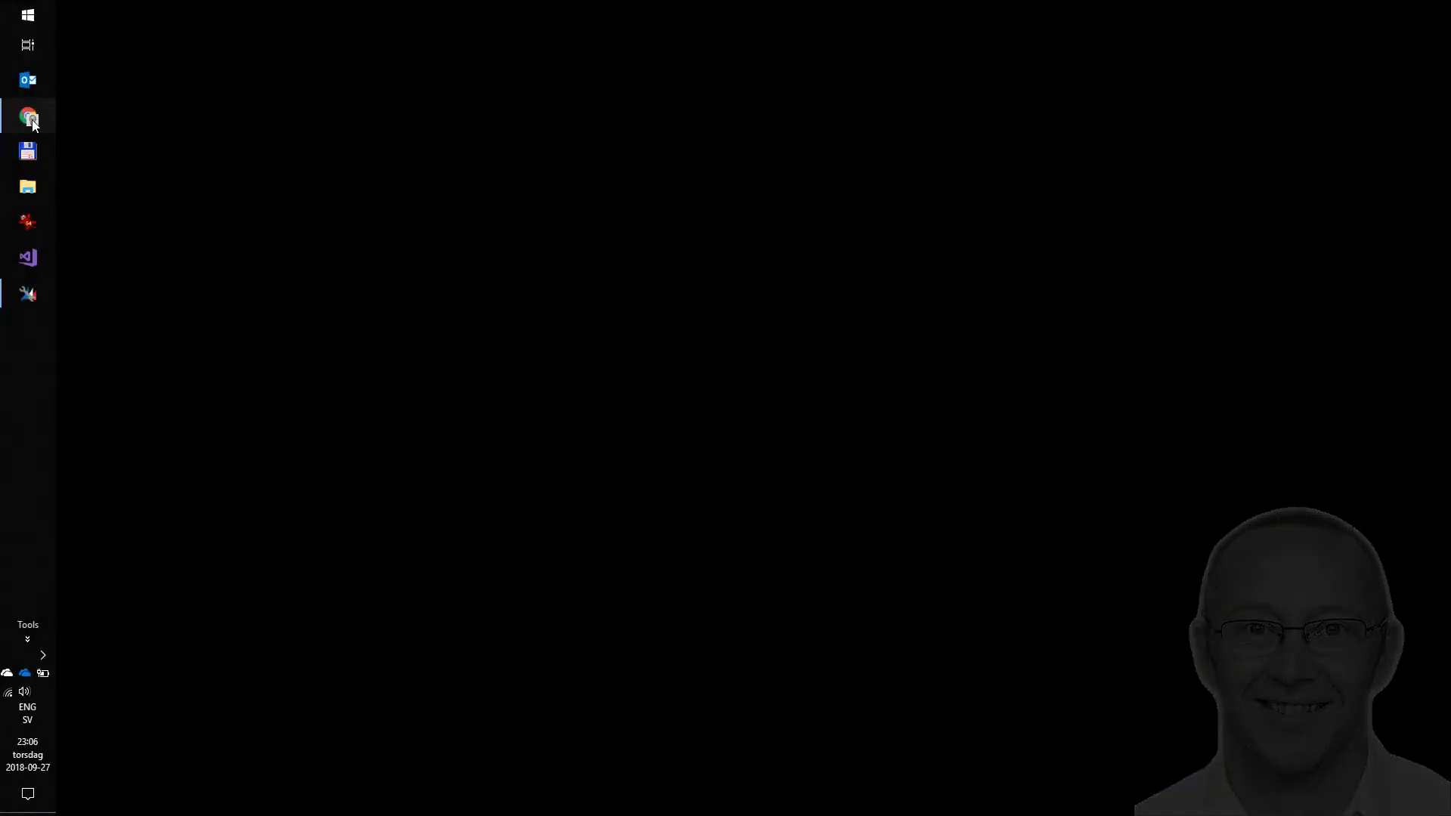
# Bring up the All Solutions list under Settings in the sandbox organisation
pyautogui.click(27, 115)
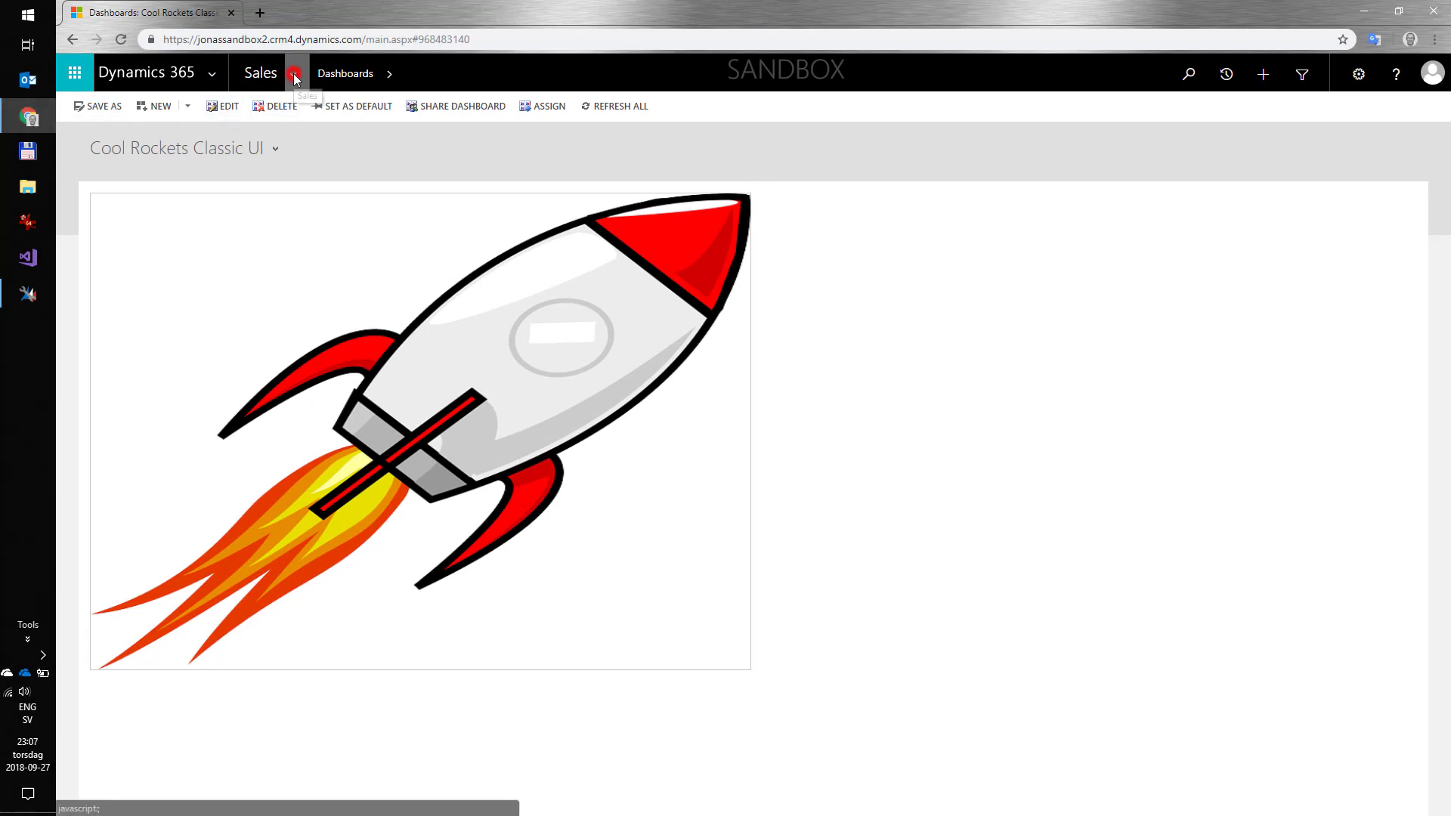
pyautogui.click(295, 73)
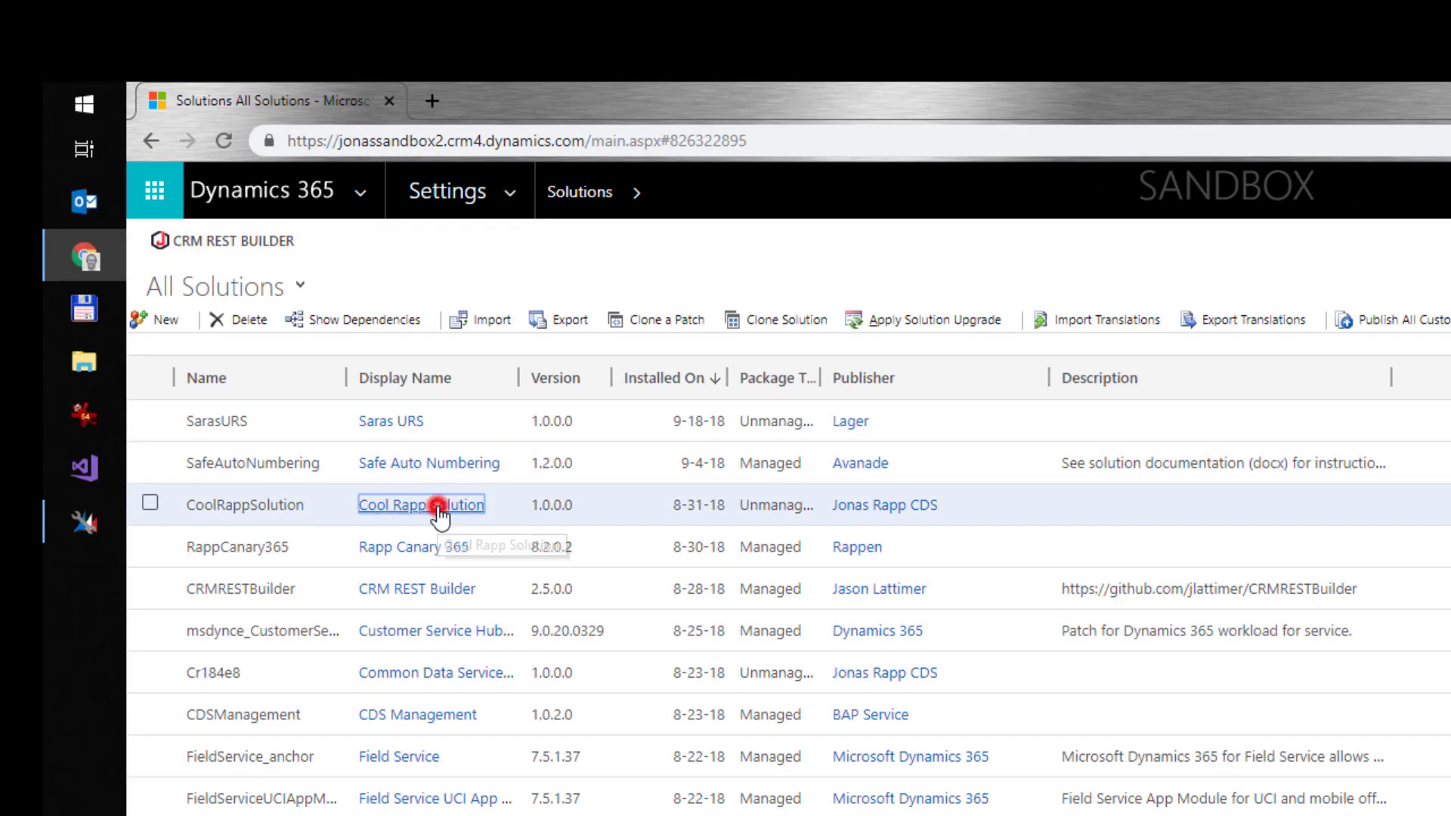
# Export the Cool Rapp Solution's translations and confirm, producing a zip with CrmTranslations.xml
pyautogui.click(422, 505)
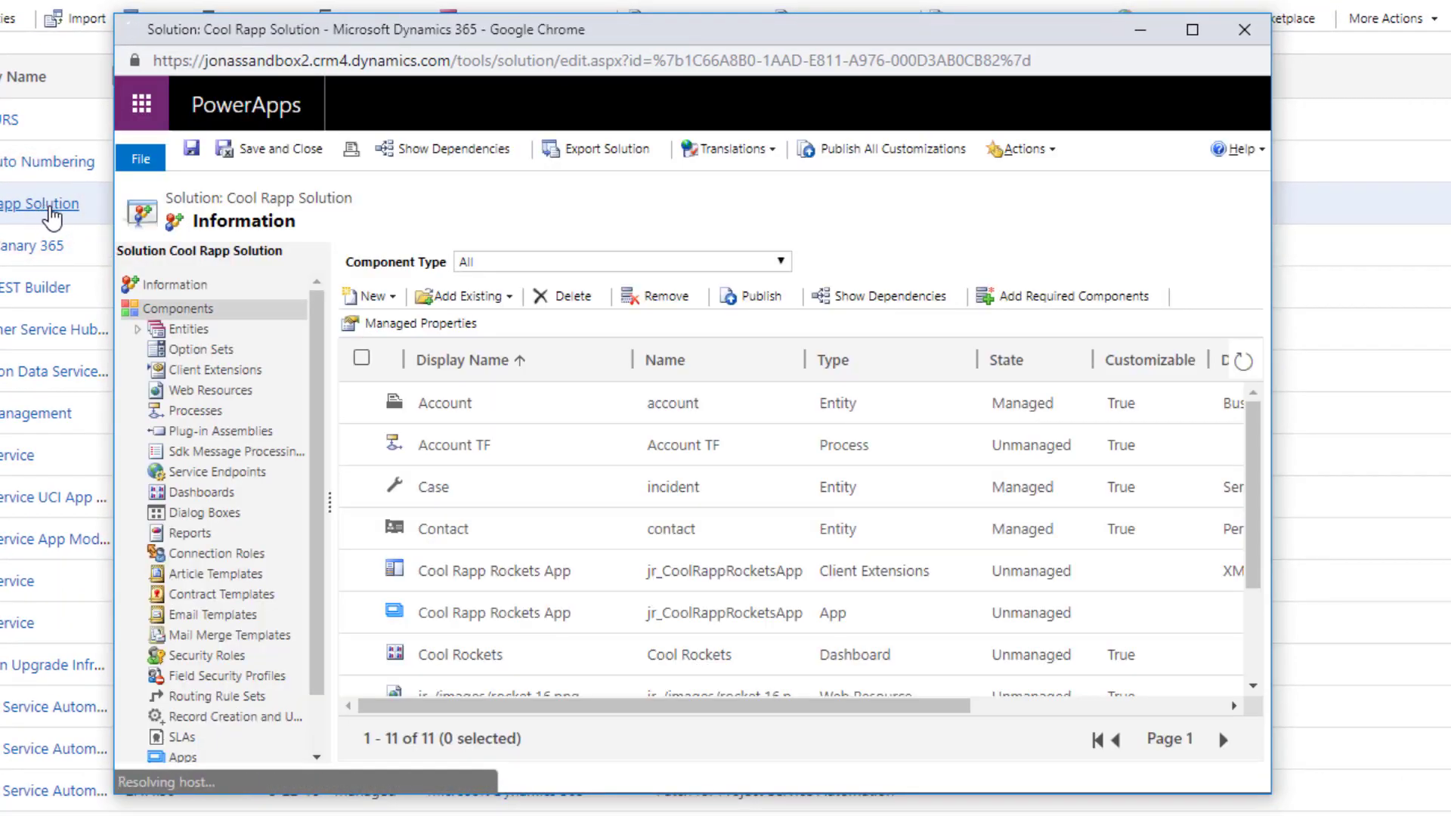
pyautogui.moveTo(730, 149)
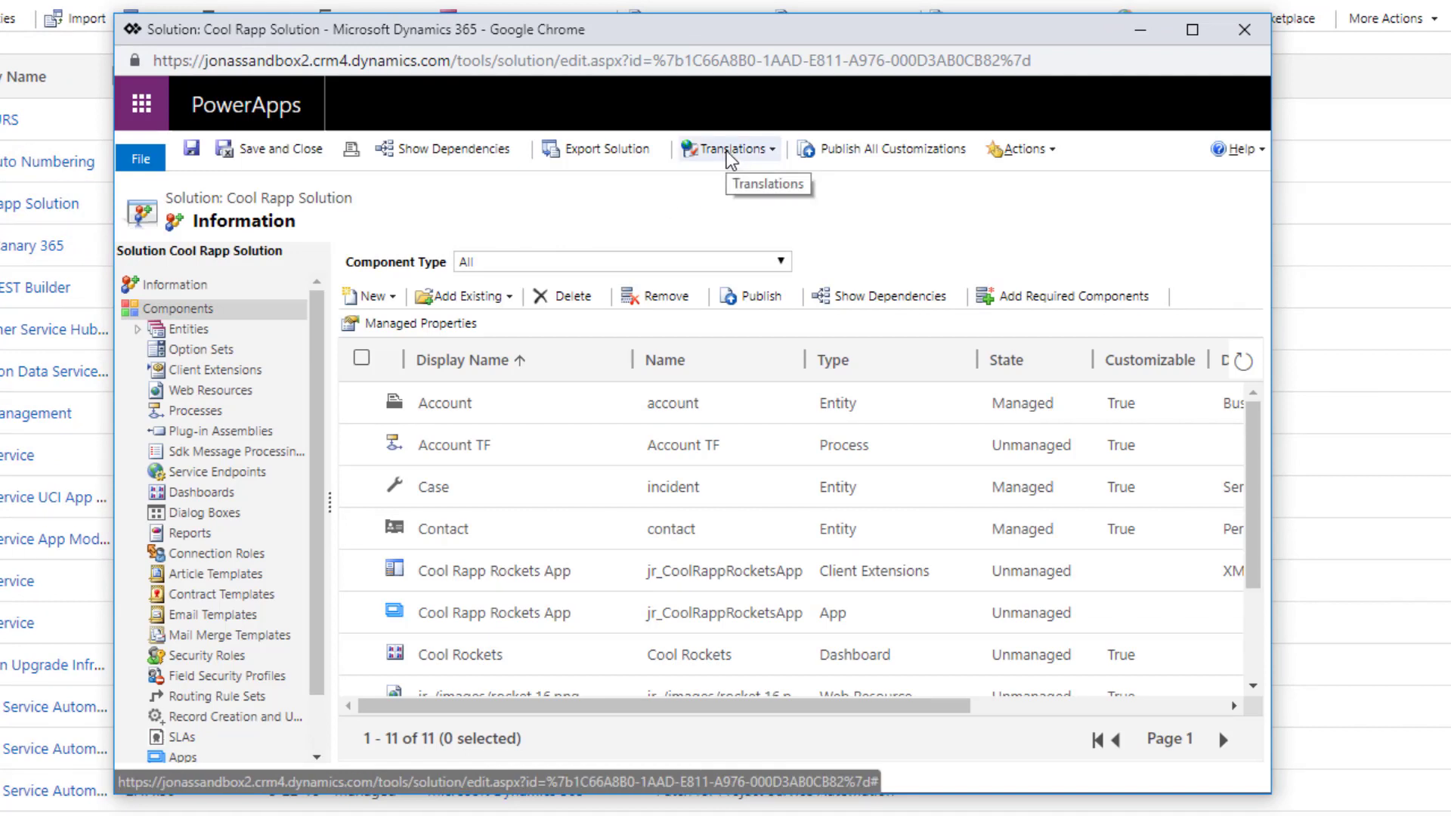
pyautogui.click(730, 149)
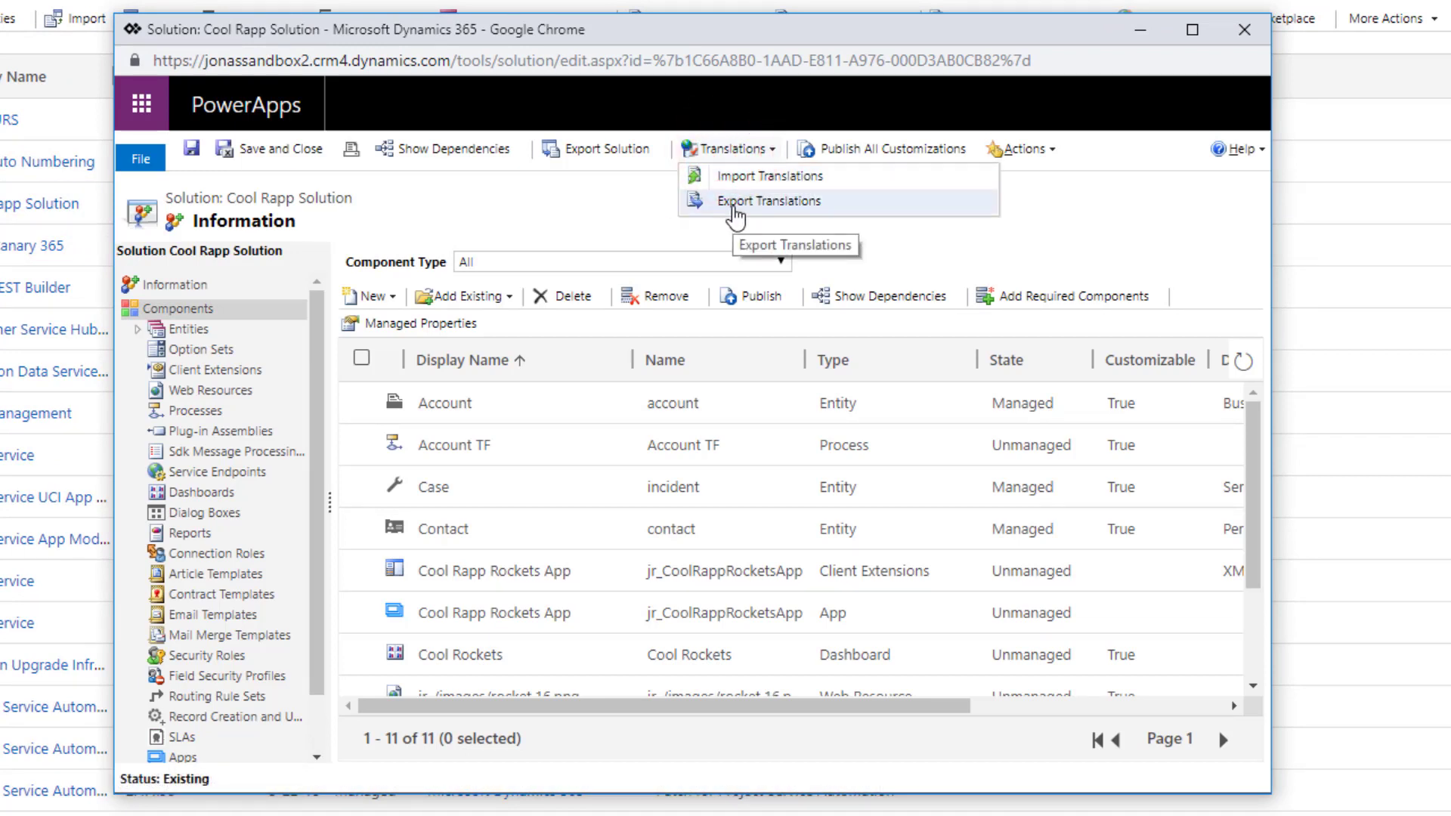
pyautogui.click(768, 202)
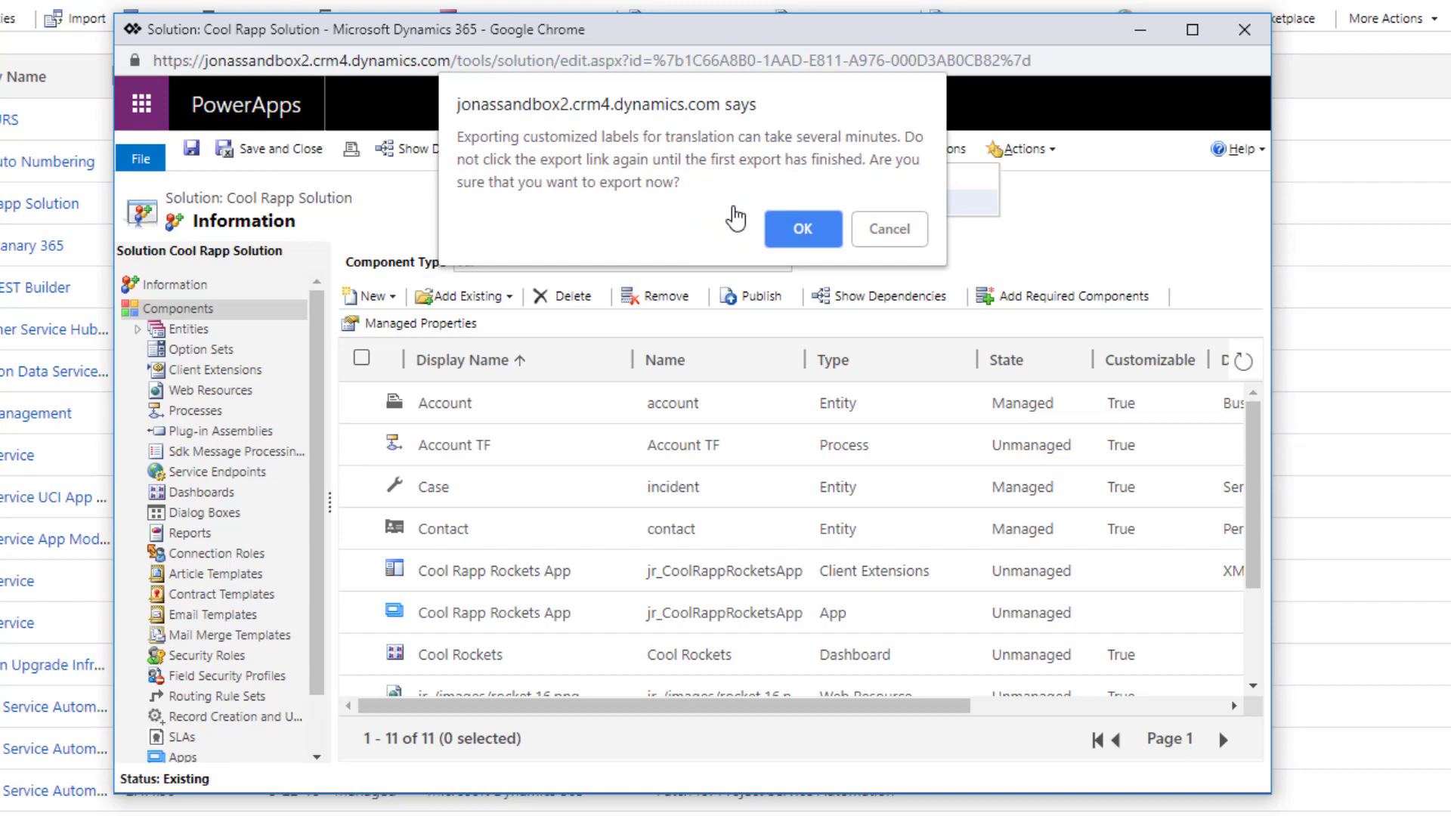
pyautogui.click(801, 228)
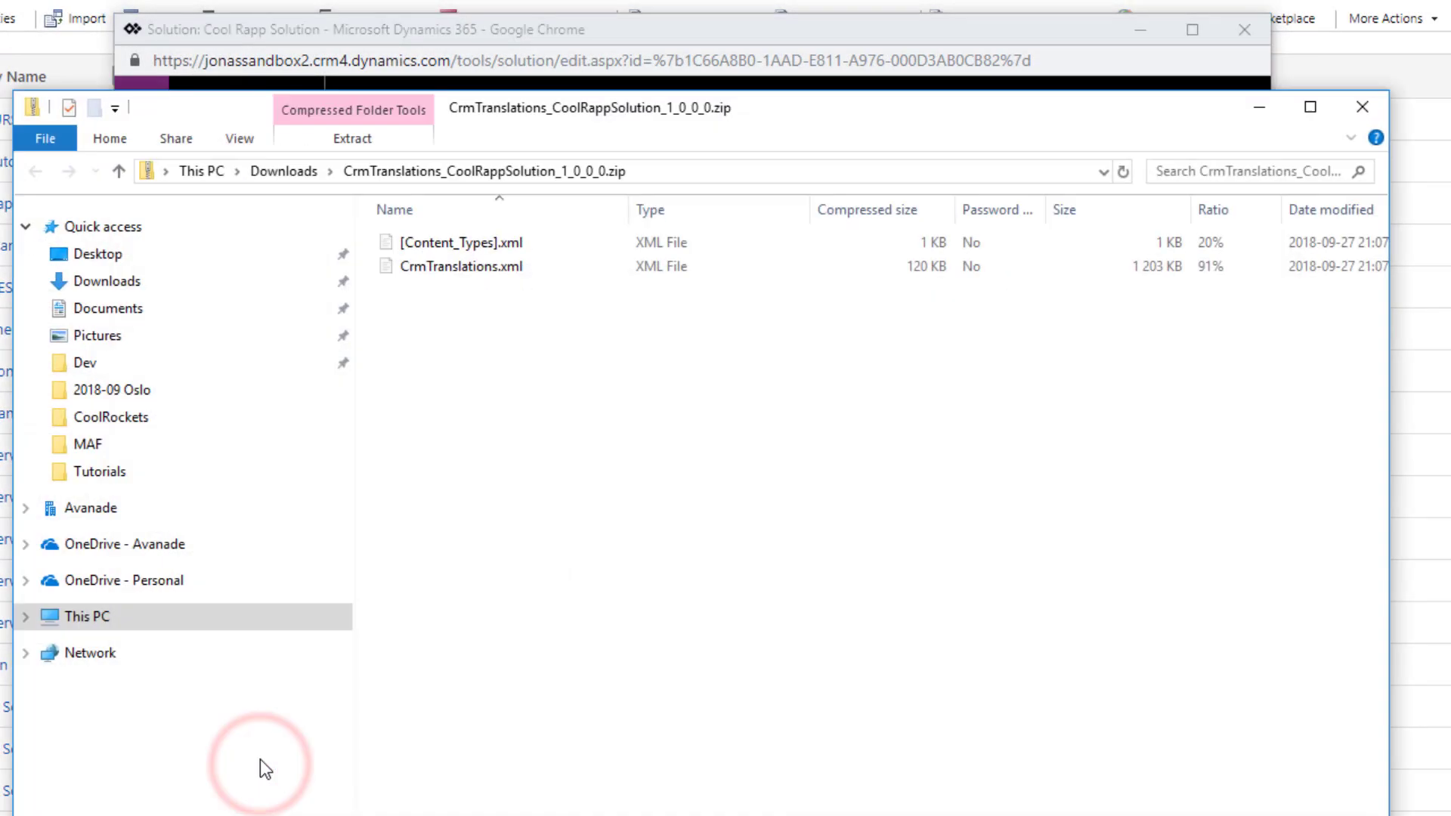
# Copy CrmTranslations.xml from the zip into C:\Dev\Lab\CoolRockets
pyautogui.rightClick(453, 267)
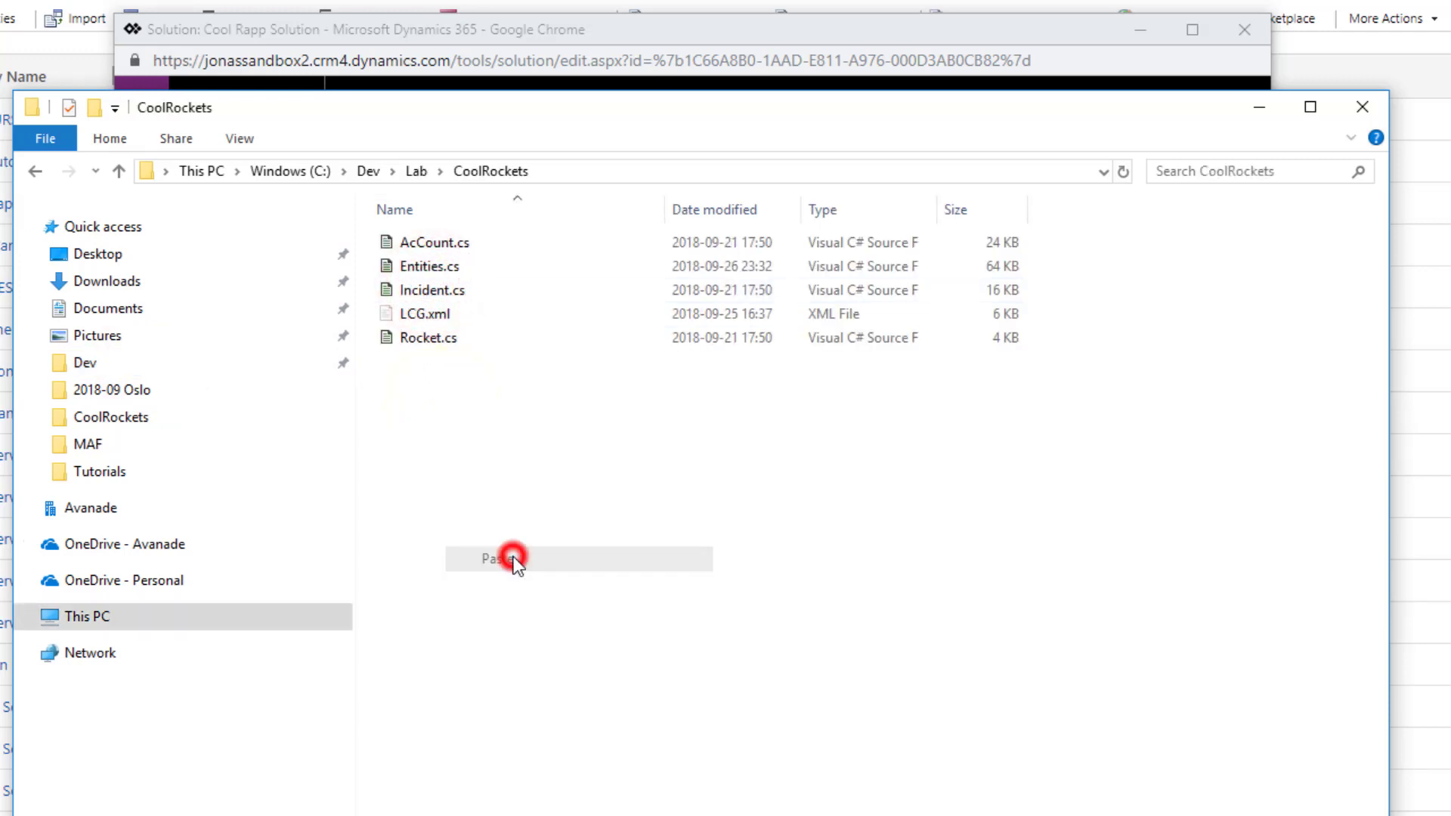
pyautogui.click(500, 558)
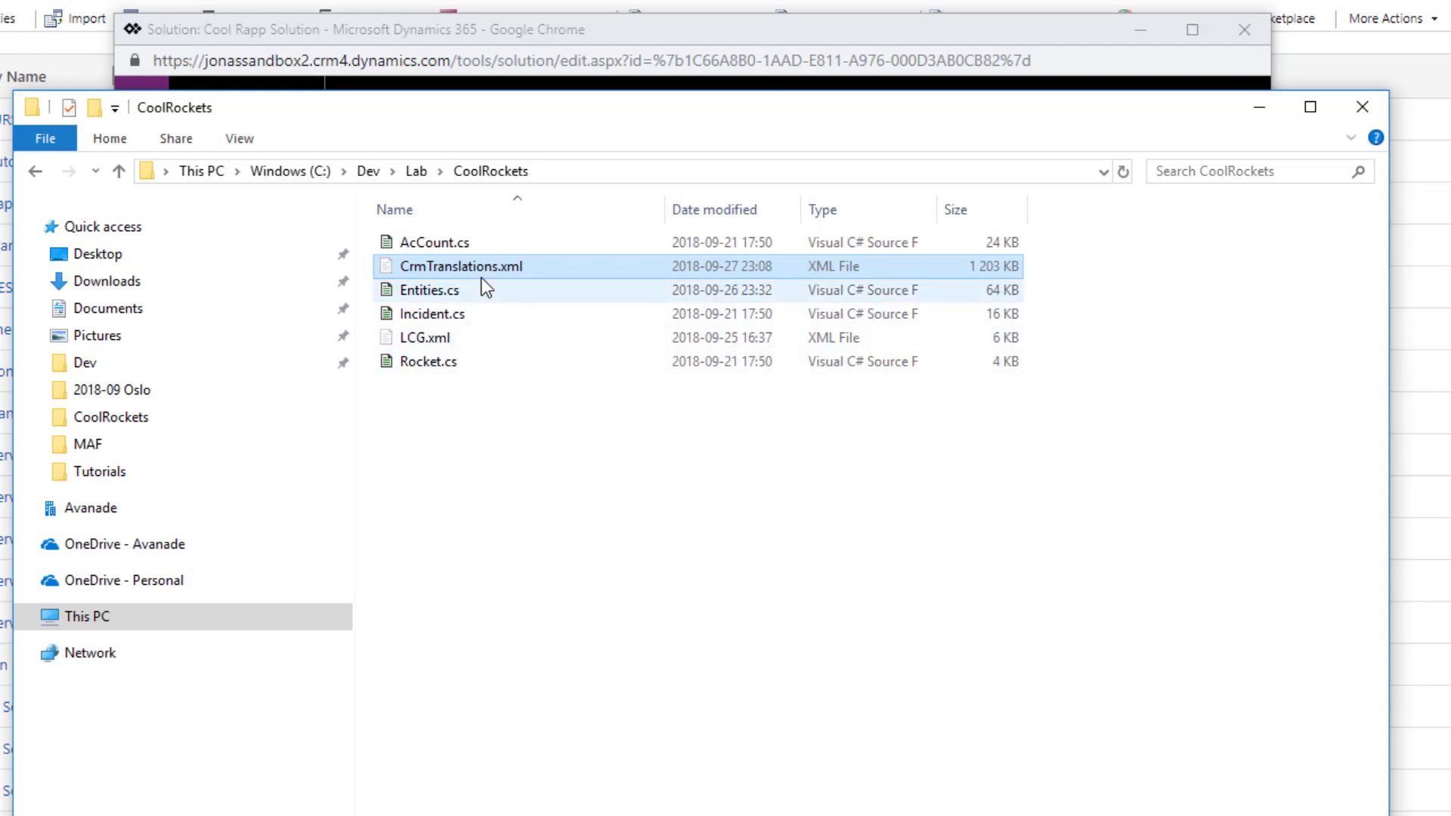
pyautogui.rightClick(463, 267)
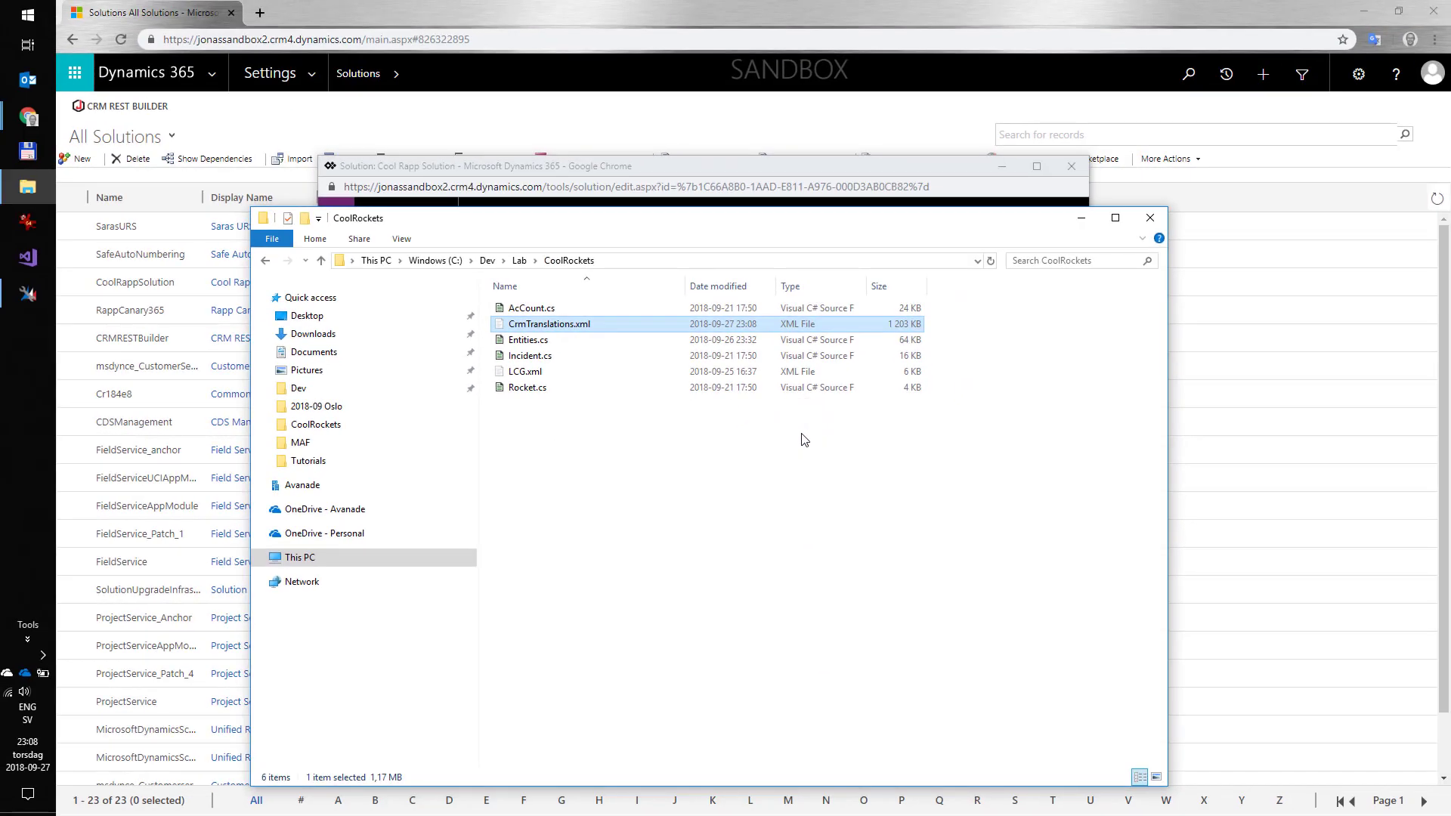
# Load CrmTranslations.xml in Excel and move to the Localized Labels sheet
pyautogui.doubleClick(549, 324)
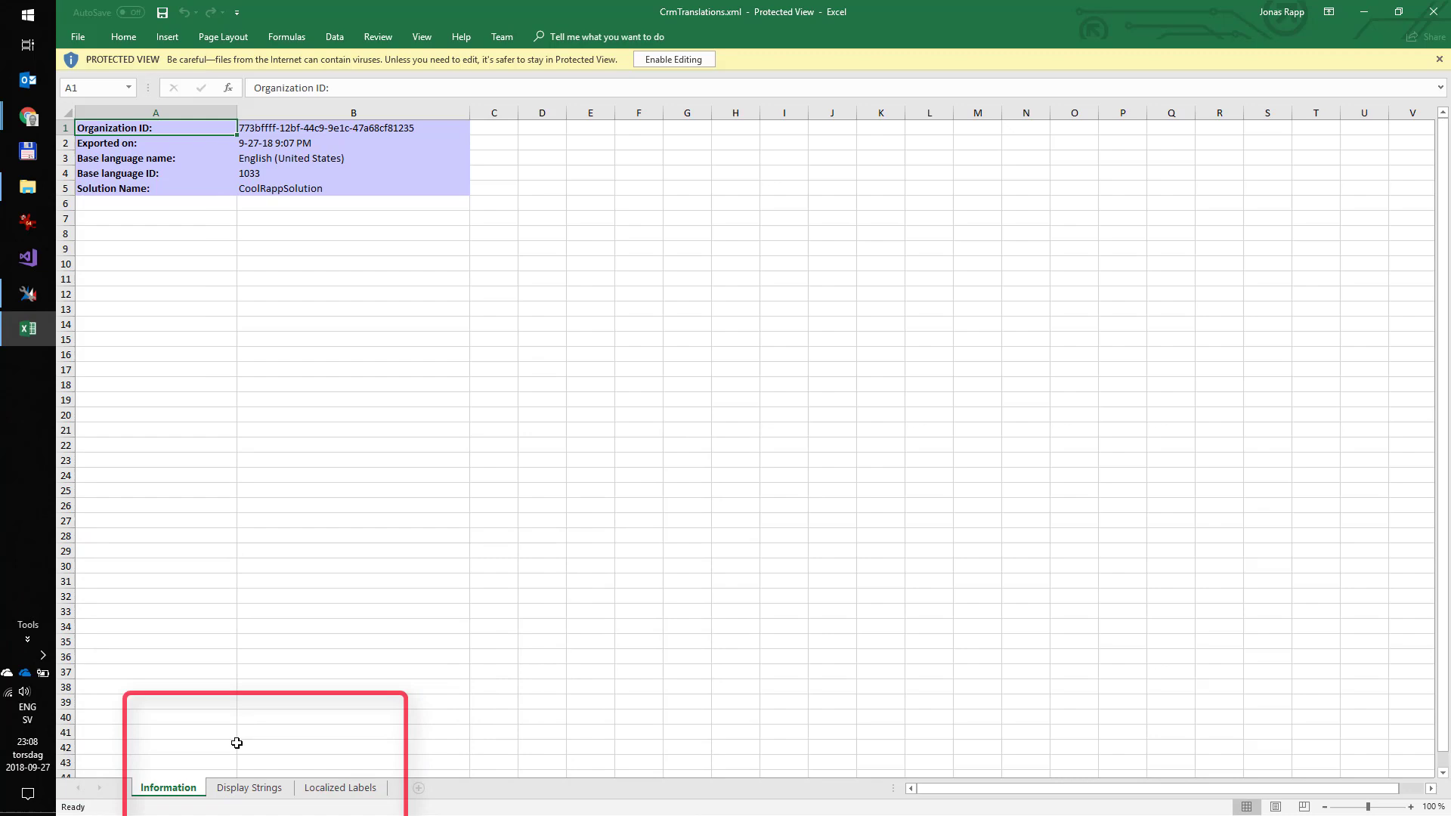
pyautogui.click(249, 788)
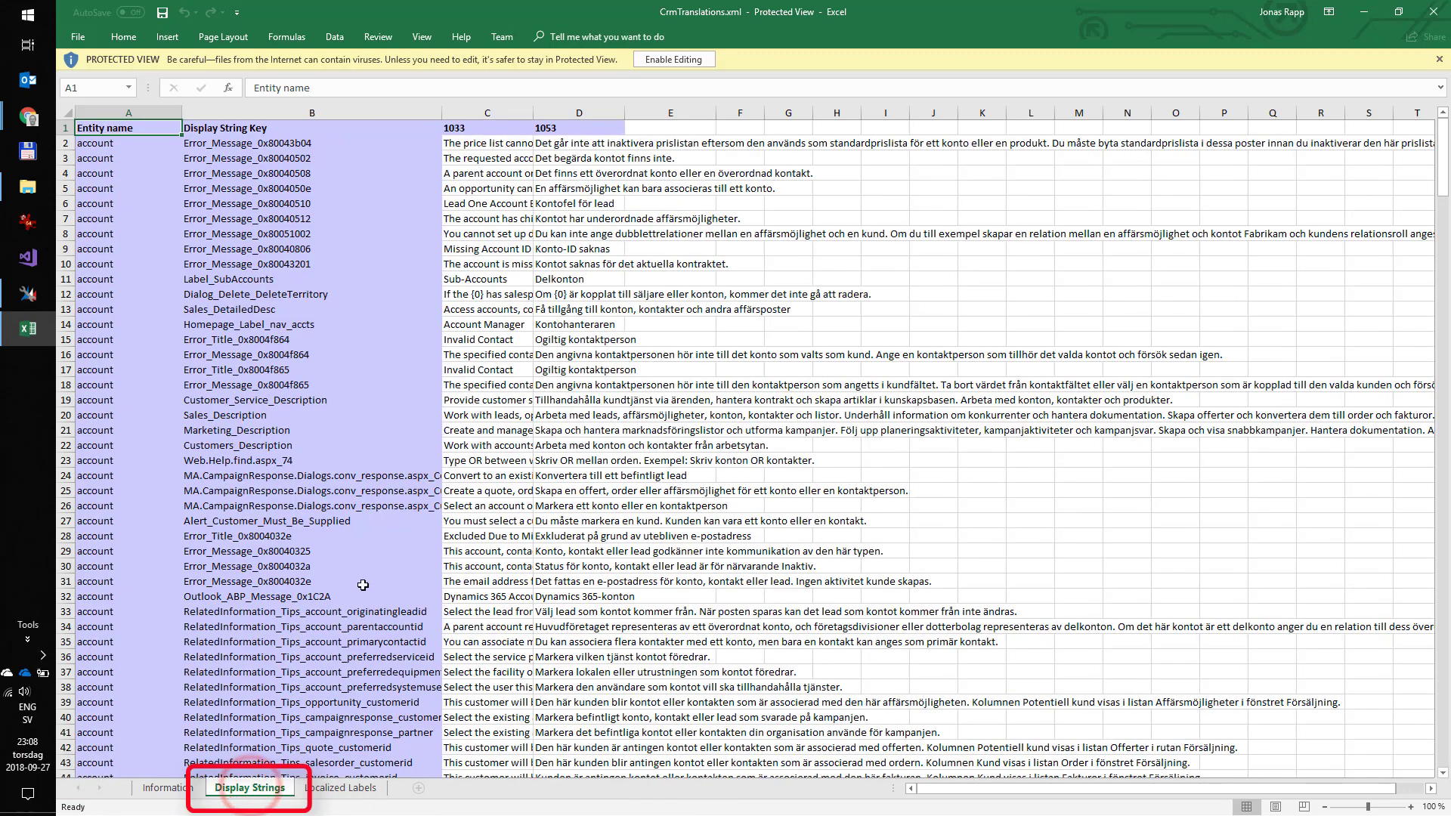
pyautogui.click(340, 788)
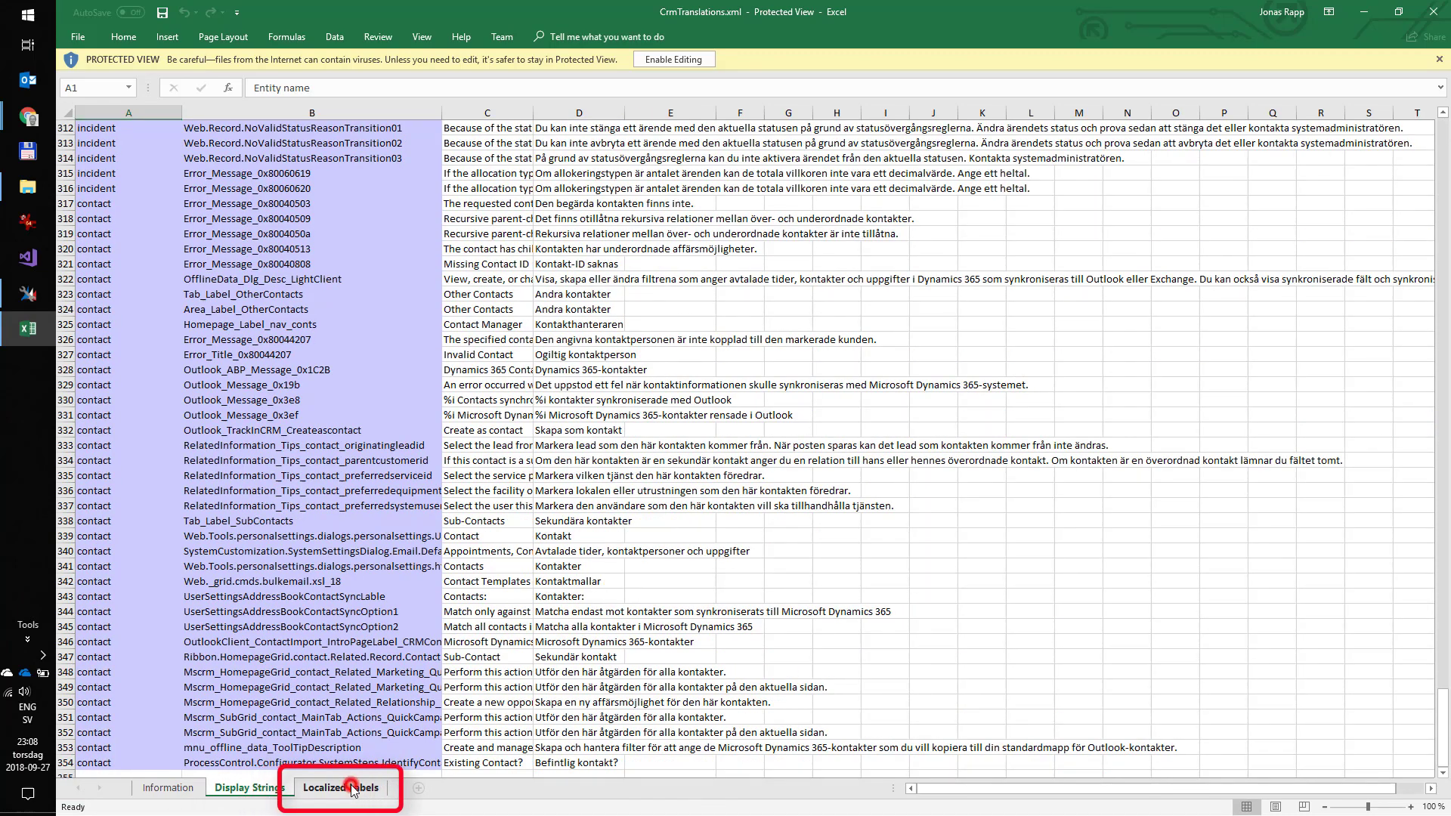
pyautogui.click(340, 787)
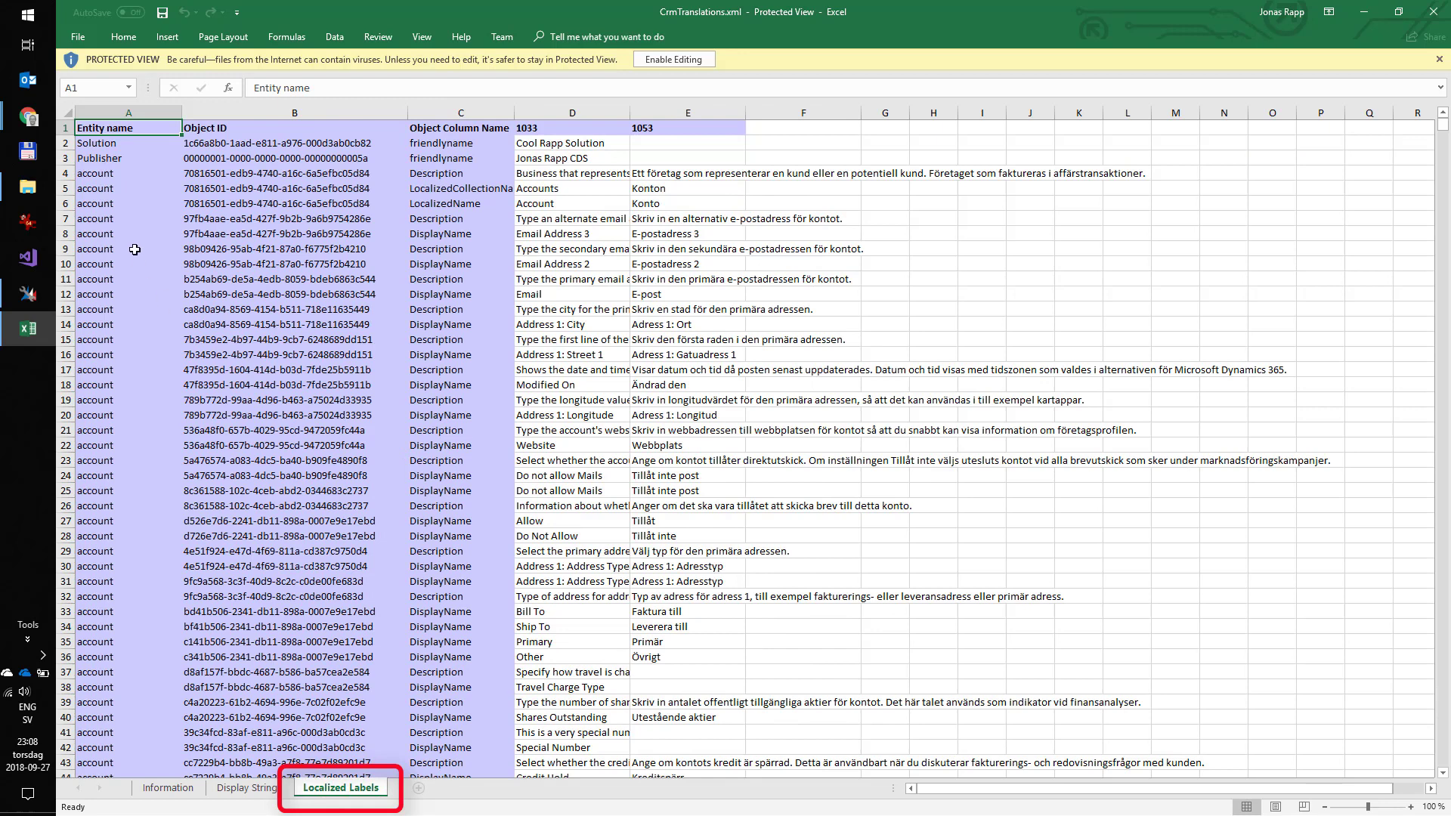
# Review account rows and untranslated Swedish cells such as the travel charge description
pyautogui.click(127, 173)
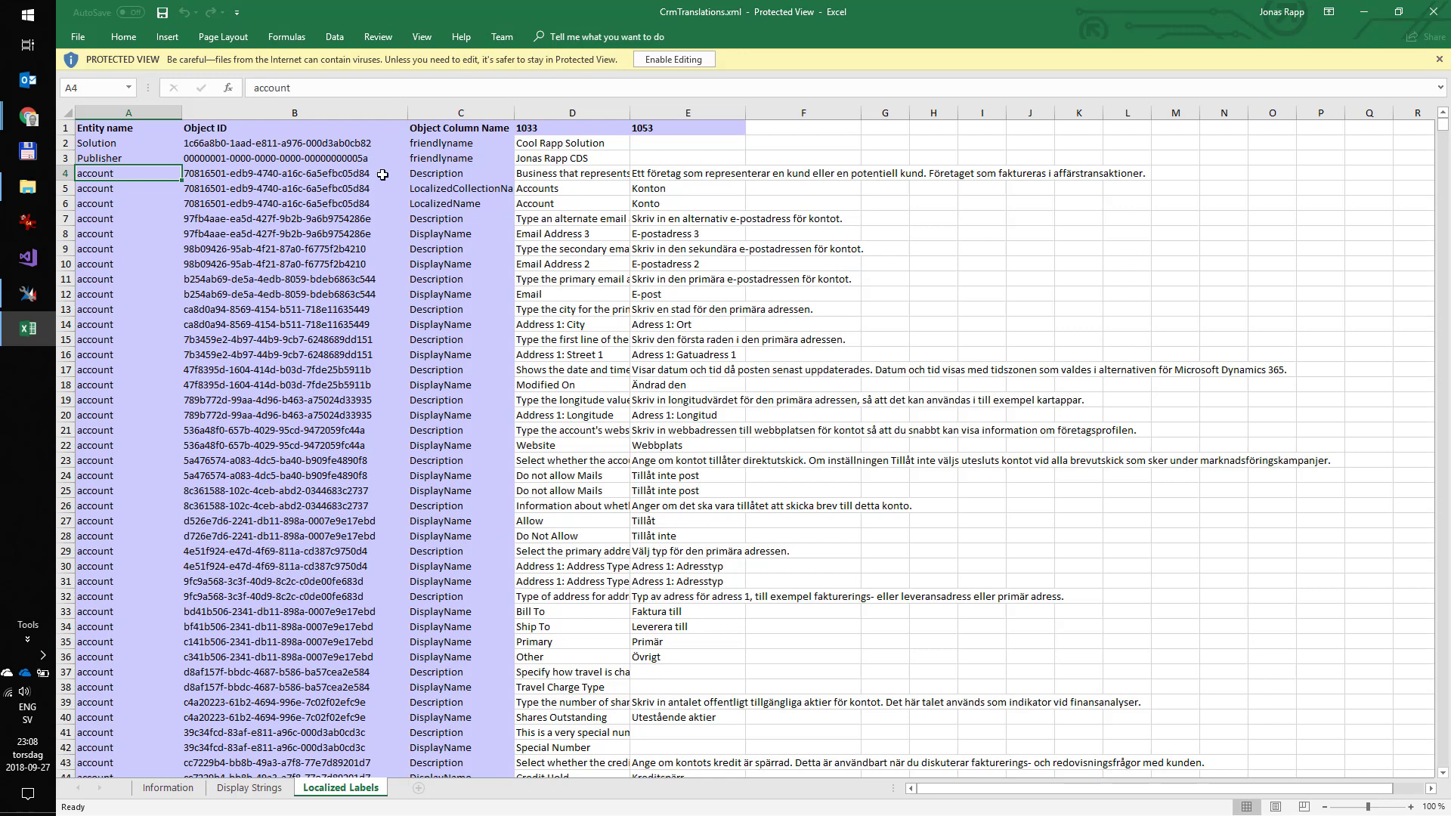
pyautogui.click(687, 142)
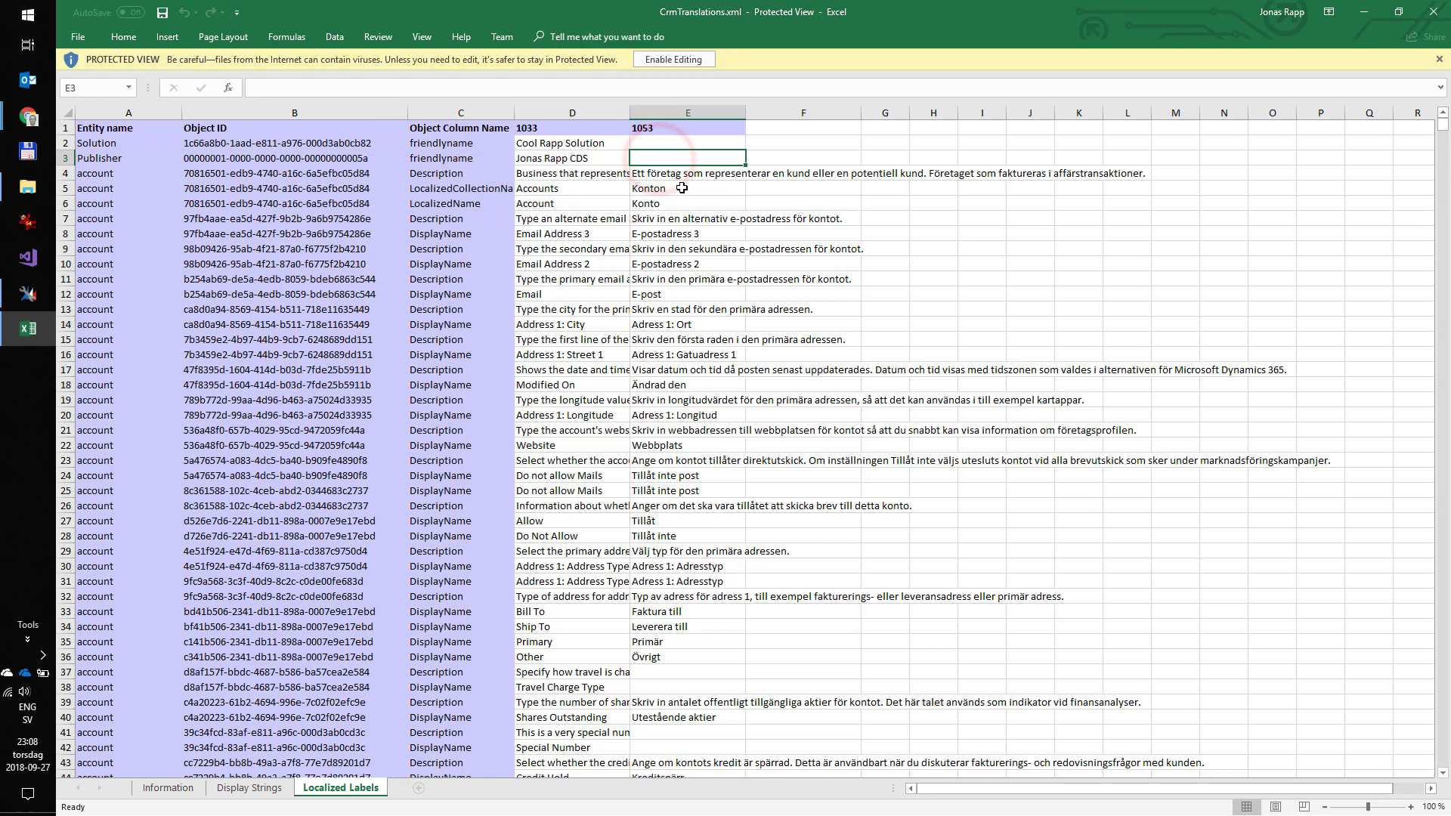
pyautogui.moveTo(689, 668)
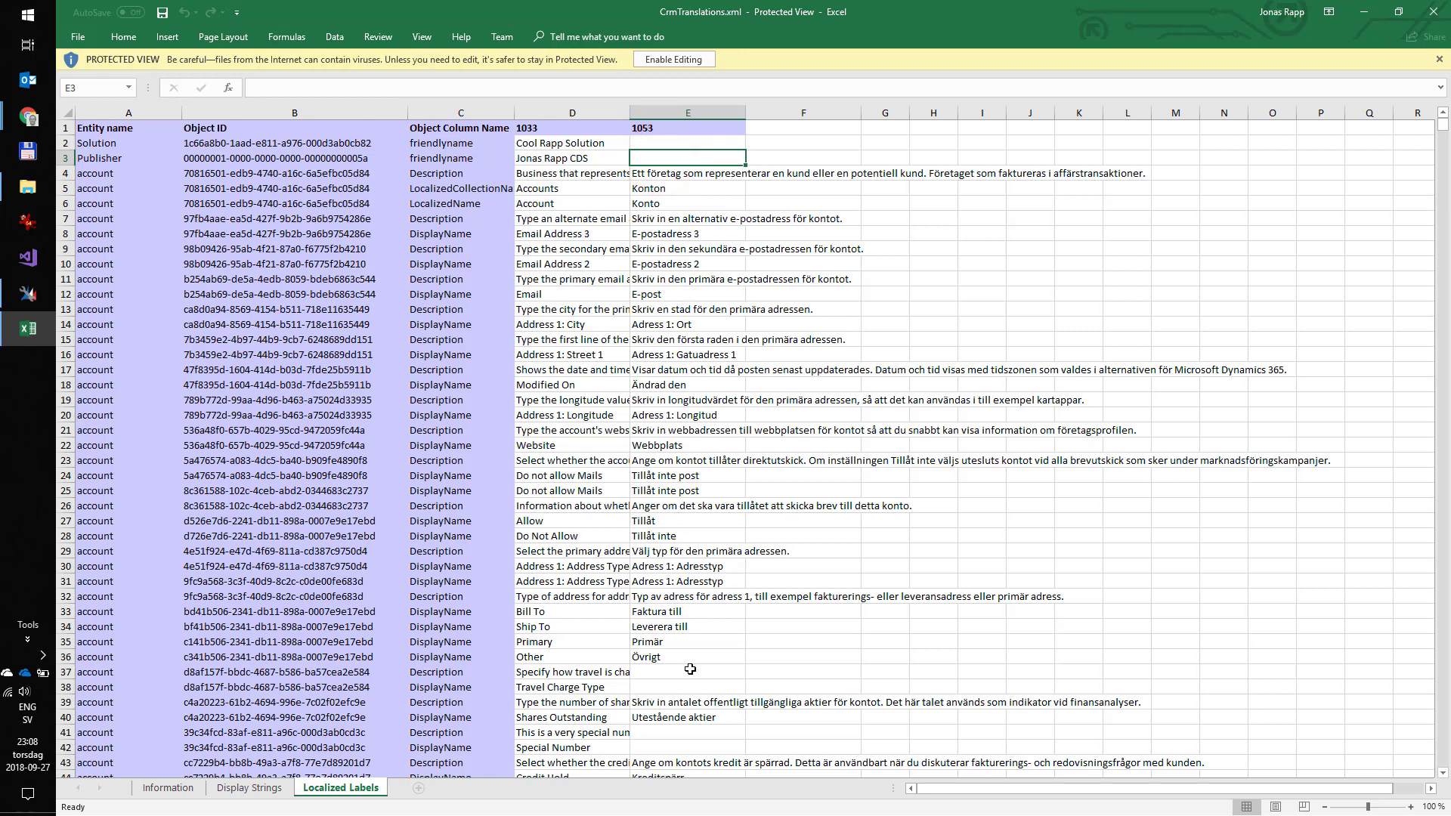
pyautogui.click(572, 671)
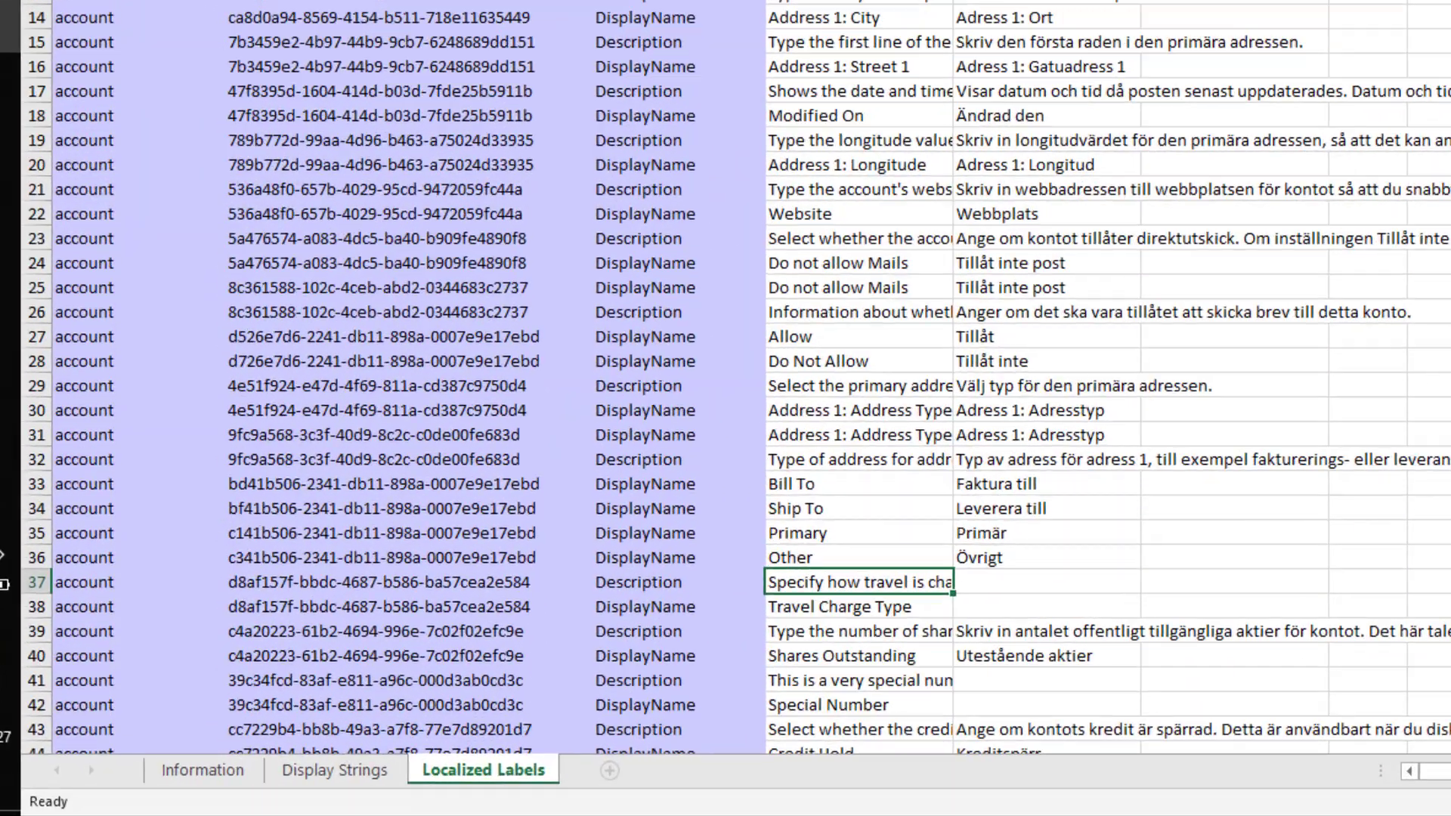
pyautogui.scroll(-3)
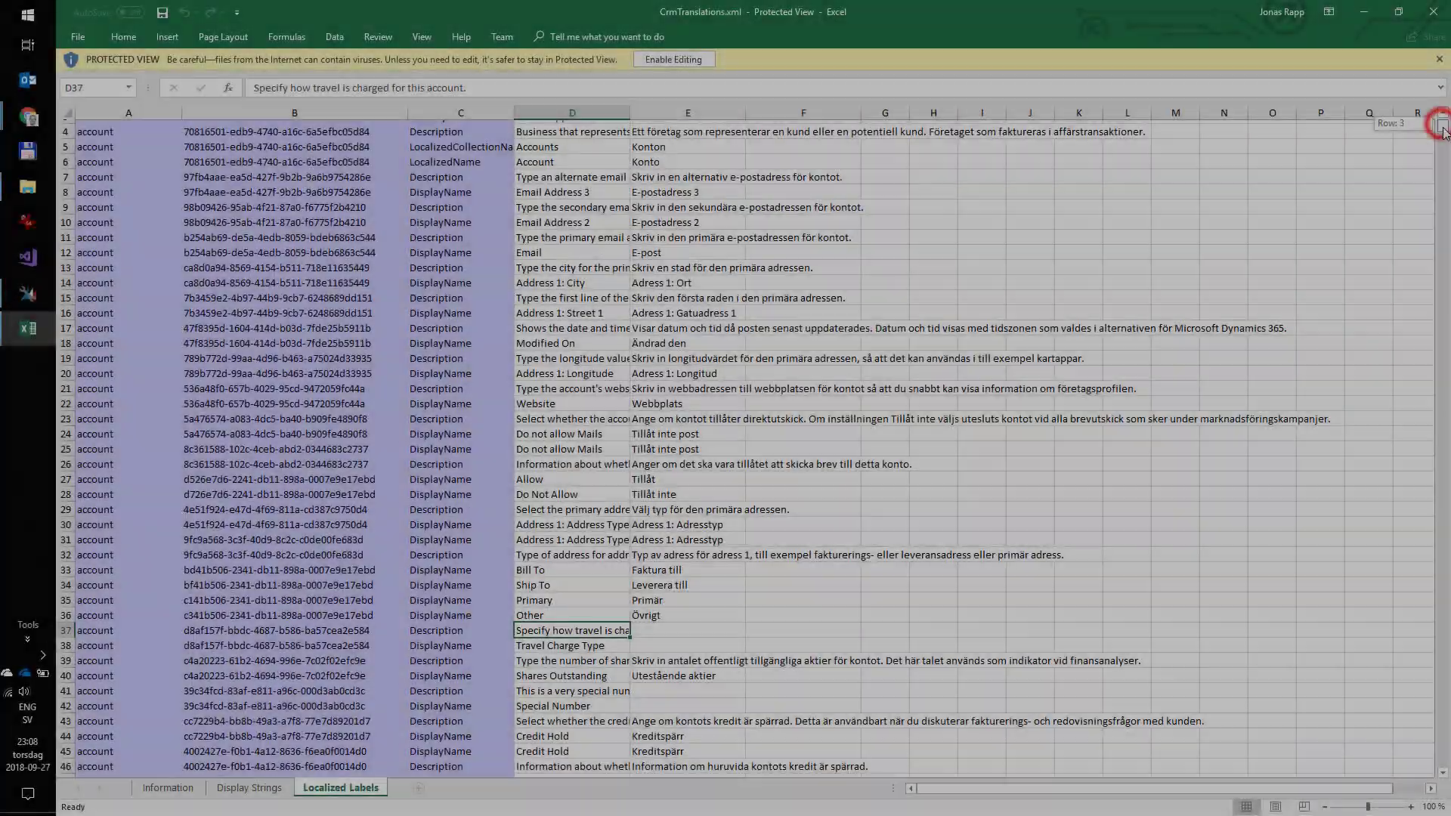
# Locate the jr_rocket Rockets row and enter Raket in its Swedish 1053 cell
pyautogui.scroll(-3)
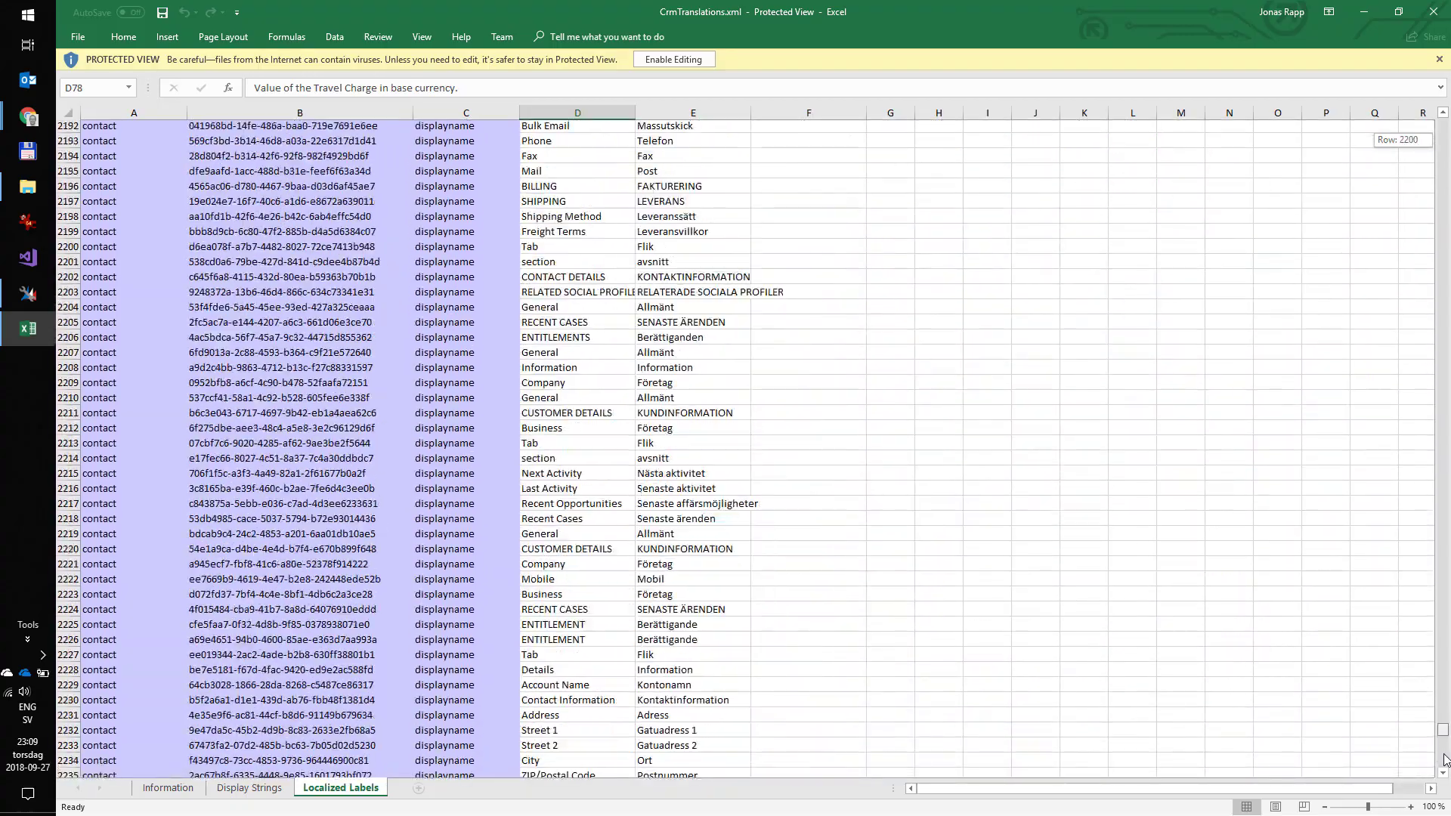
pyautogui.scroll(-3)
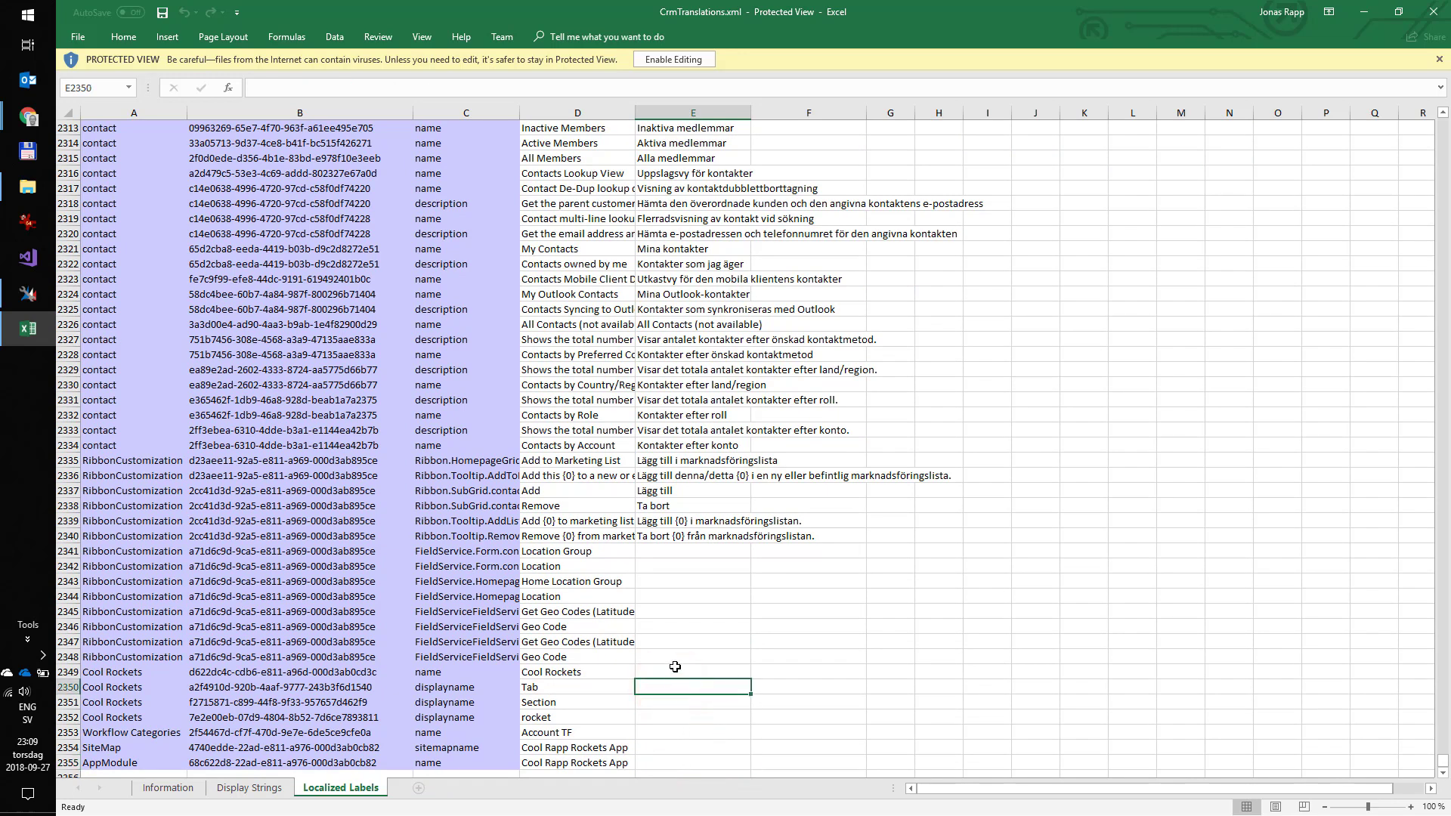
pyautogui.moveTo(1129, 659)
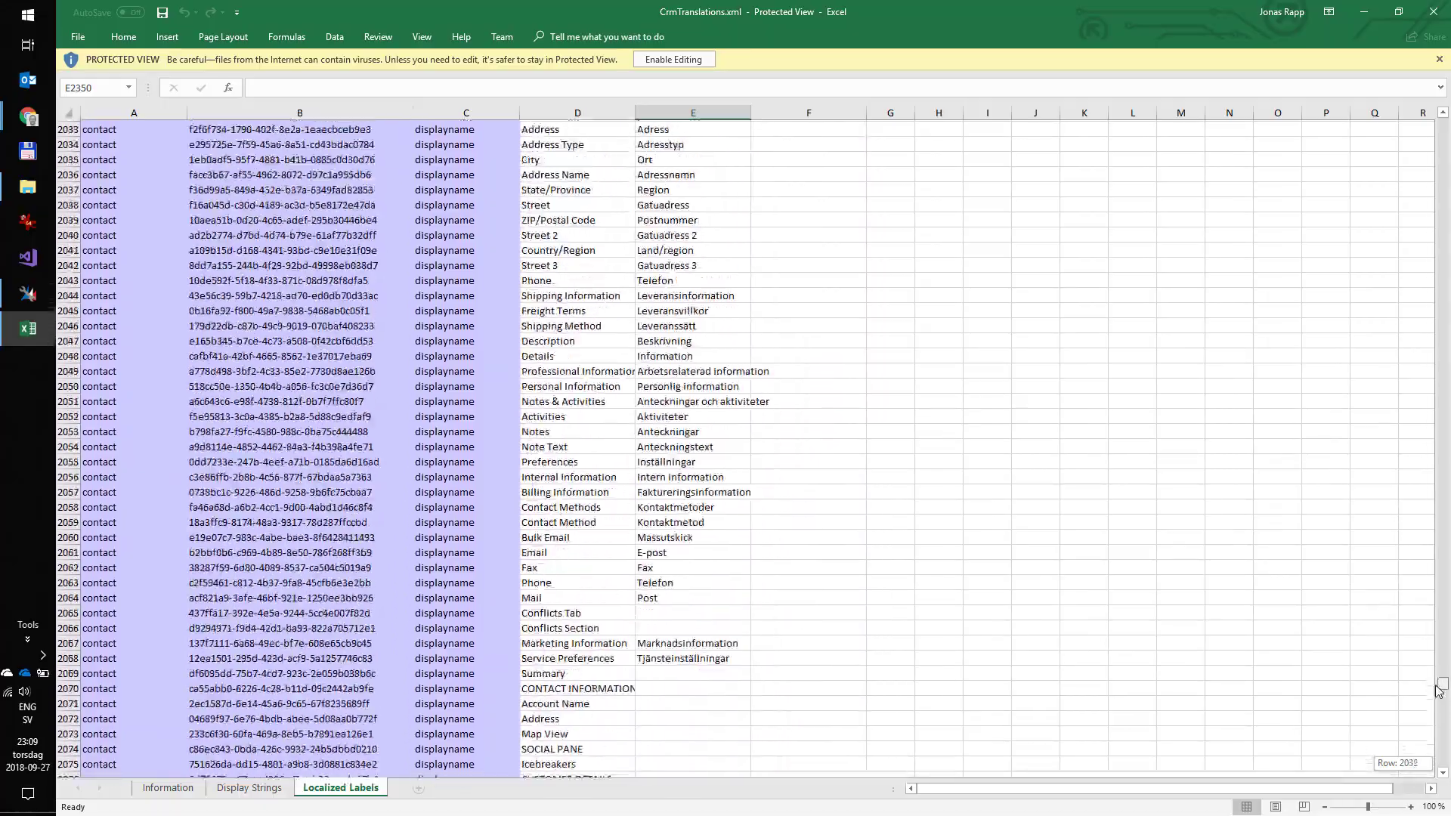
pyautogui.scroll(-3)
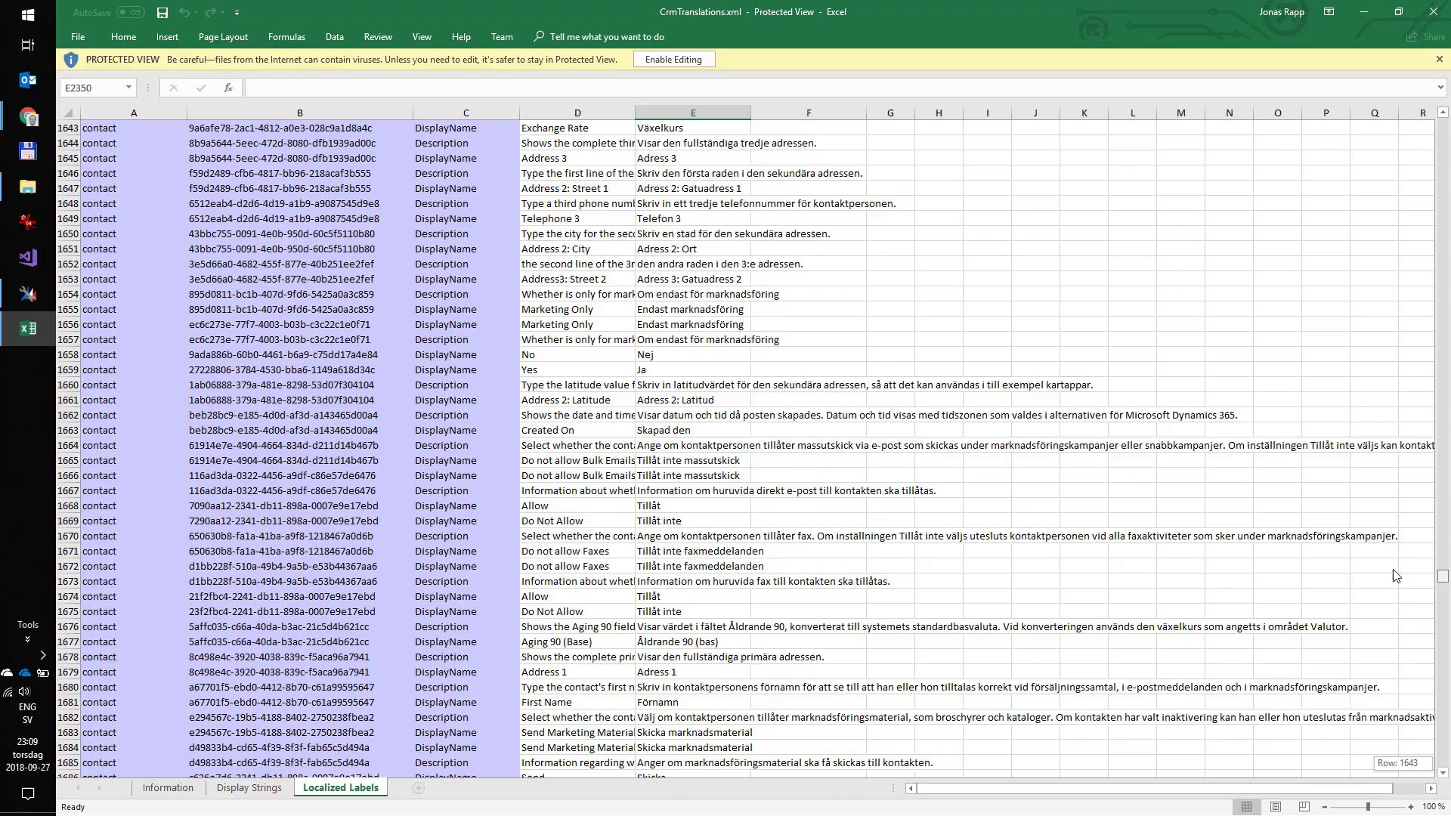
pyautogui.scroll(3)
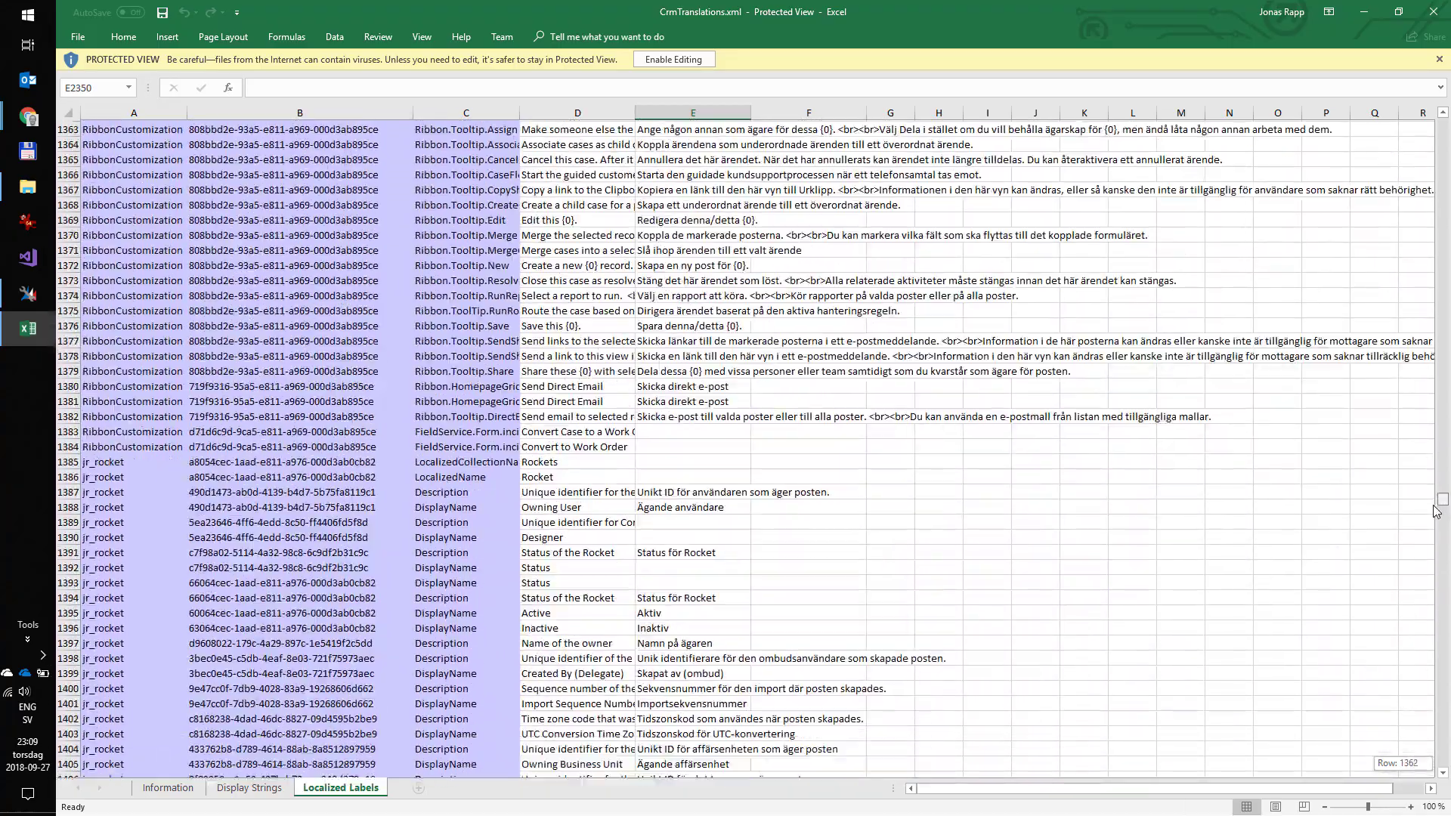
pyautogui.scroll(-3)
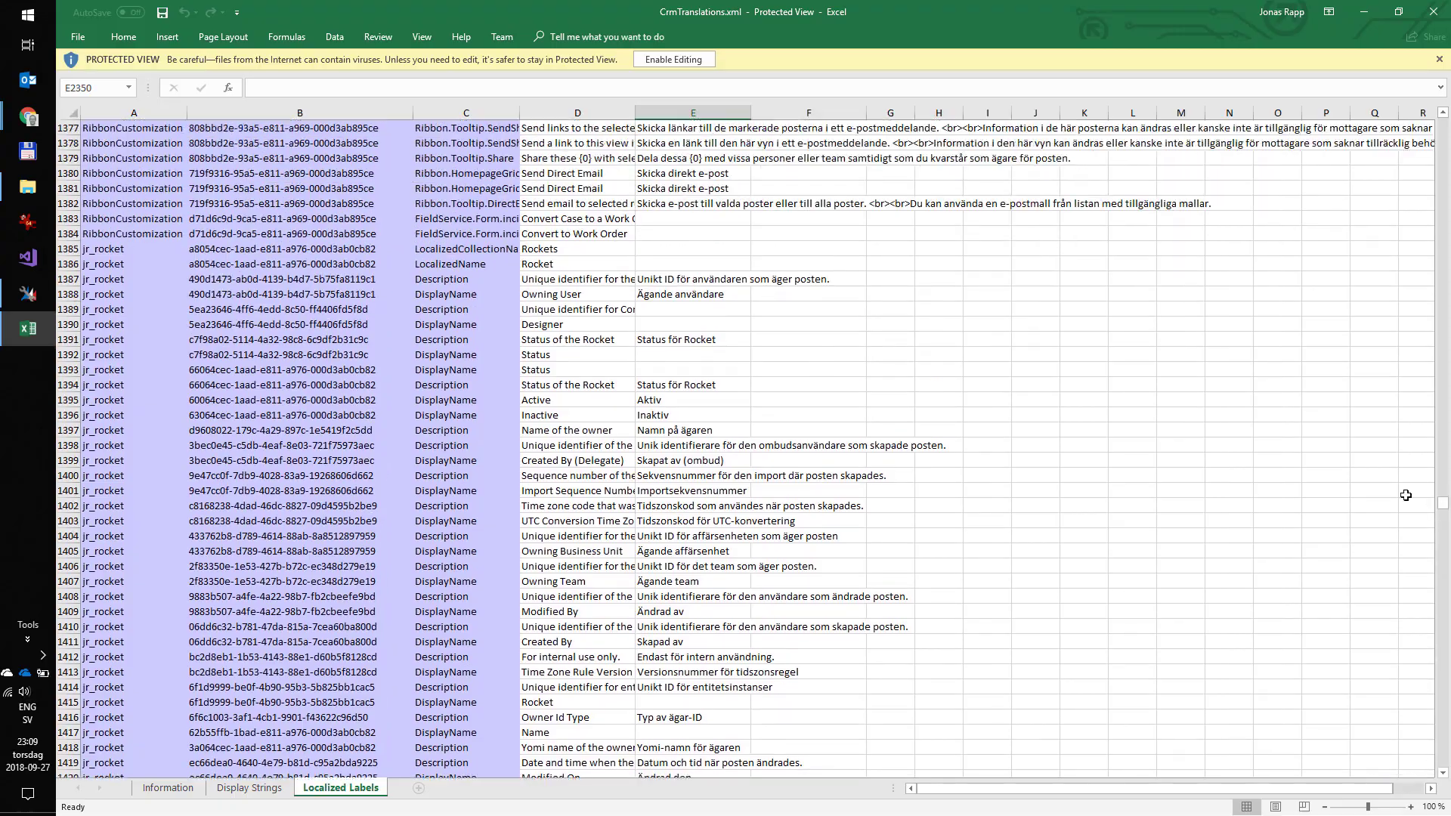
pyautogui.click(674, 59)
pyautogui.write('Raket')
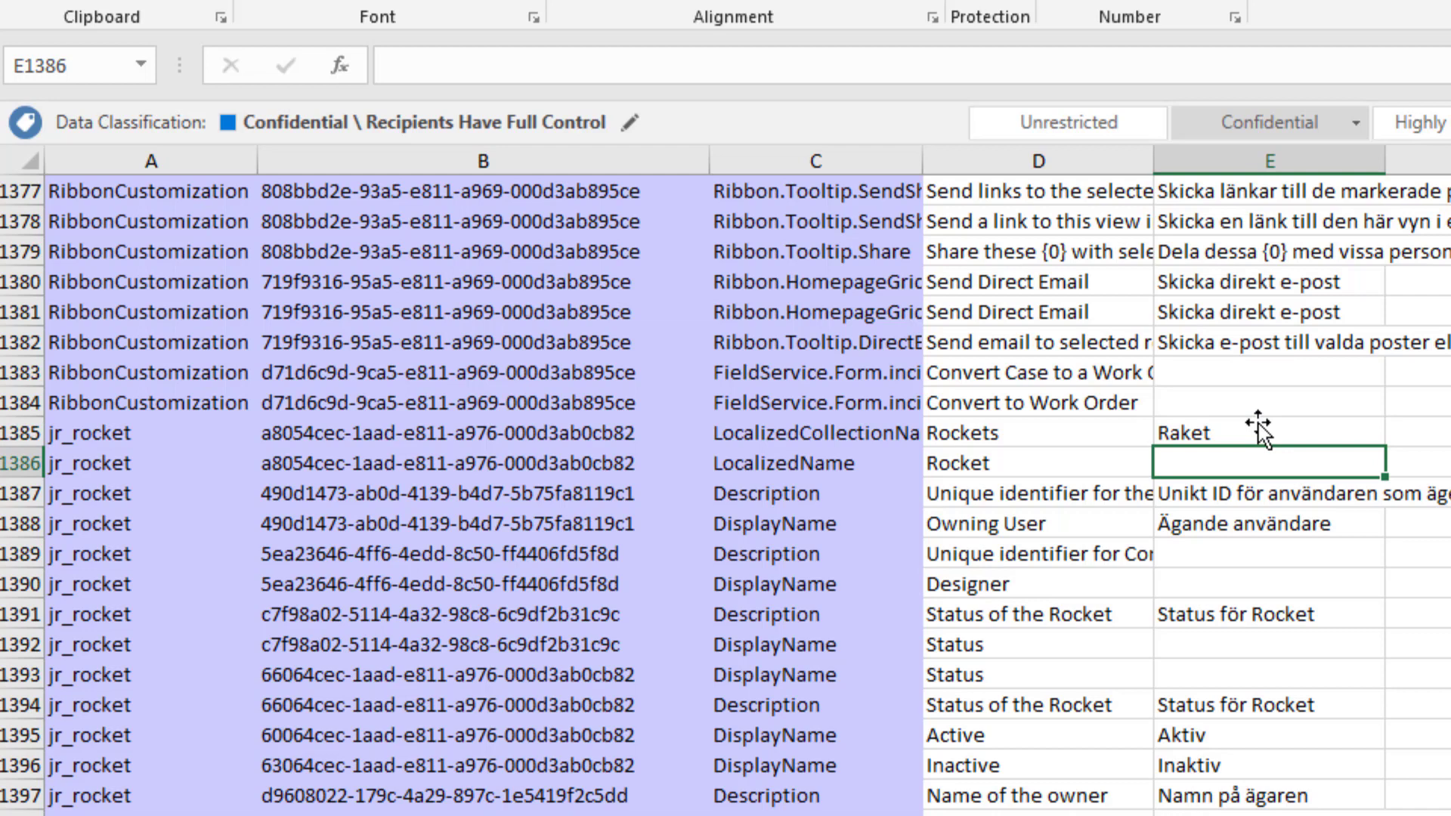
pyautogui.moveTo(1261, 422)
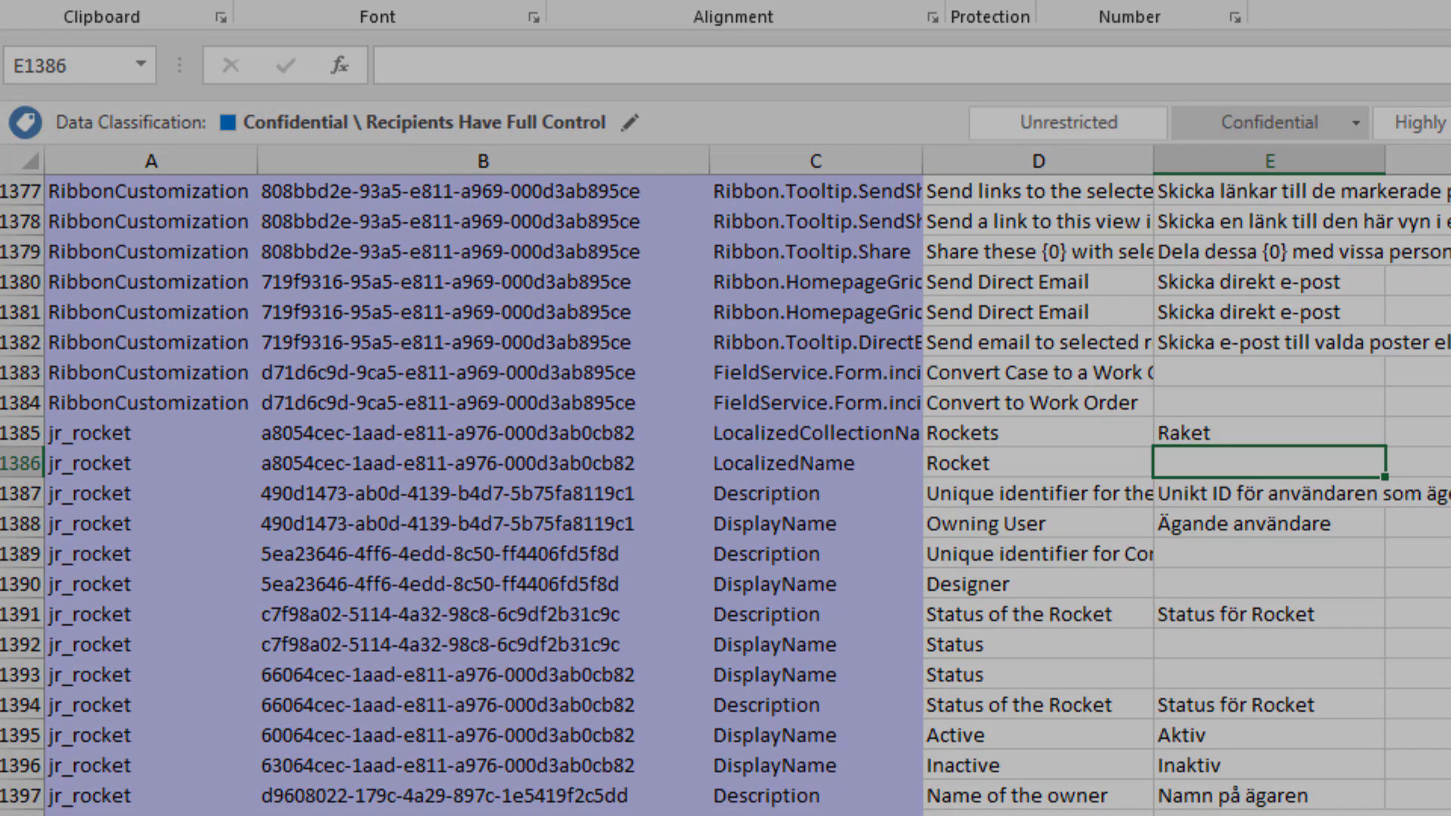
# Launch Easy Translator from XrmToolBox's Recently Used Plugins
pyautogui.click(28, 294)
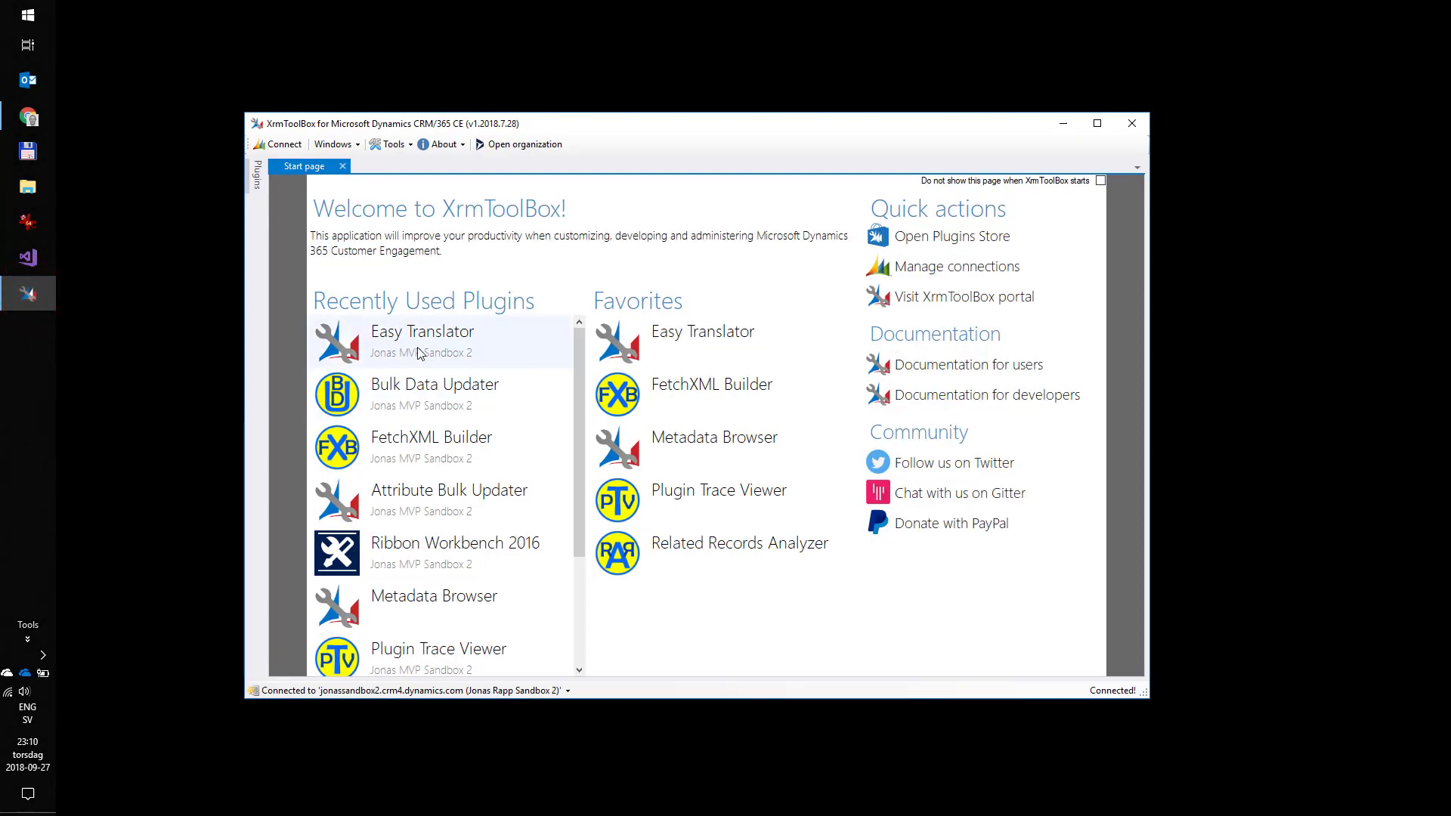
pyautogui.doubleClick(422, 331)
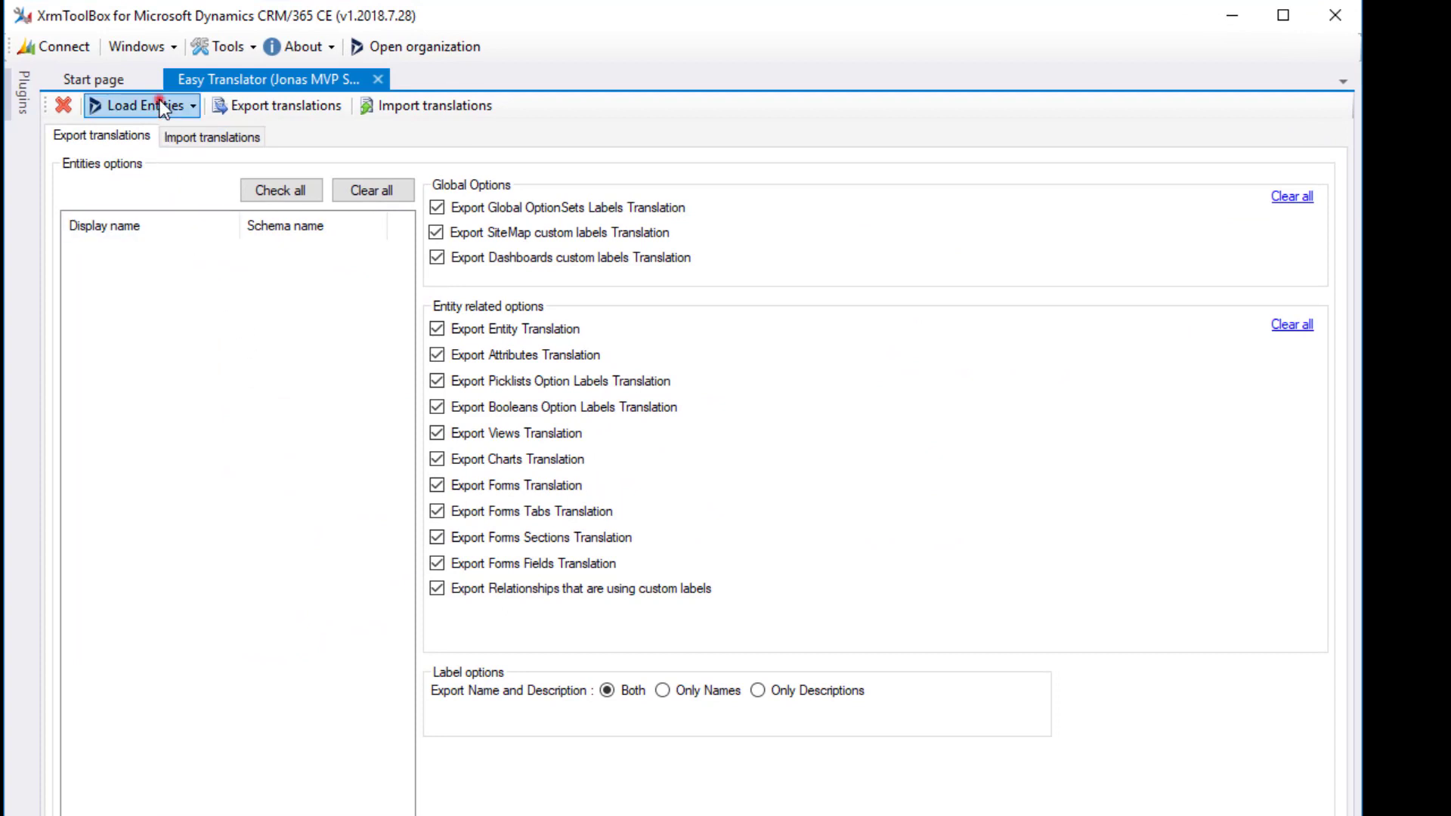
# Load entities from the Cool Rapp Solution via the Solution Picker
pyautogui.click(141, 105)
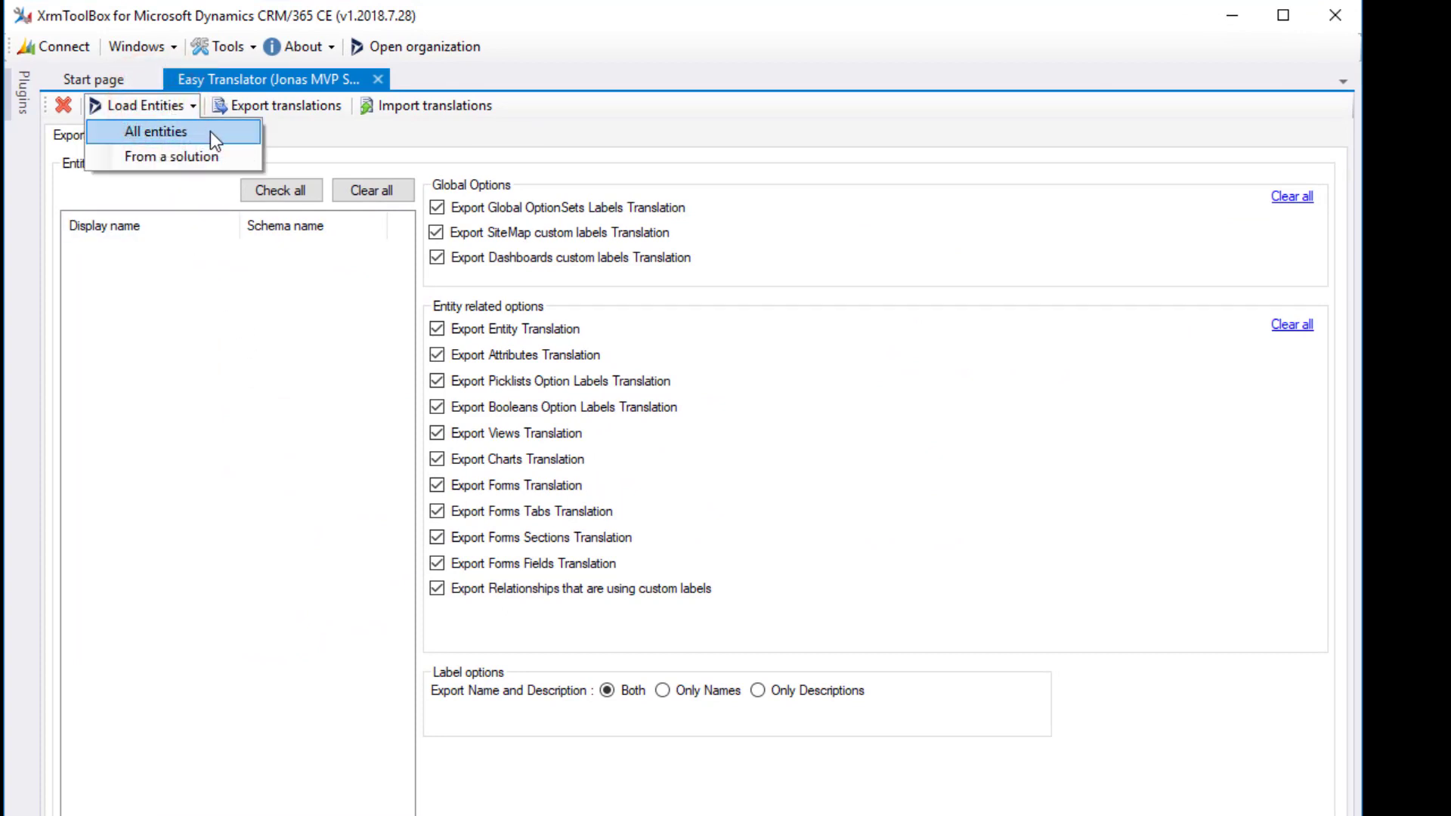
pyautogui.click(171, 156)
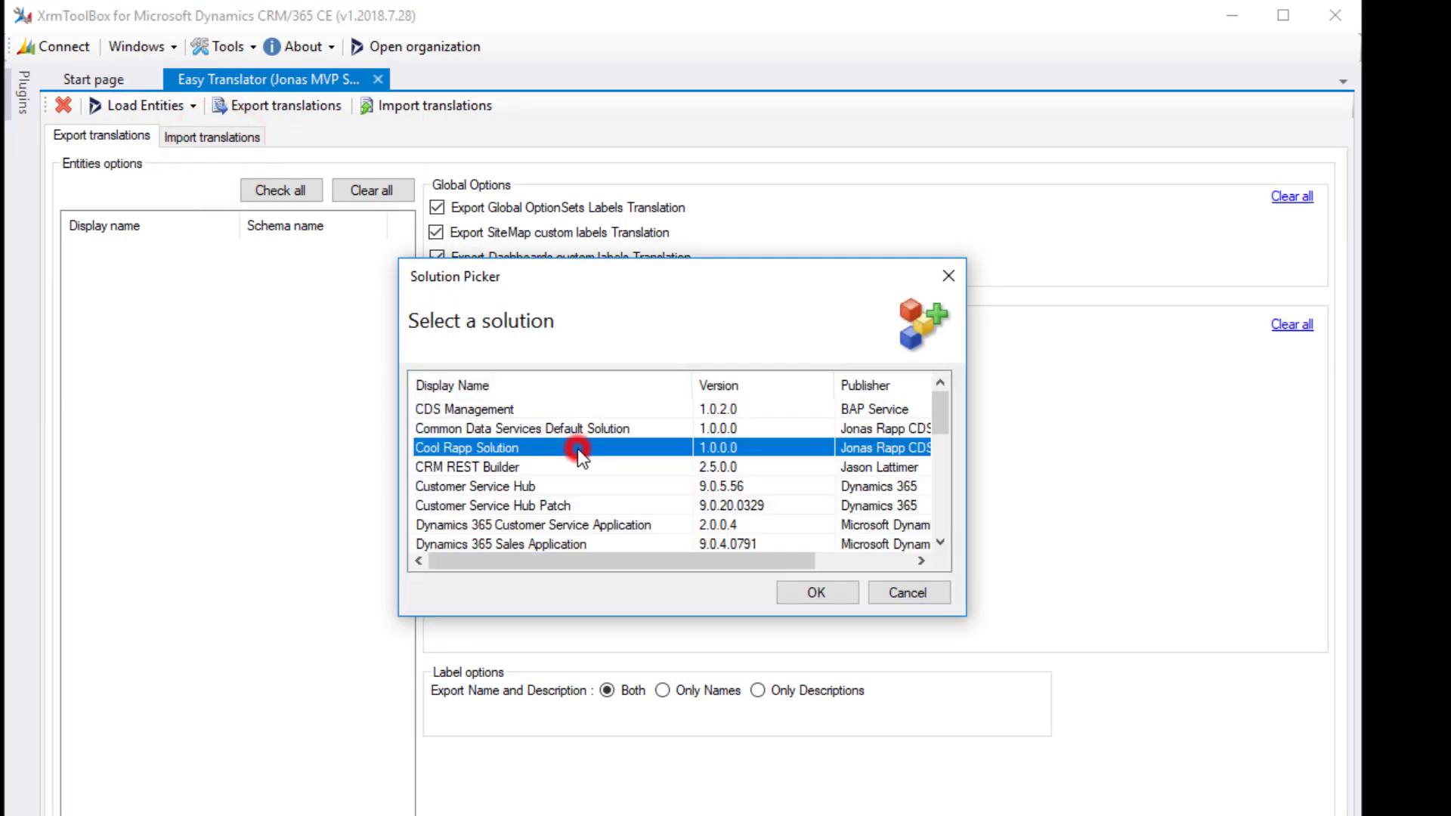
pyautogui.click(815, 592)
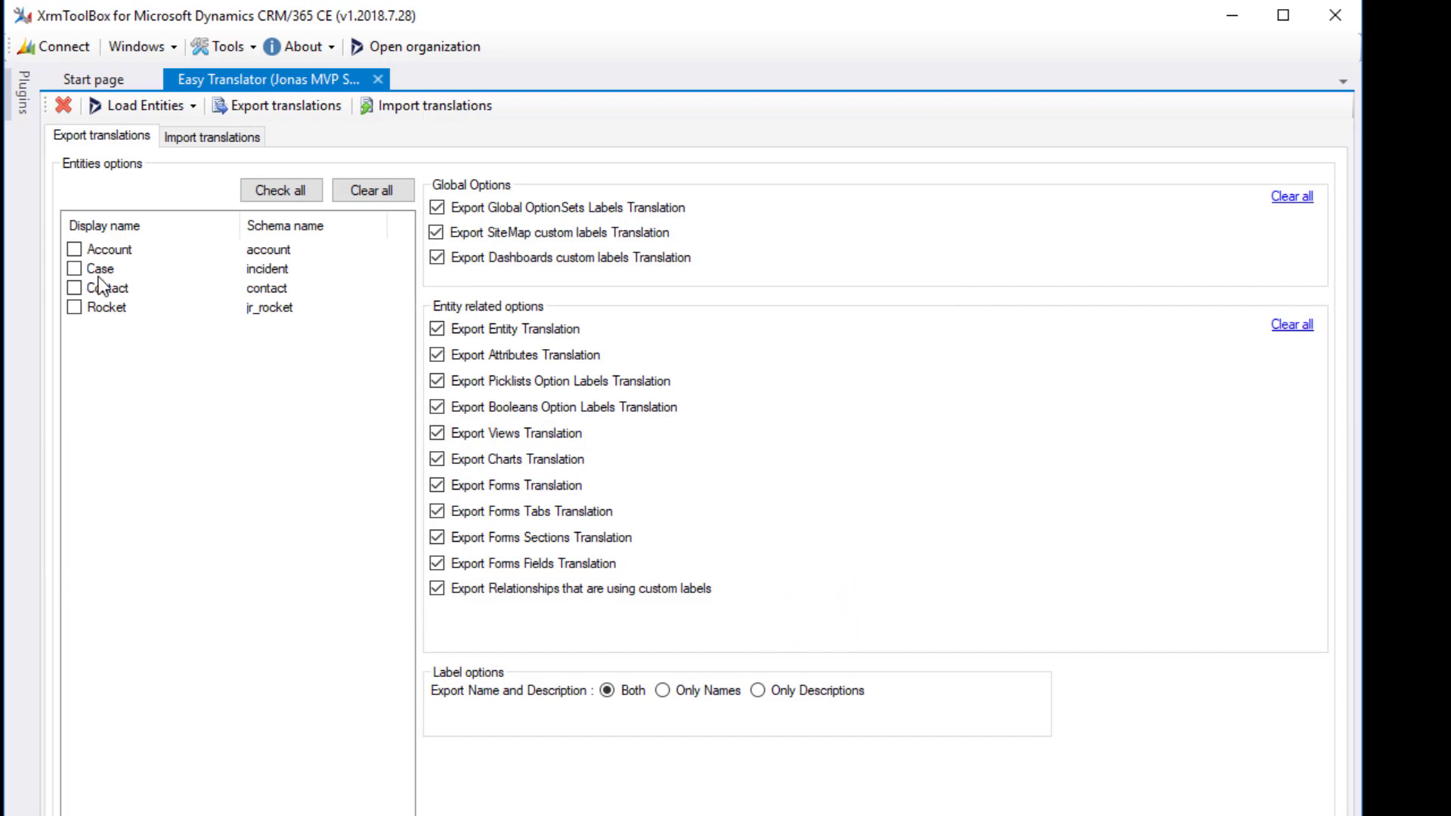
# Check only the Rocket entity and trim export options to Only Names without form sections
pyautogui.click(76, 307)
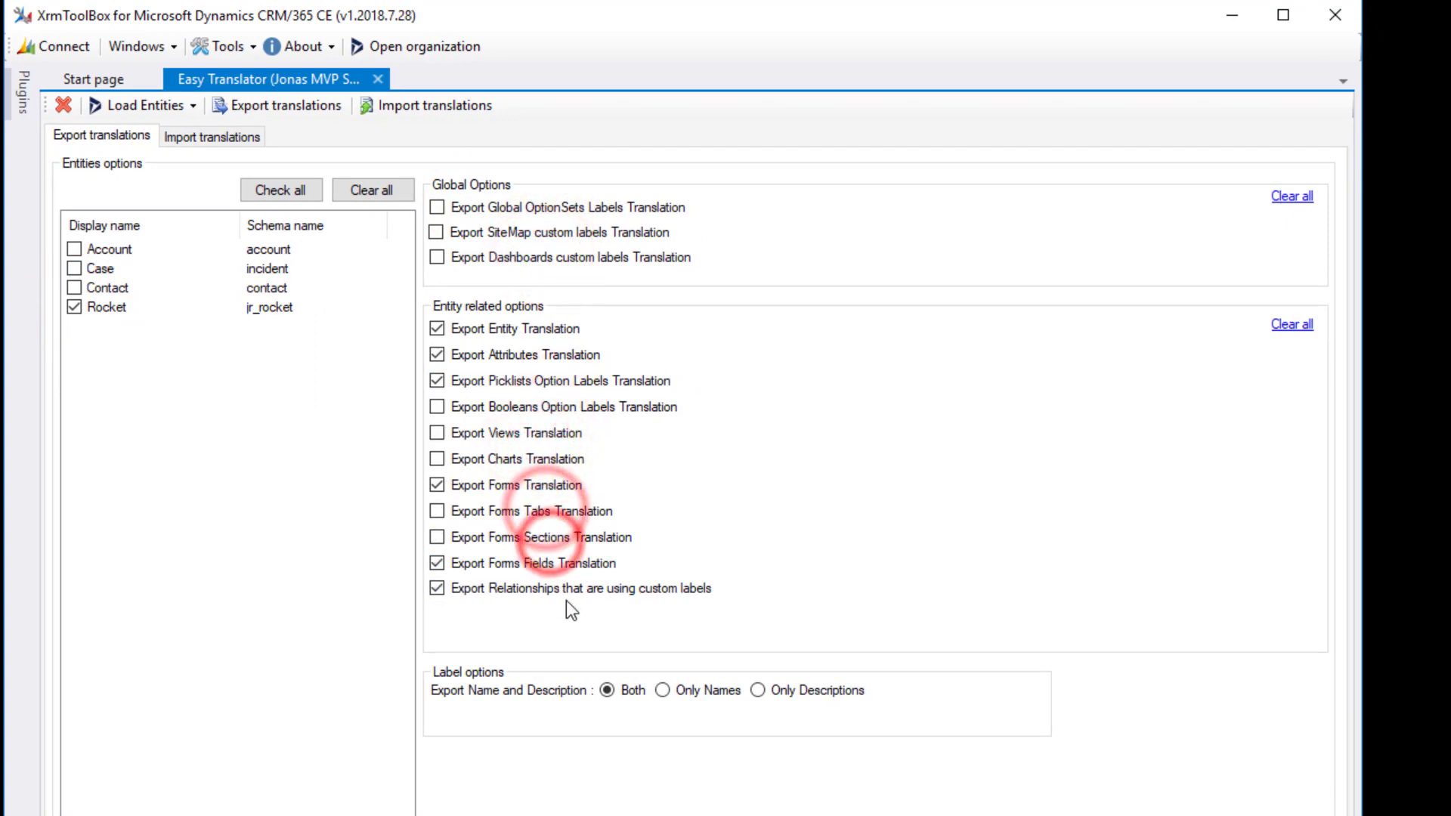
pyautogui.click(284, 104)
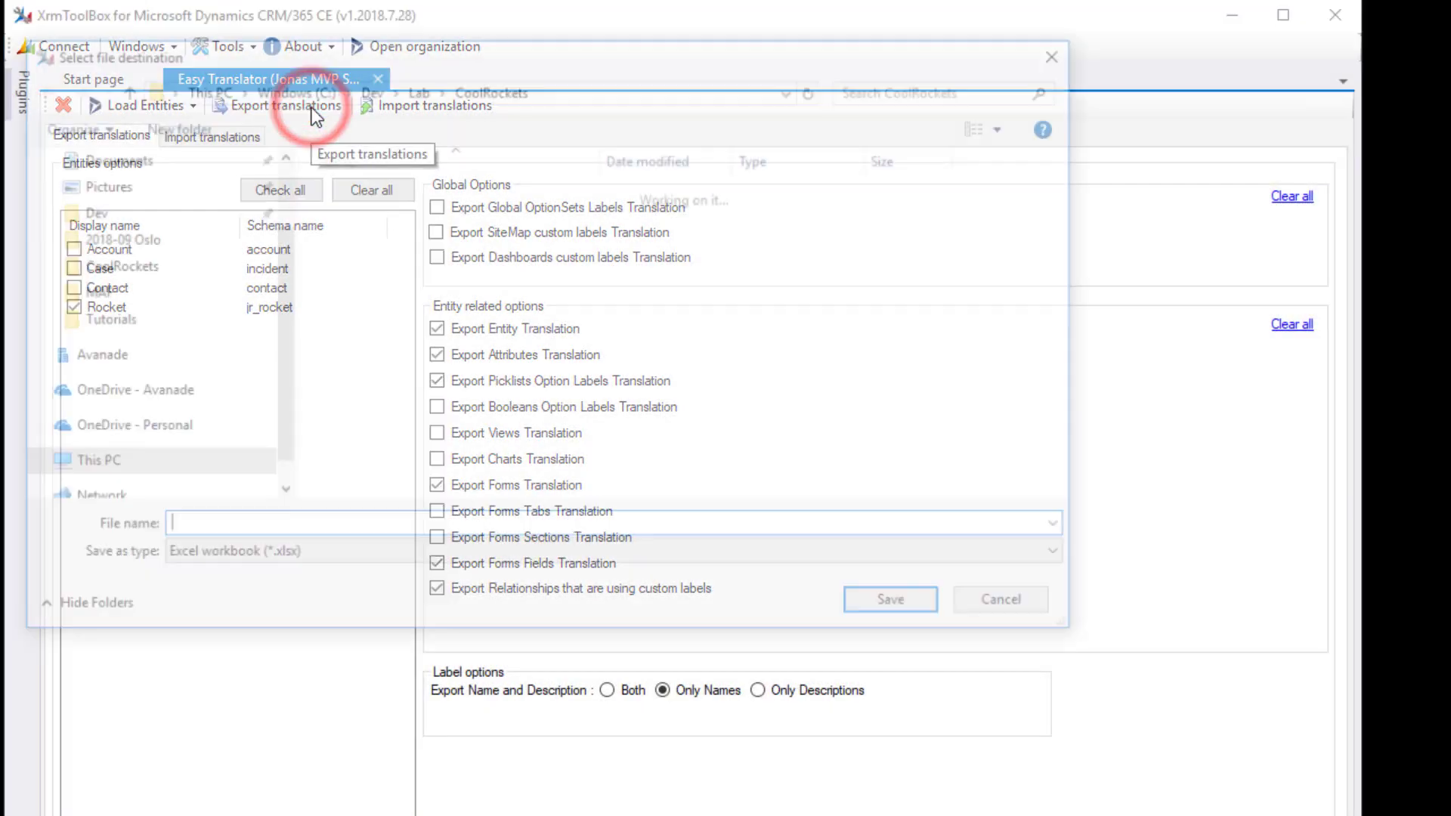
# Save the export as Easy Translations in CoolRockets and open the generated workbook
pyautogui.write('Easy Translat')
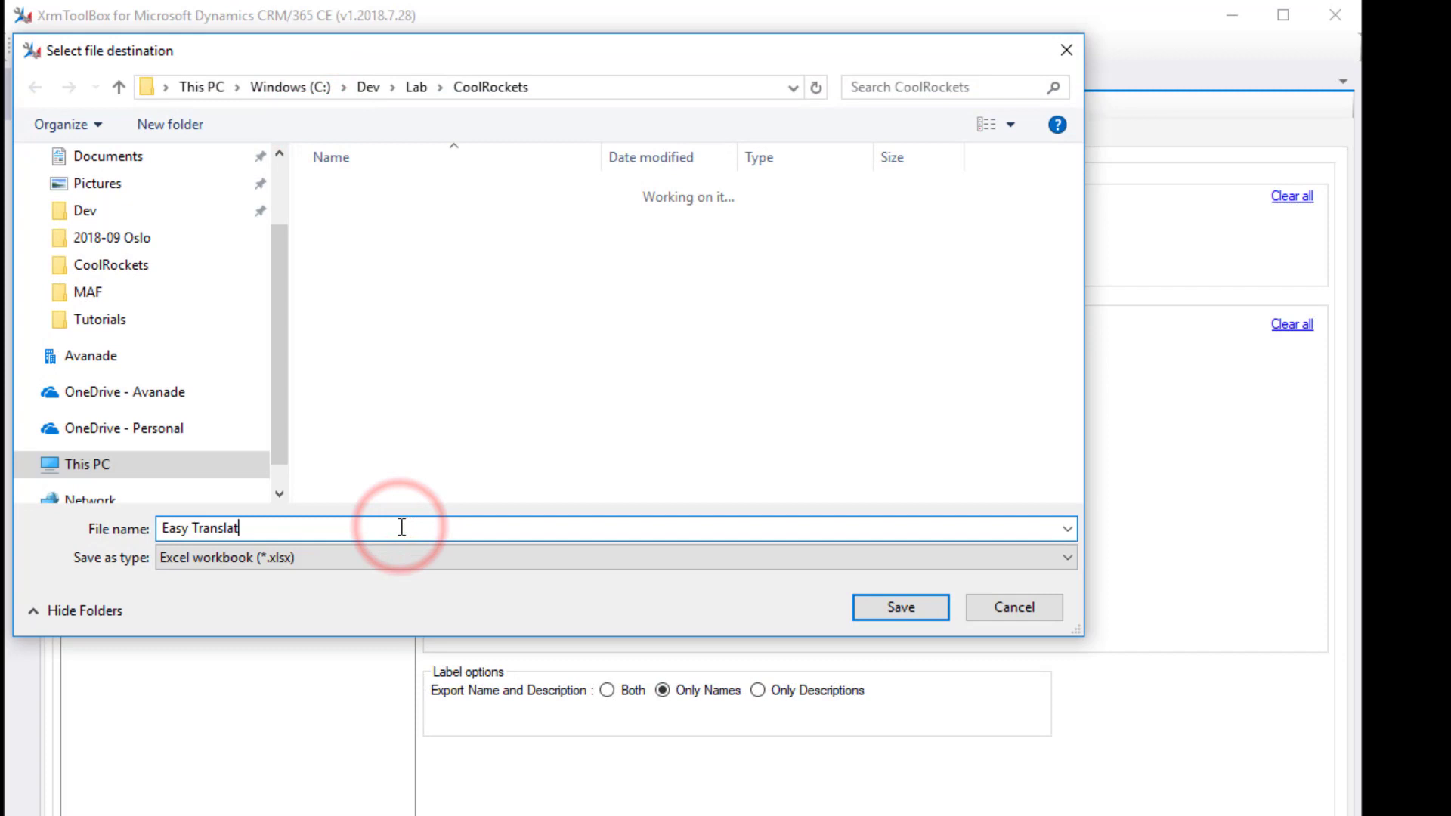
pyautogui.click(900, 608)
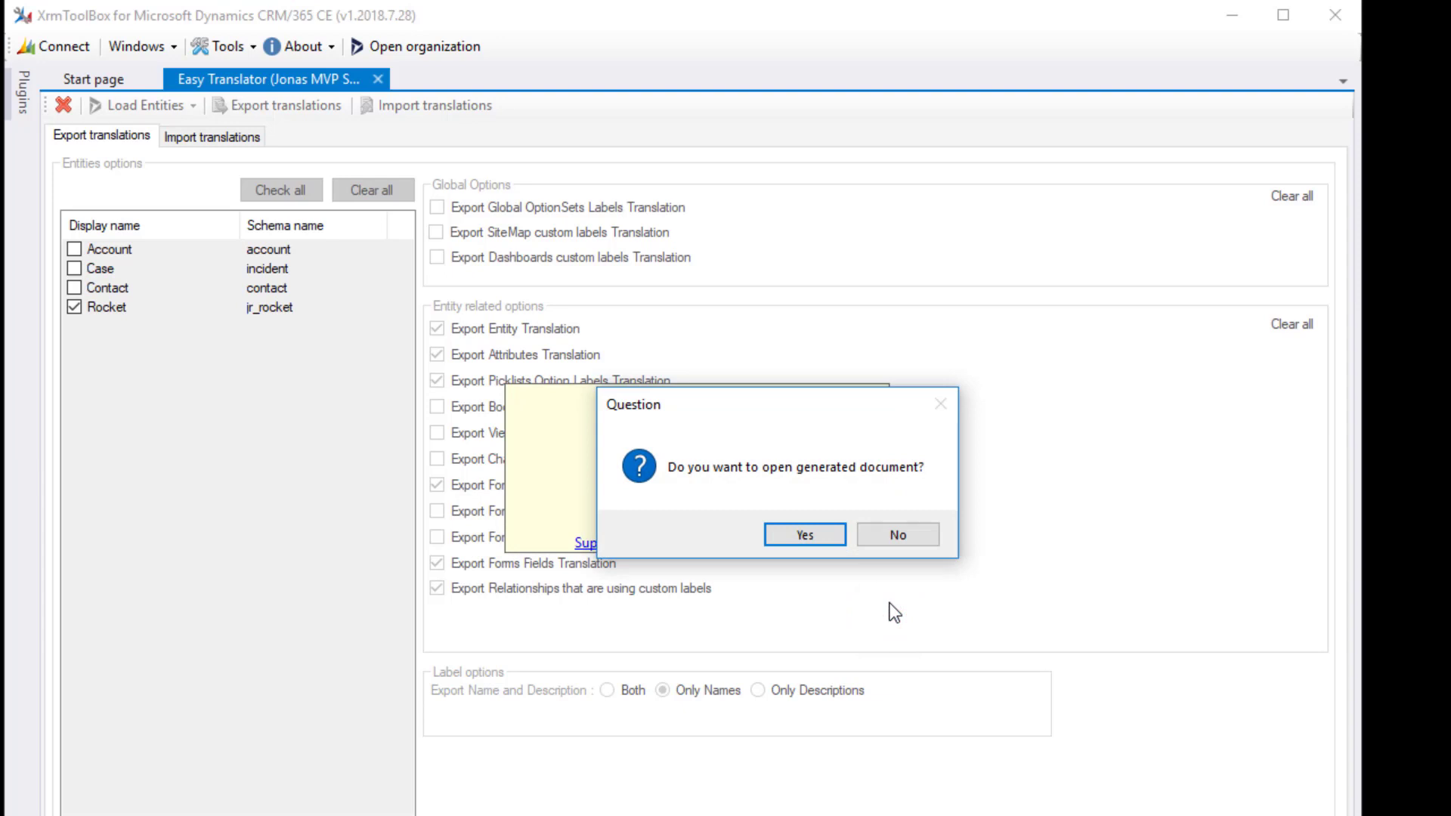
pyautogui.click(804, 535)
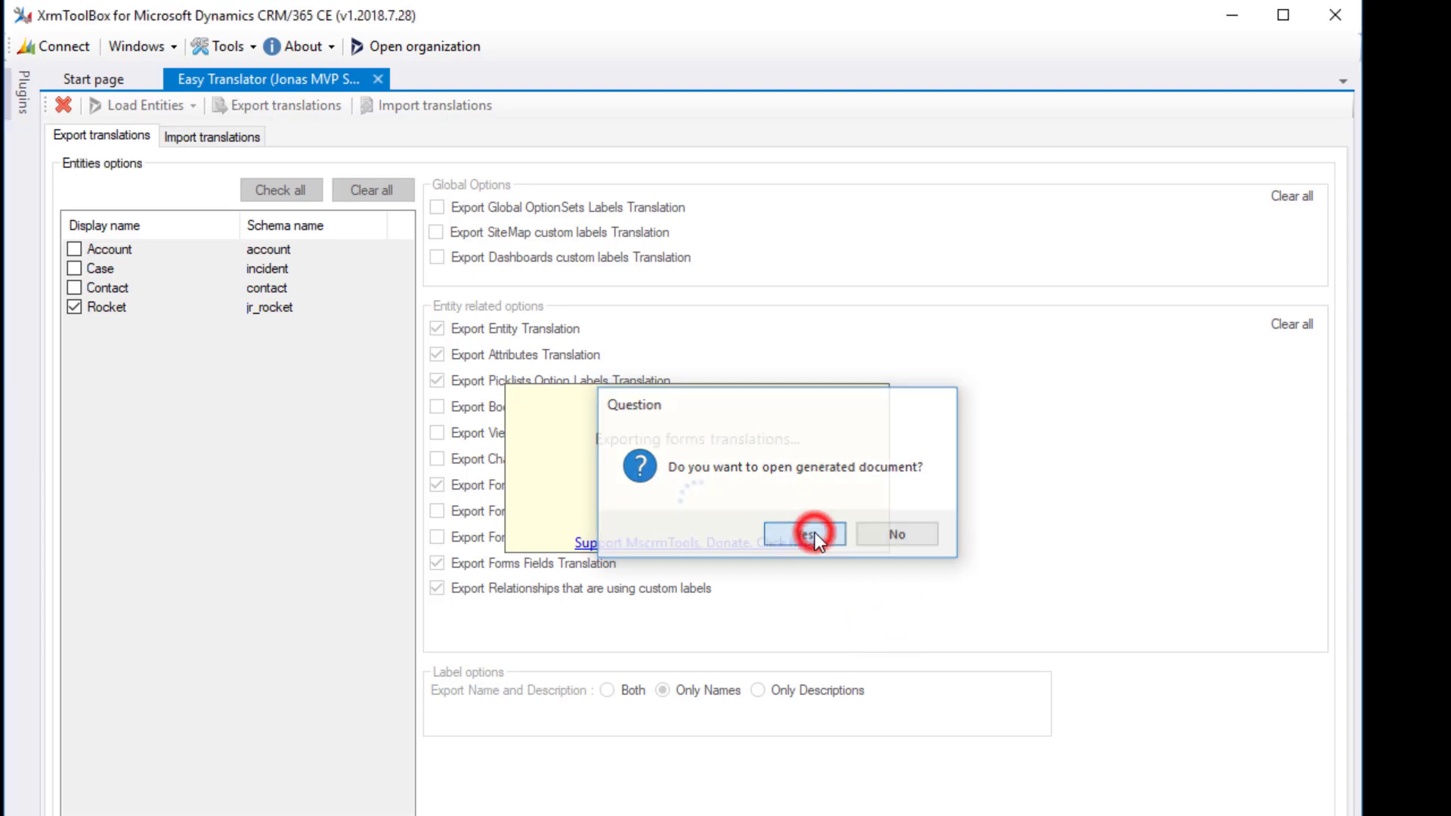
pyautogui.click(801, 534)
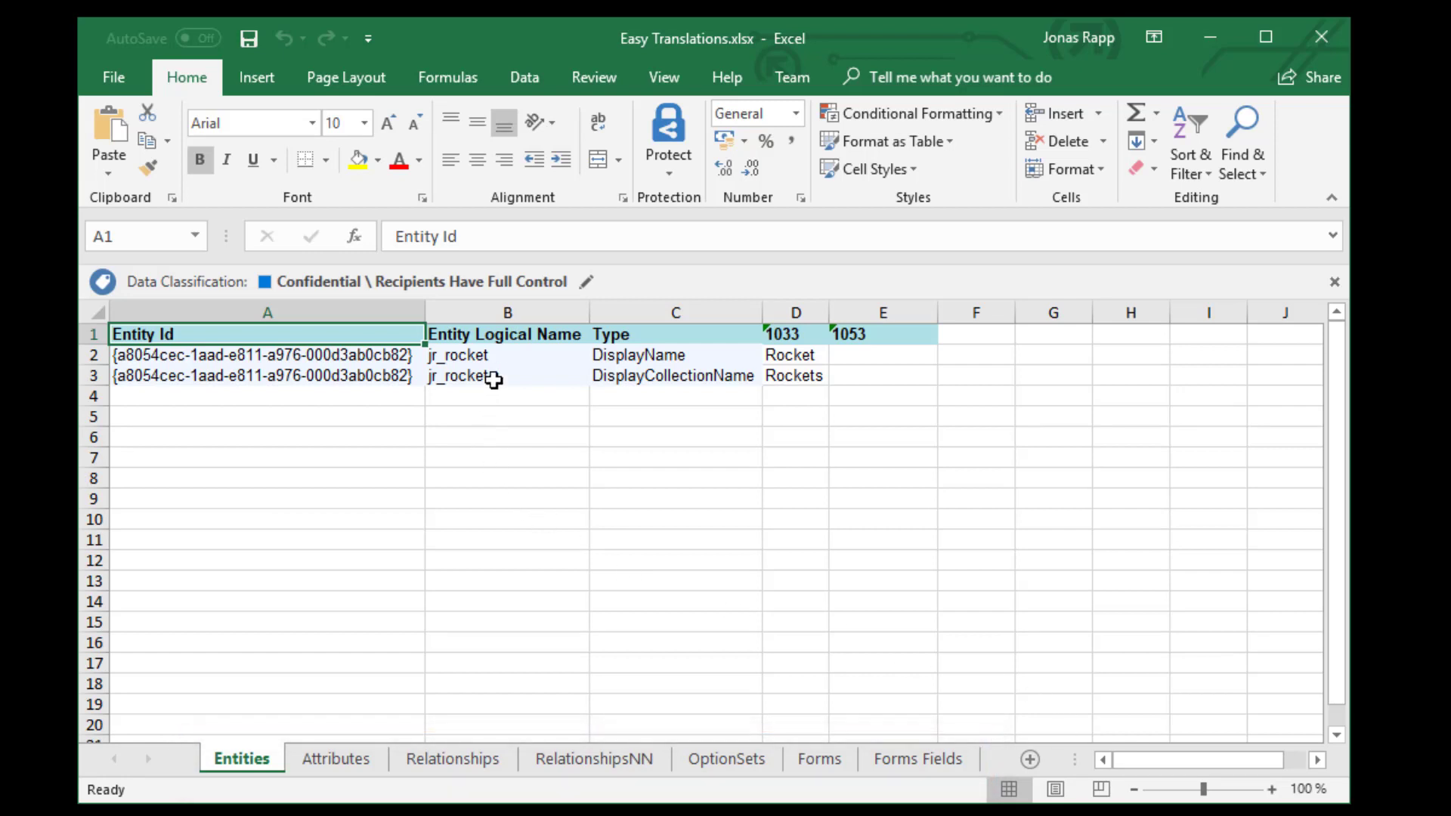
# Enter Raket as the Swedish 1053 name for Rocket on the Entities sheet
pyautogui.click(880, 354)
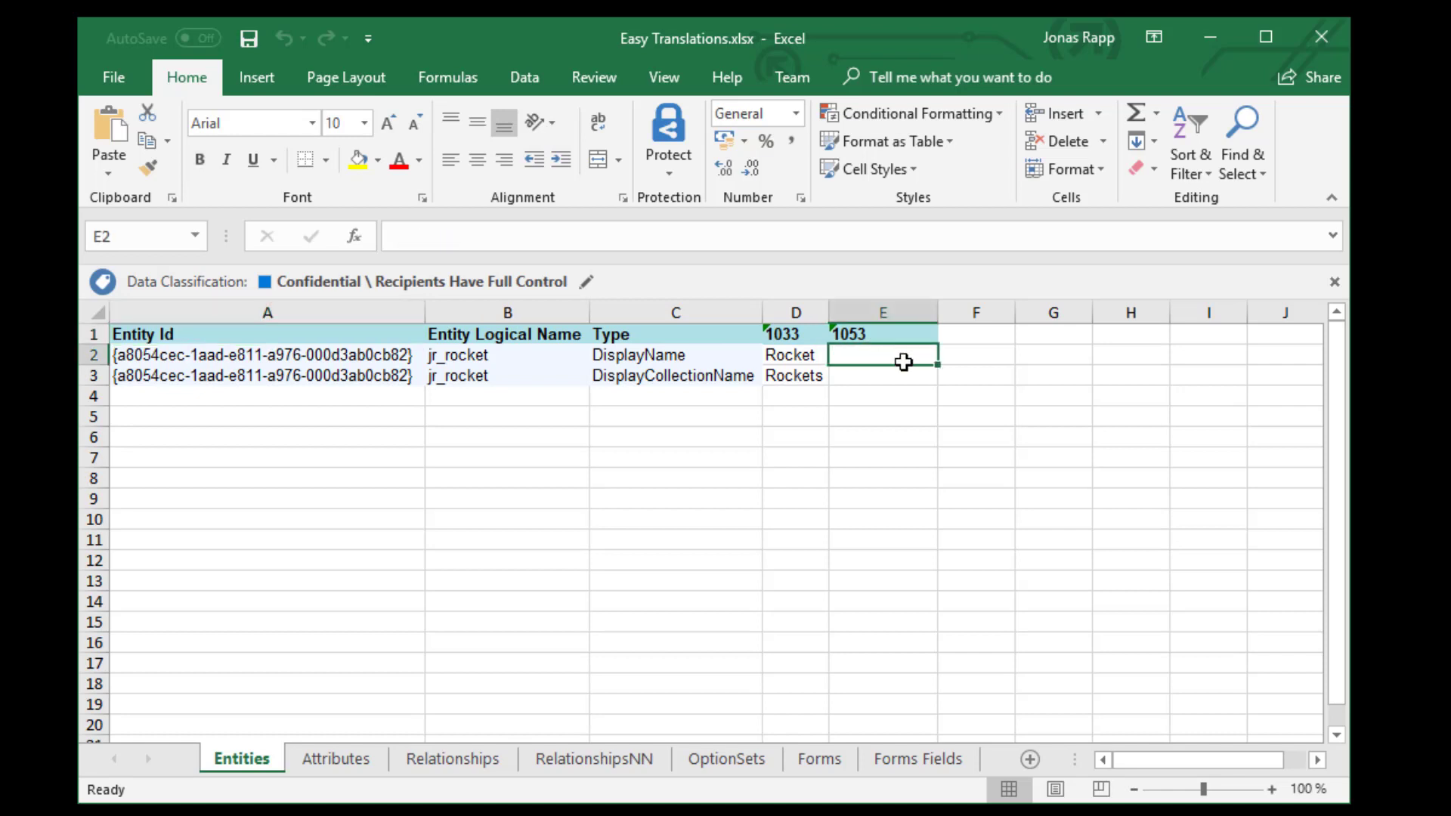
pyautogui.write('Rake')
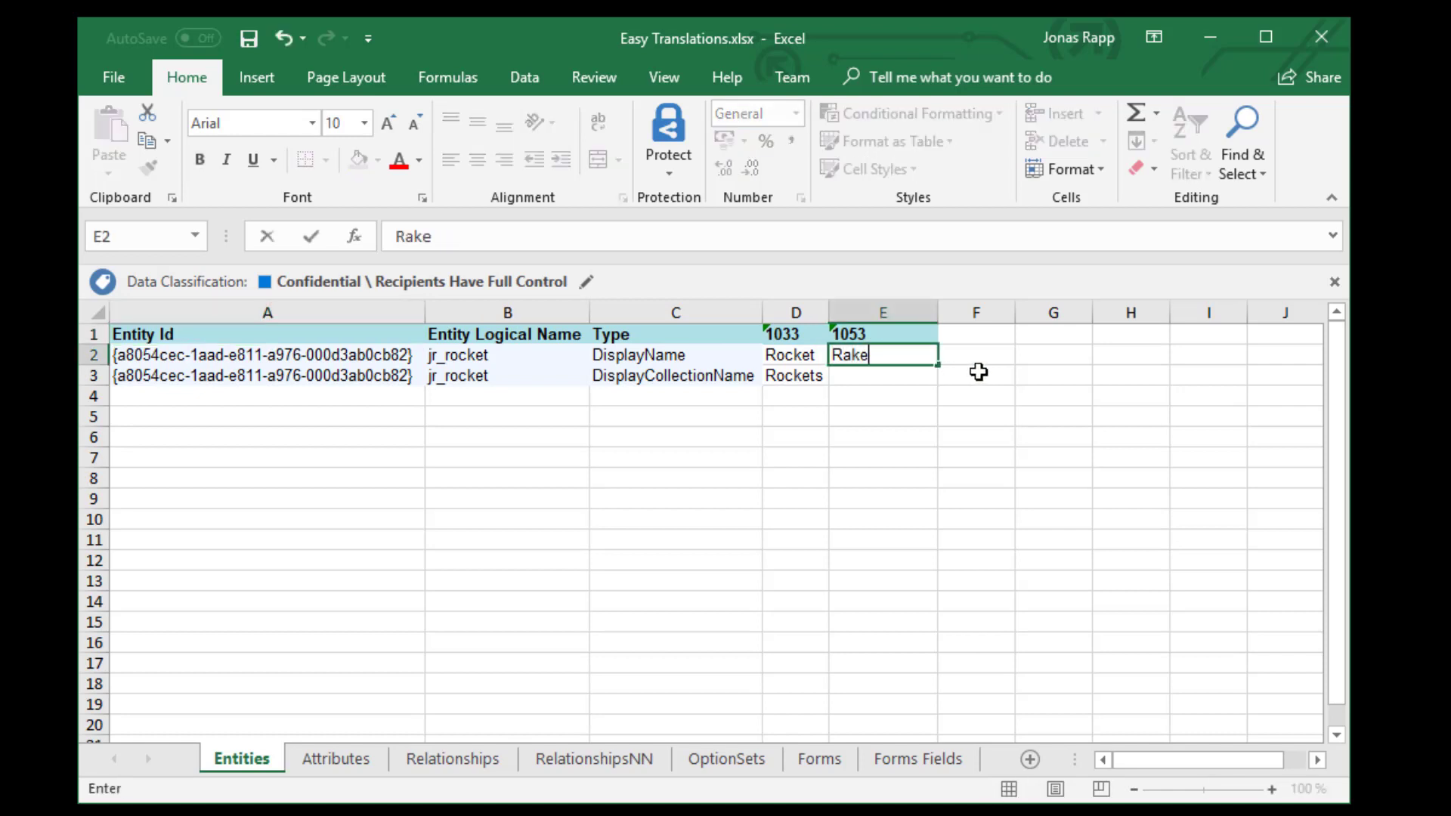
pyautogui.write('Raket')
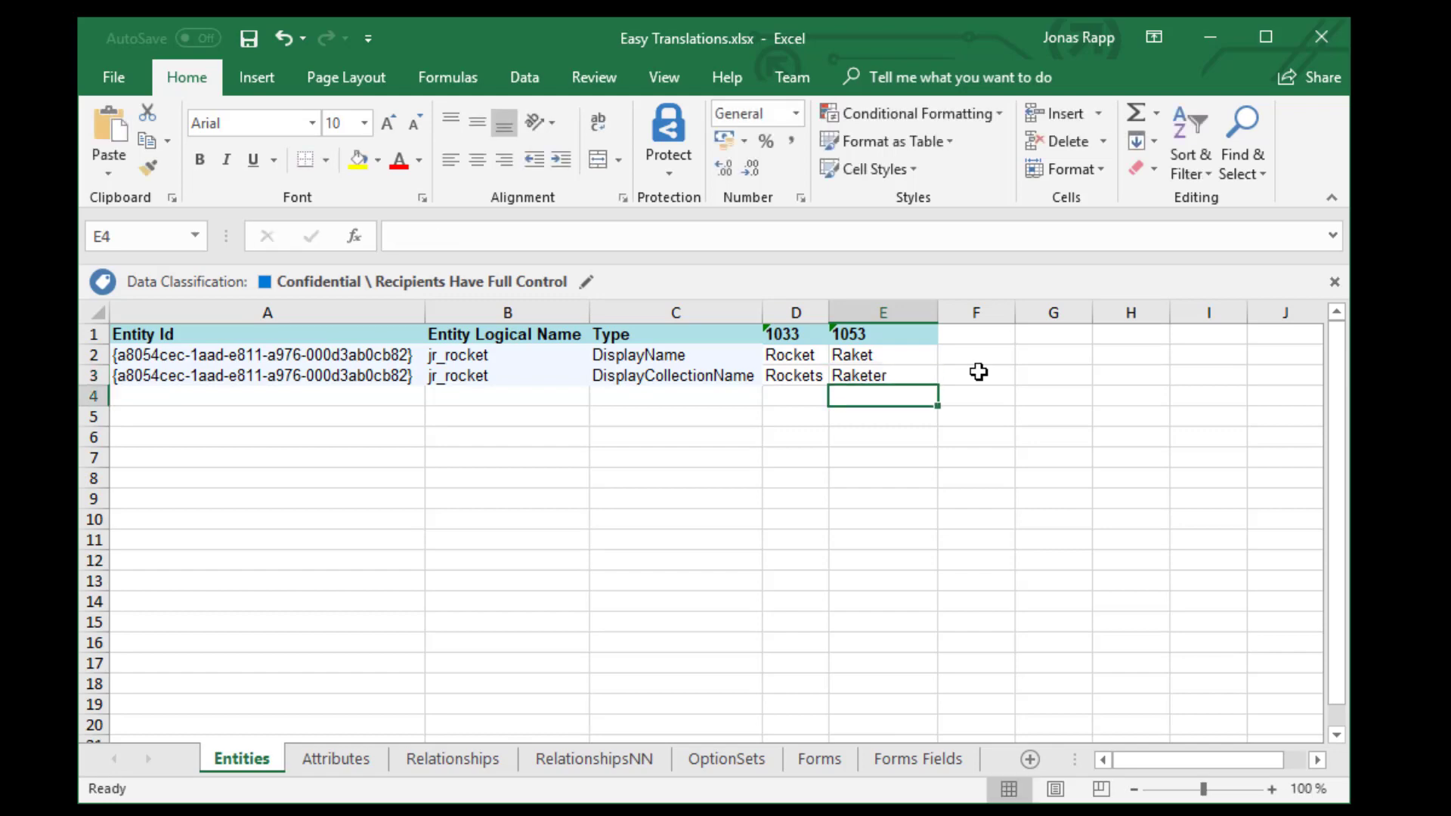
pyautogui.moveTo(328, 780)
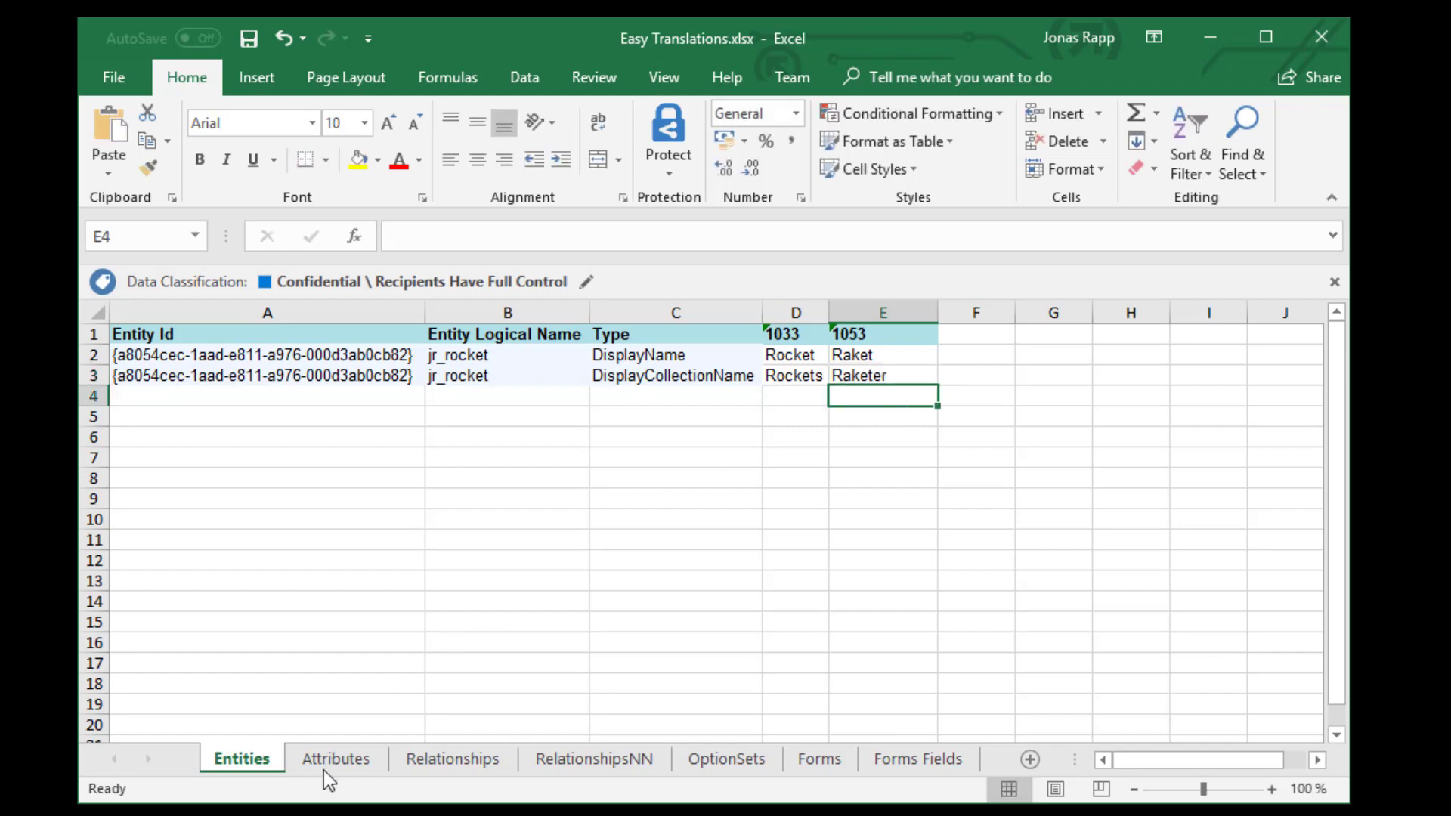
pyautogui.click(336, 758)
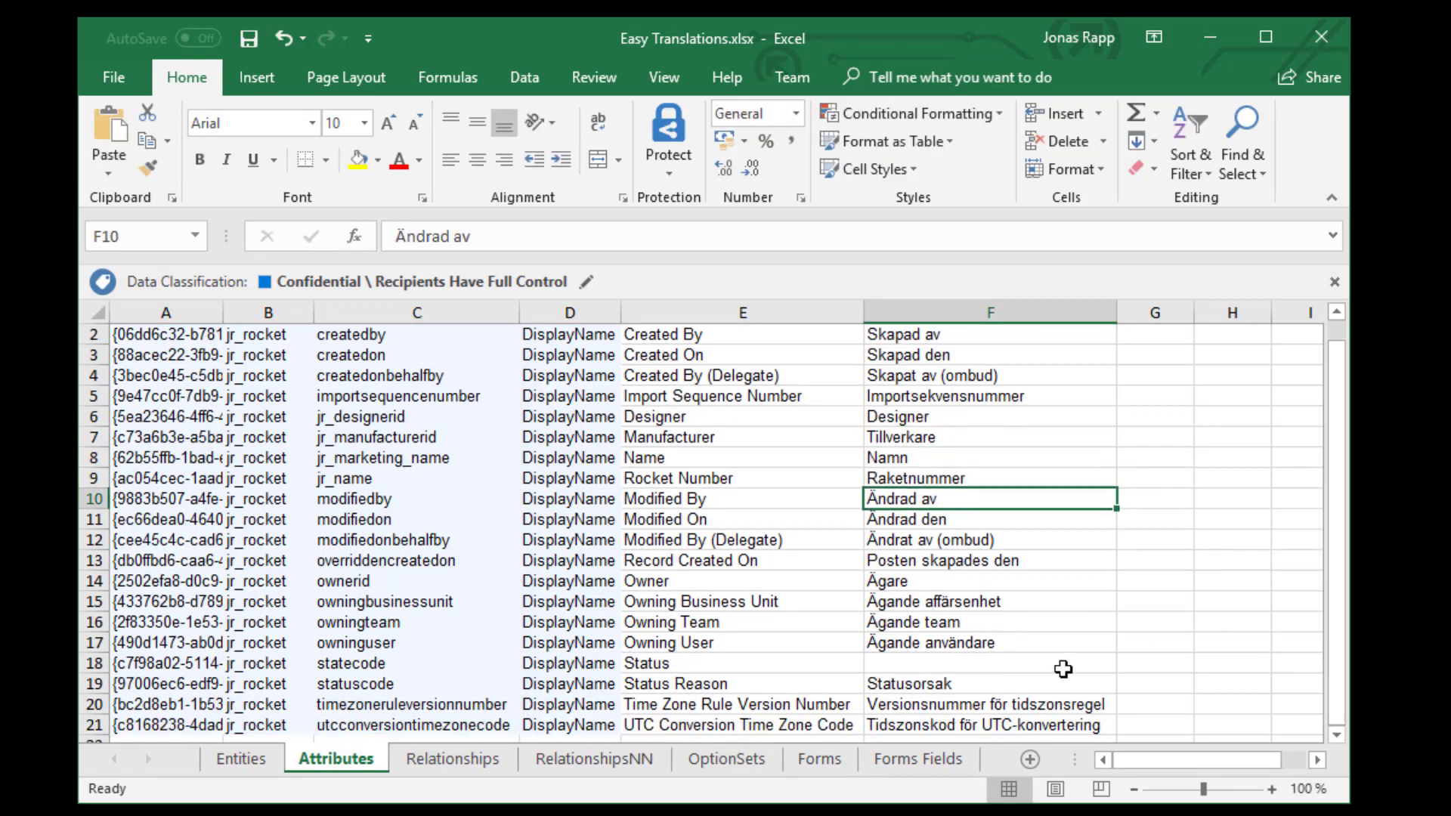
# Fill Designade Raketer on Relationships and Raket on Forms in the 1053 columns
pyautogui.click(452, 759)
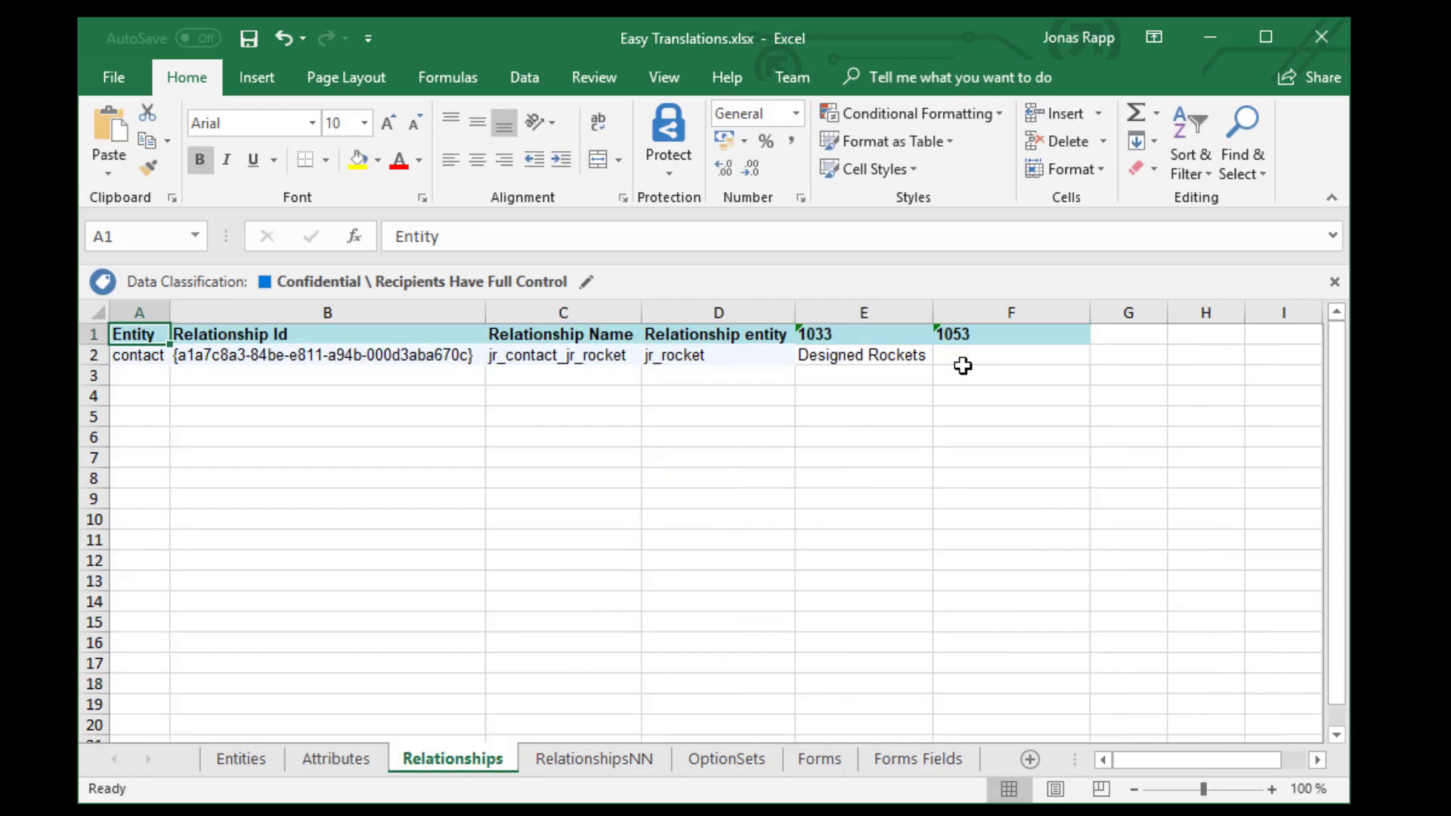
pyautogui.write('Designade Raketer')
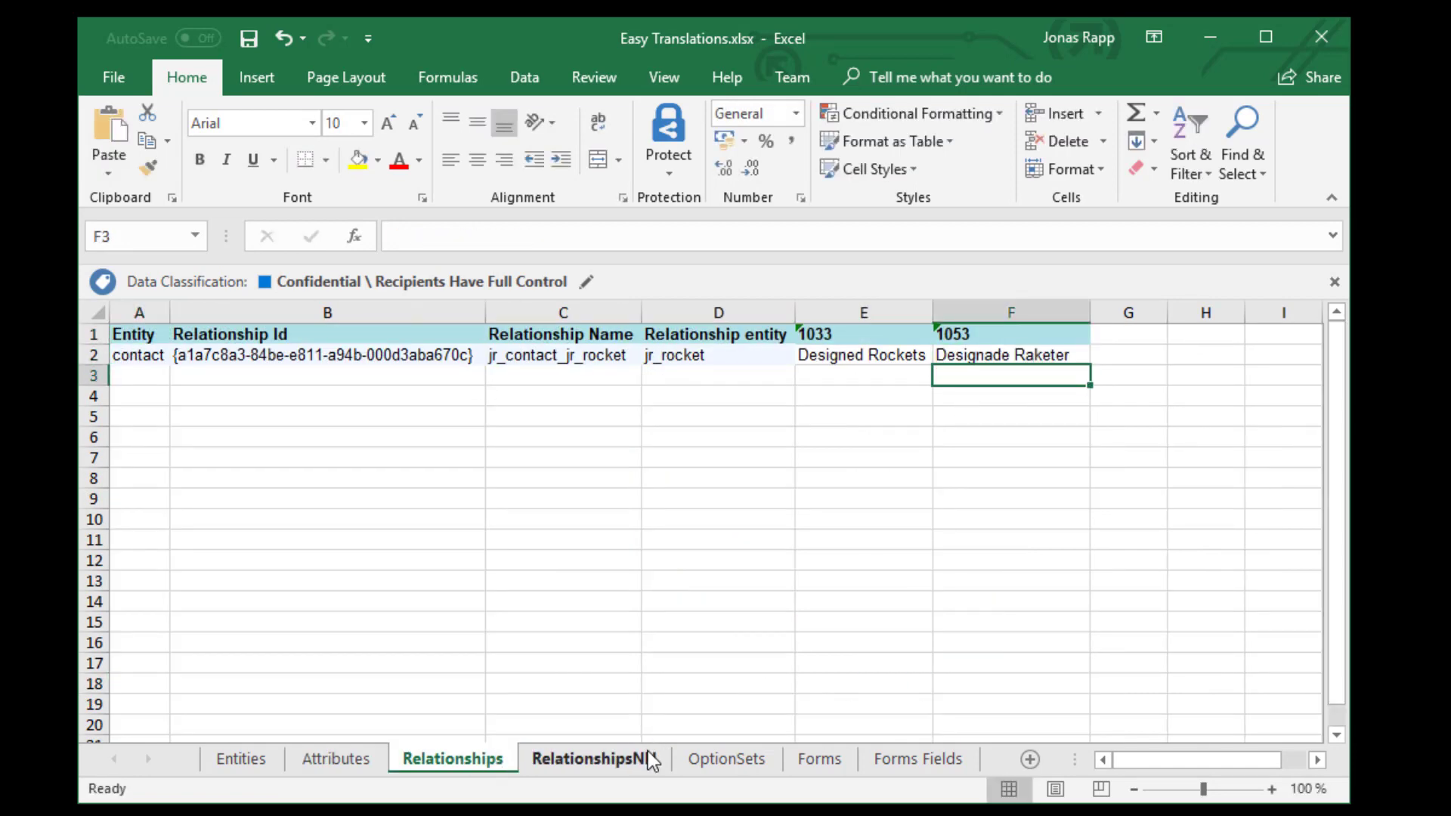
pyautogui.click(727, 757)
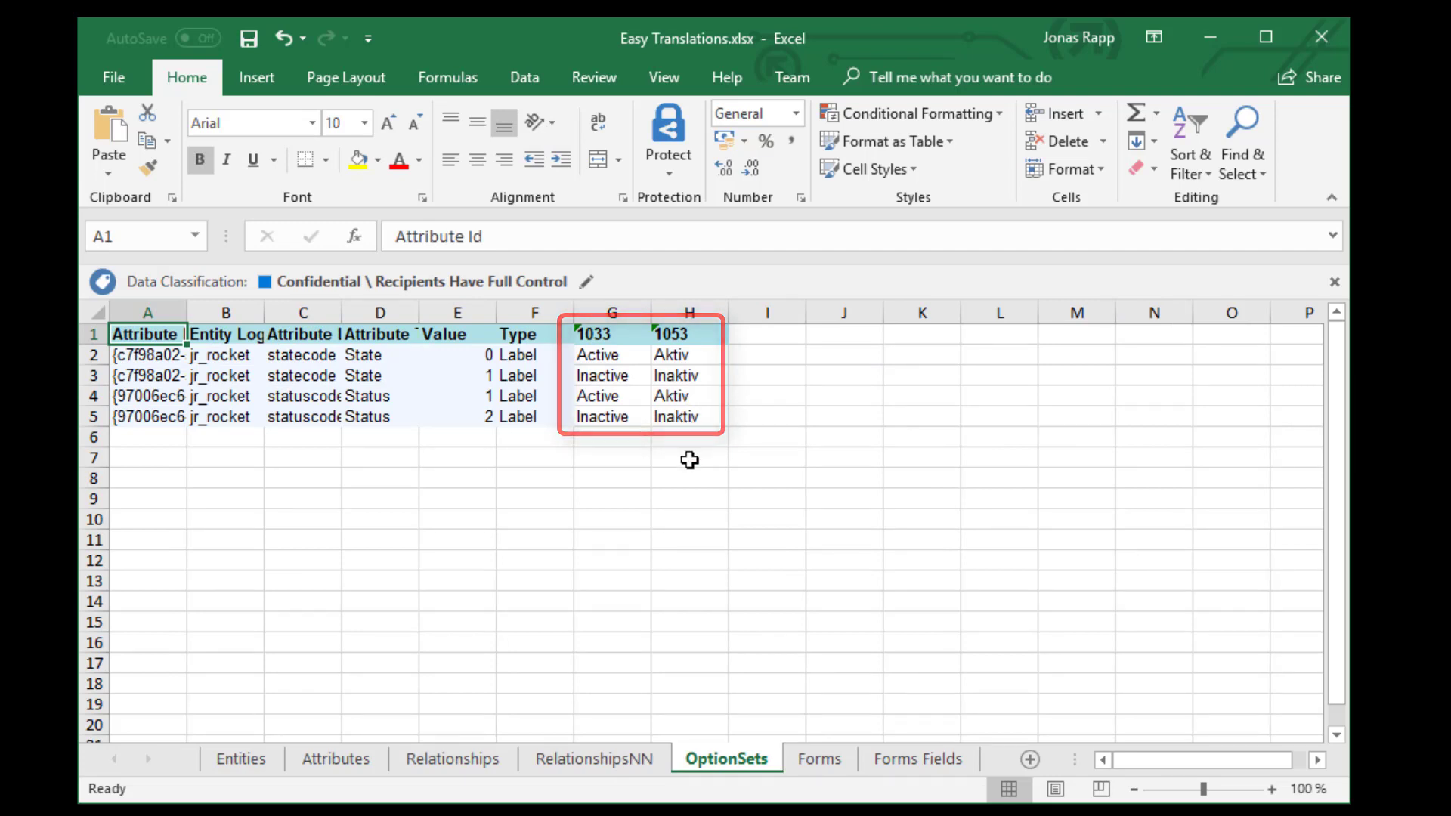
pyautogui.click(818, 759)
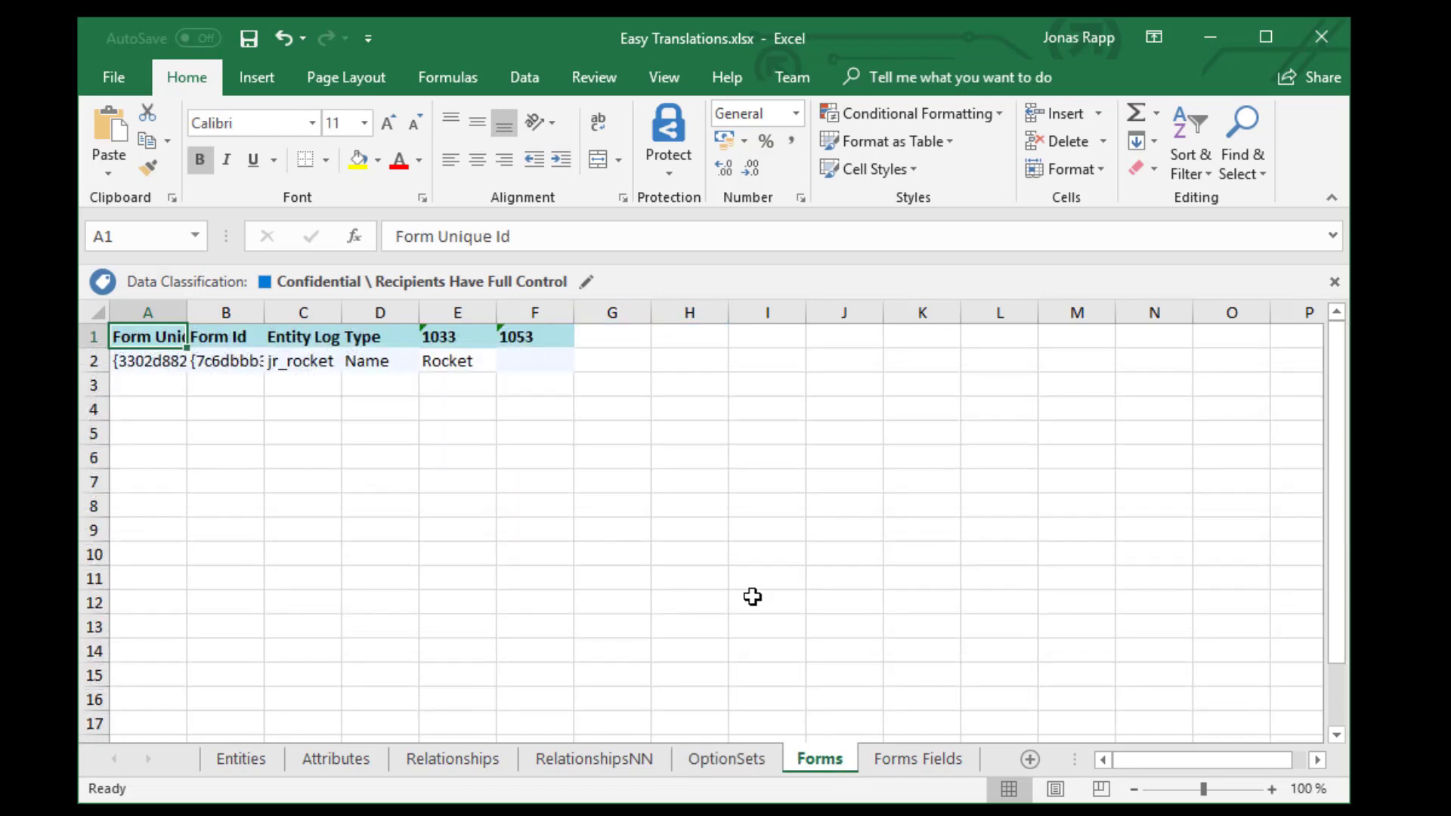
pyautogui.write('Raketnummer')
pyautogui.write('Tillve')
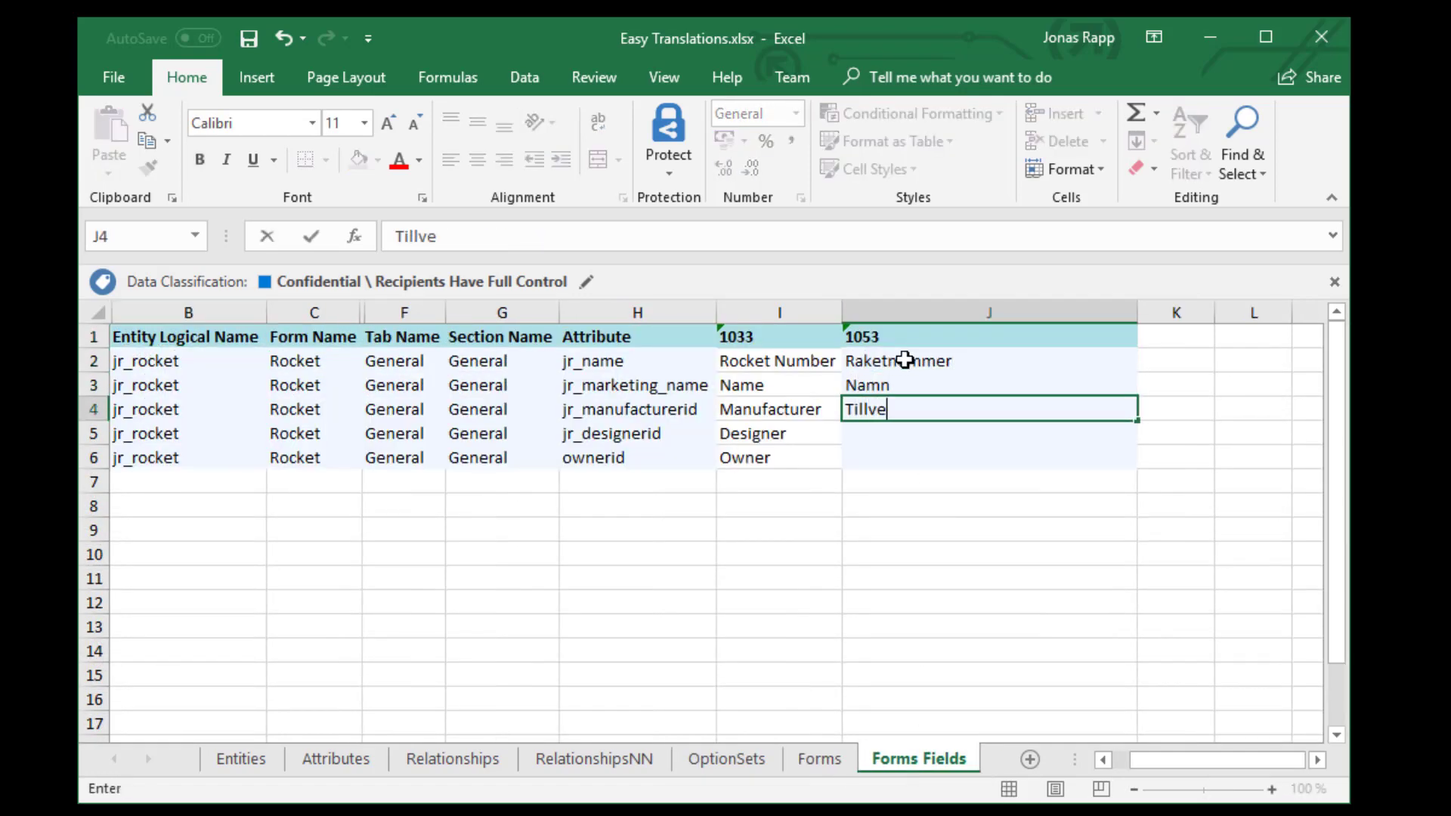
pyautogui.click(240, 757)
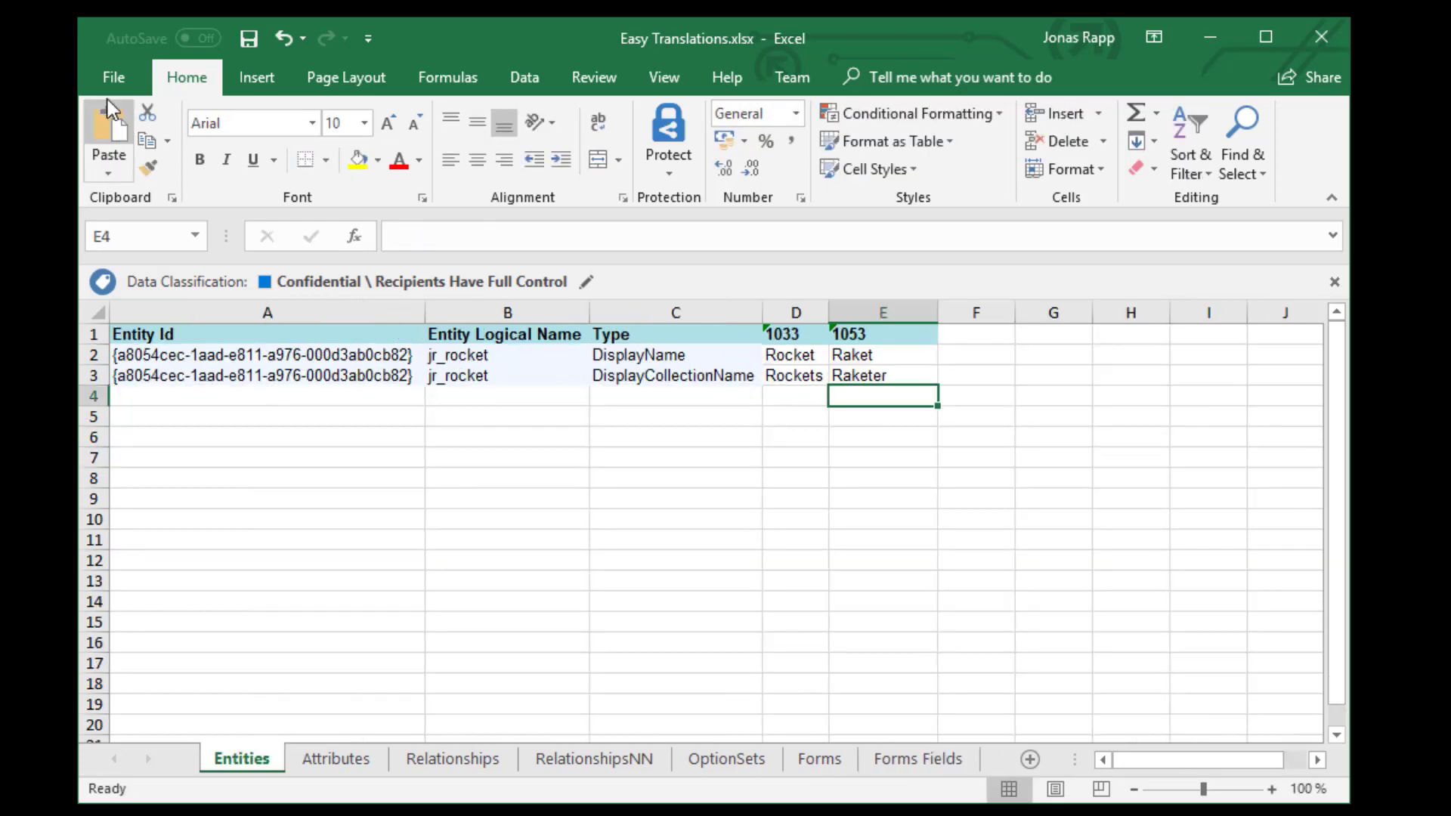
# Save a copy of the workbook as Easy Translations Fixed.xlsx in the CoolRockets folder
pyautogui.click(112, 77)
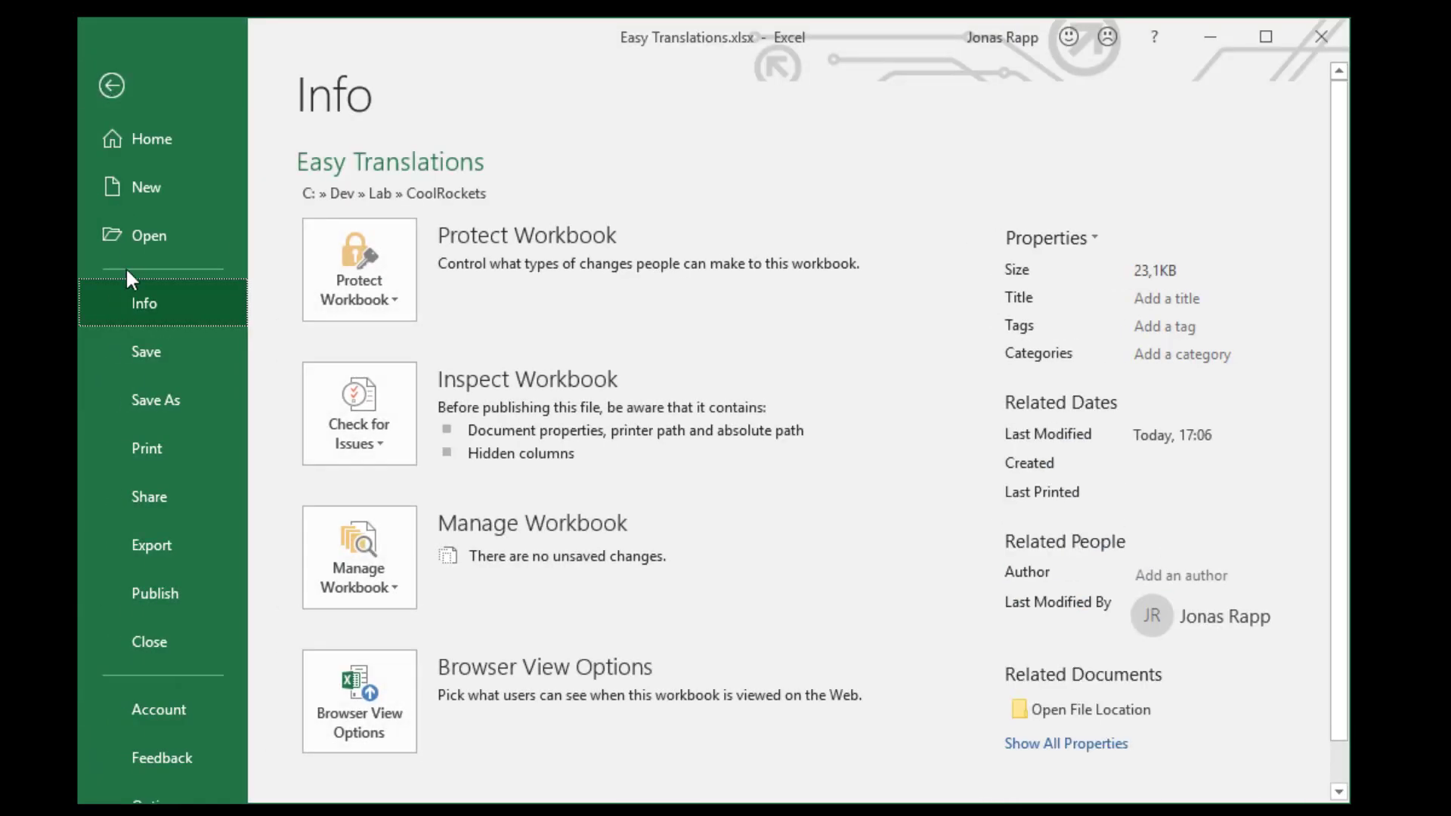
pyautogui.click(156, 399)
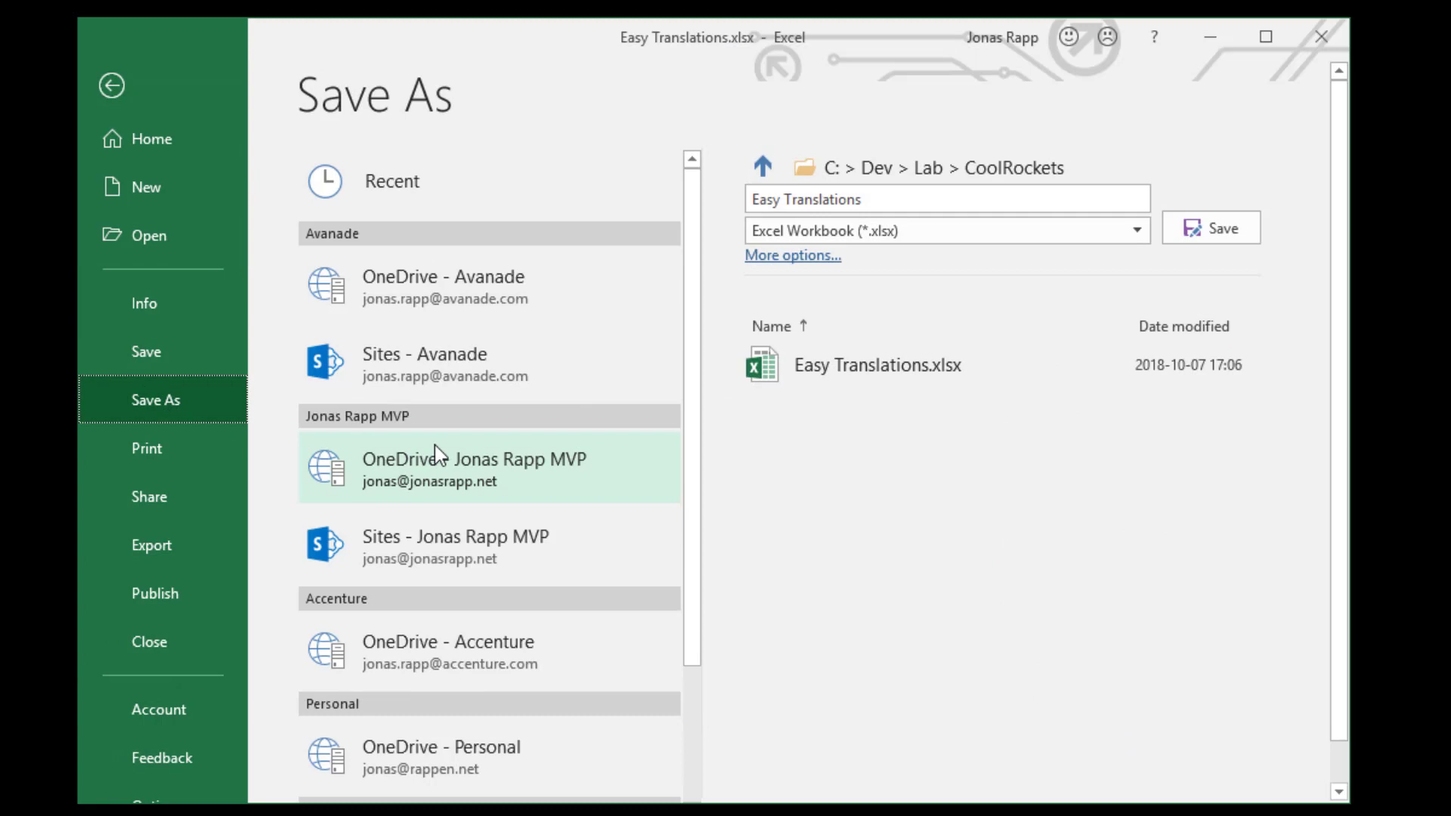
pyautogui.click(935, 199)
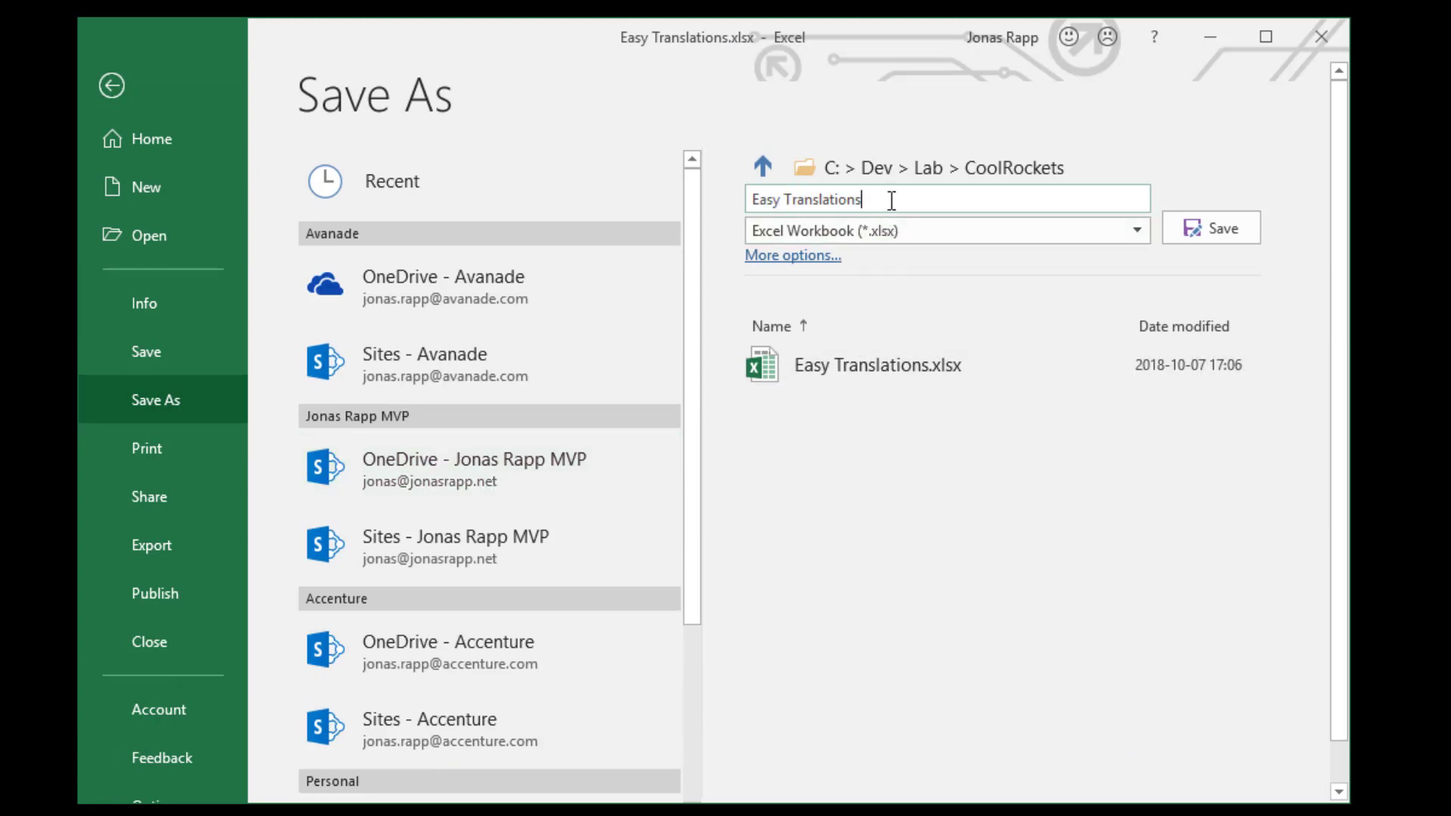
pyautogui.write('F')
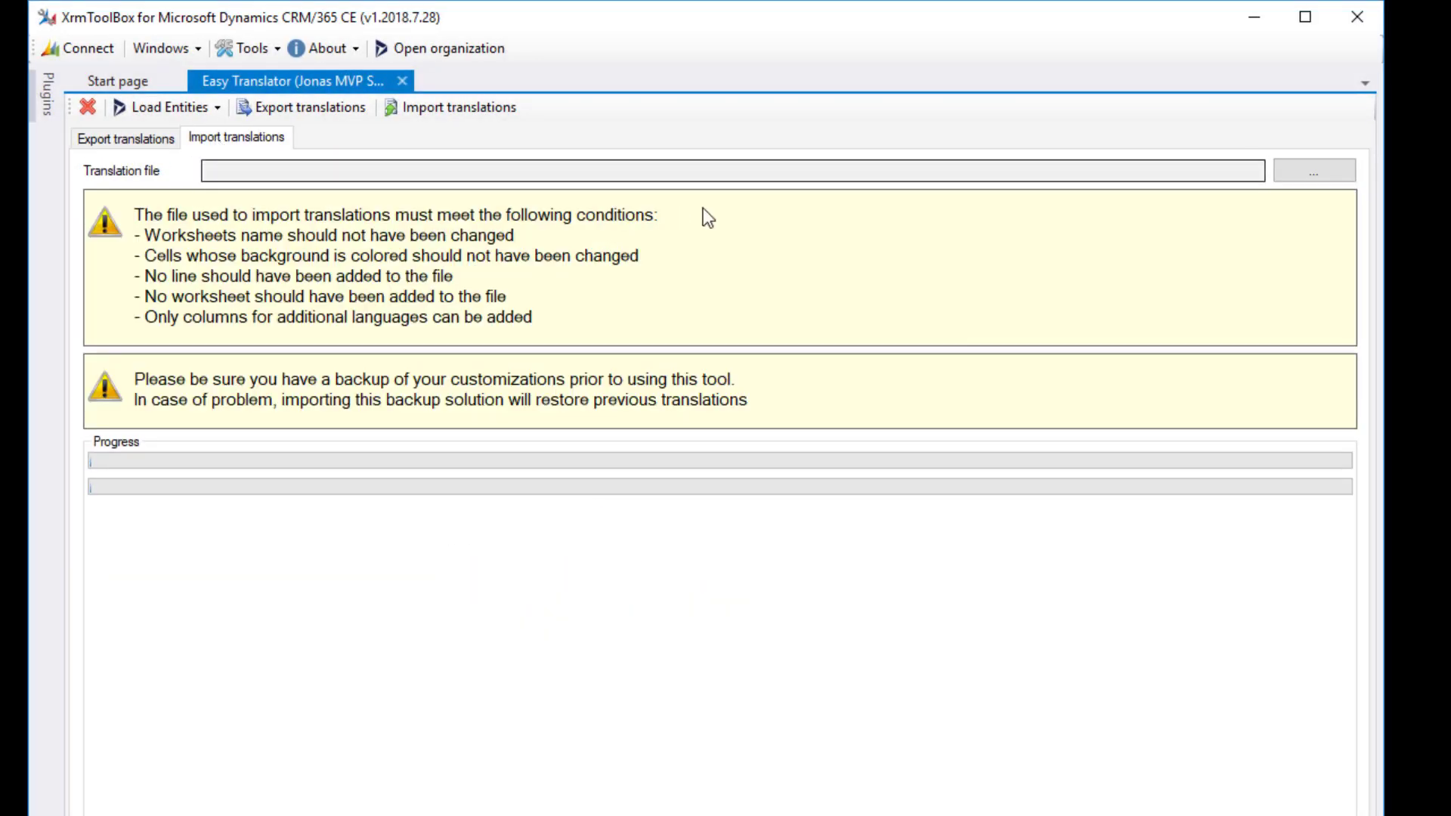
# Select Easy Translations Fixed.xlsx as the import file and run the translation import
pyautogui.click(1314, 171)
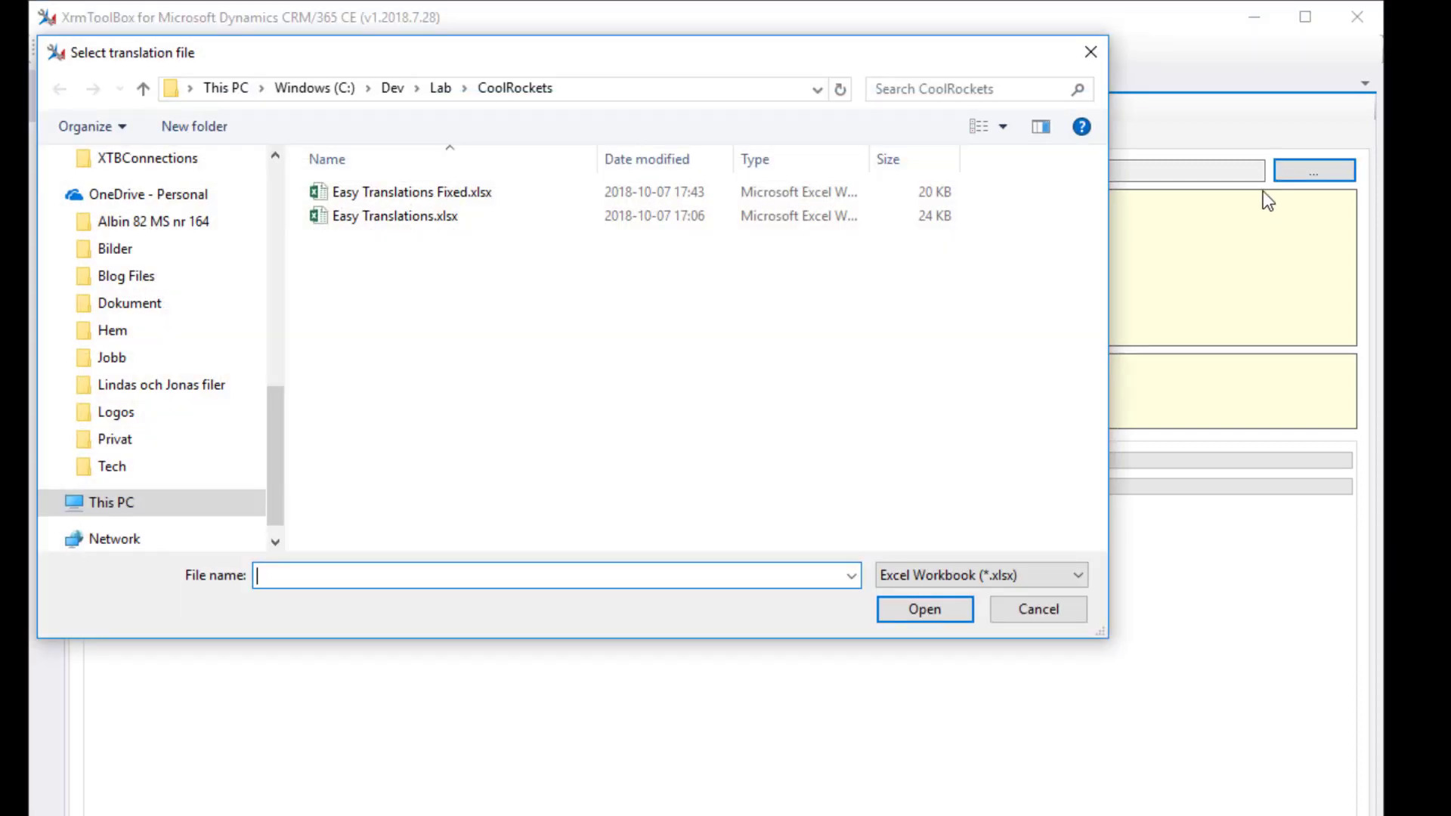
pyautogui.click(411, 192)
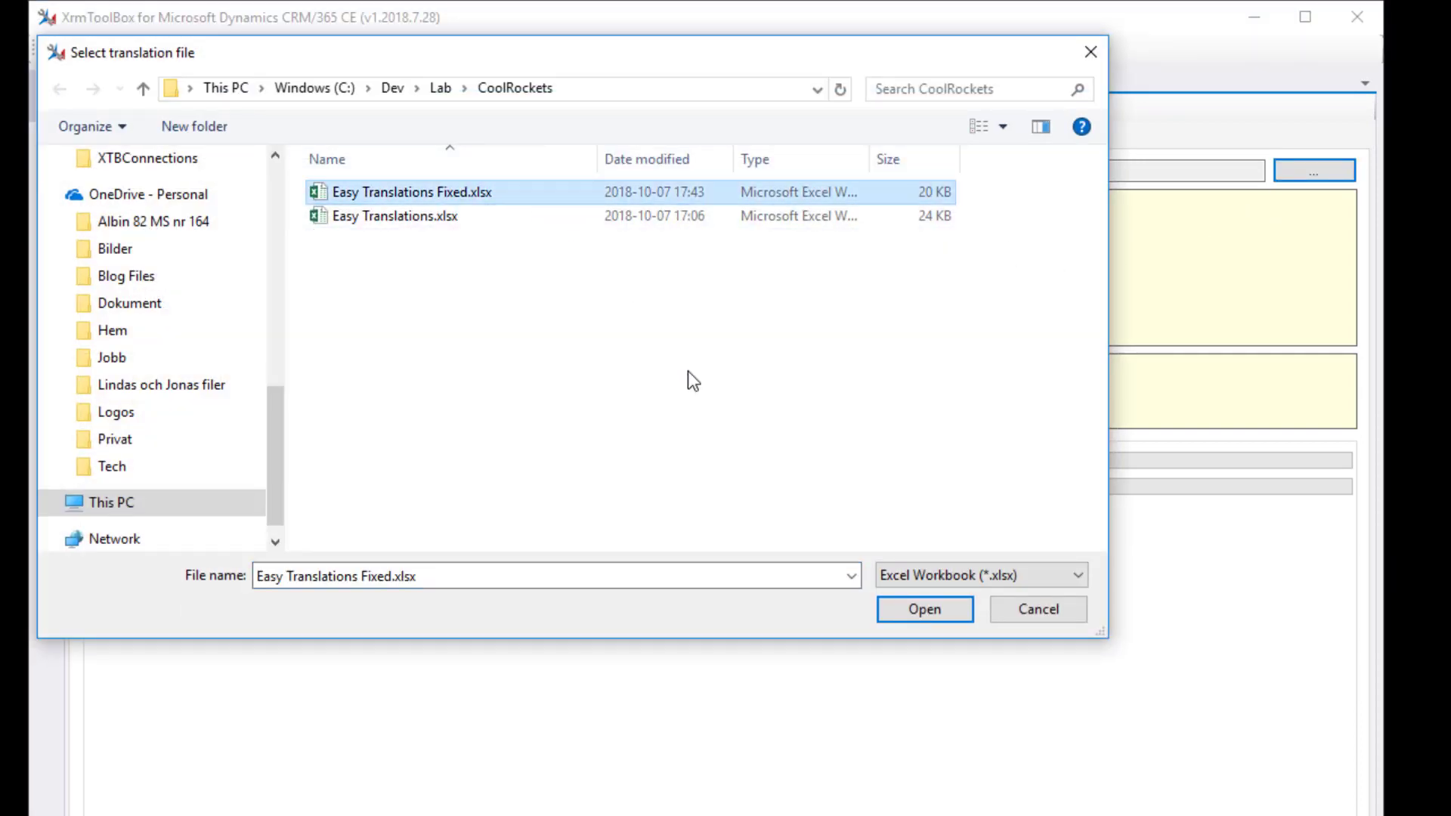
pyautogui.click(922, 609)
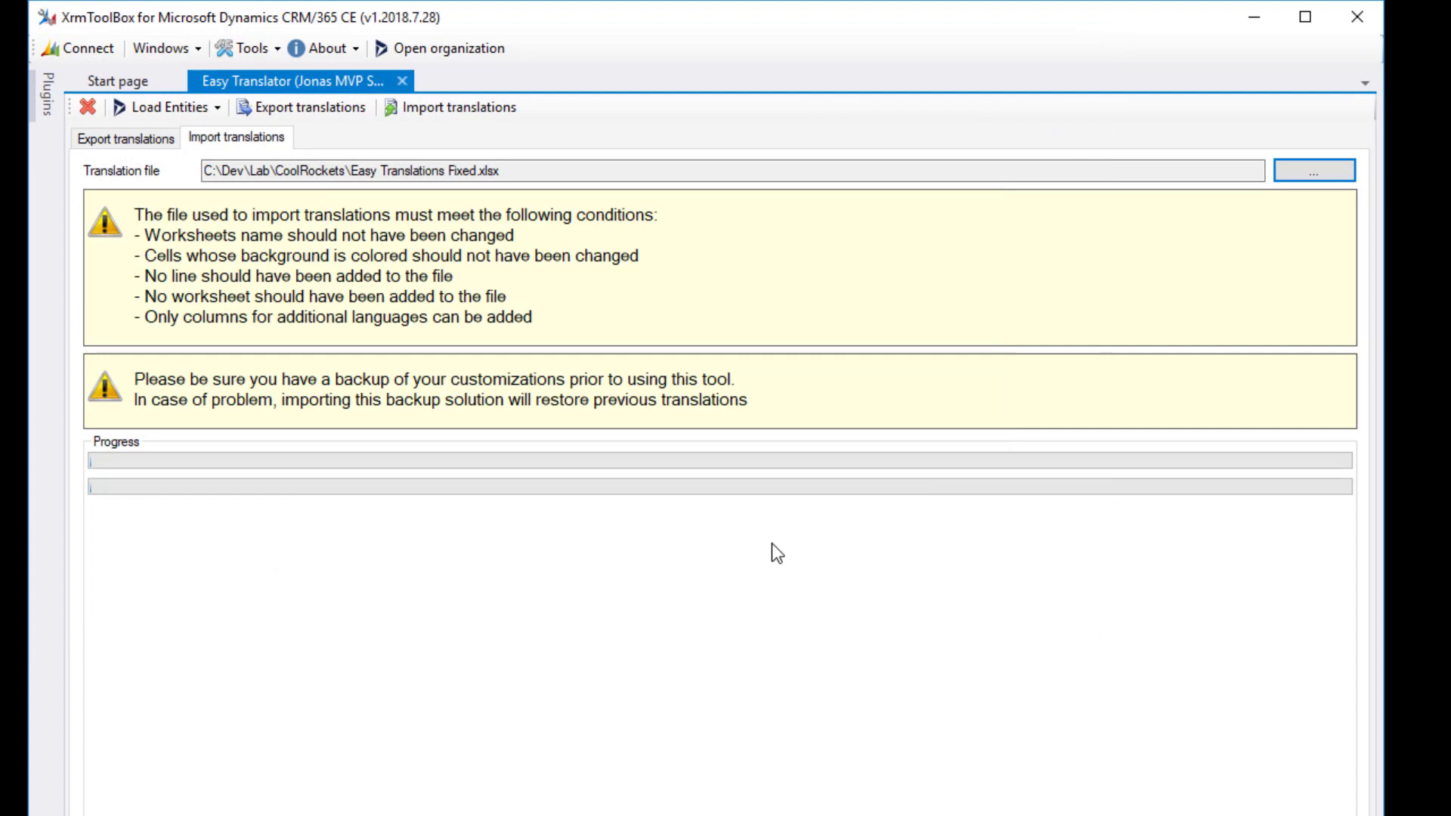
pyautogui.click(461, 107)
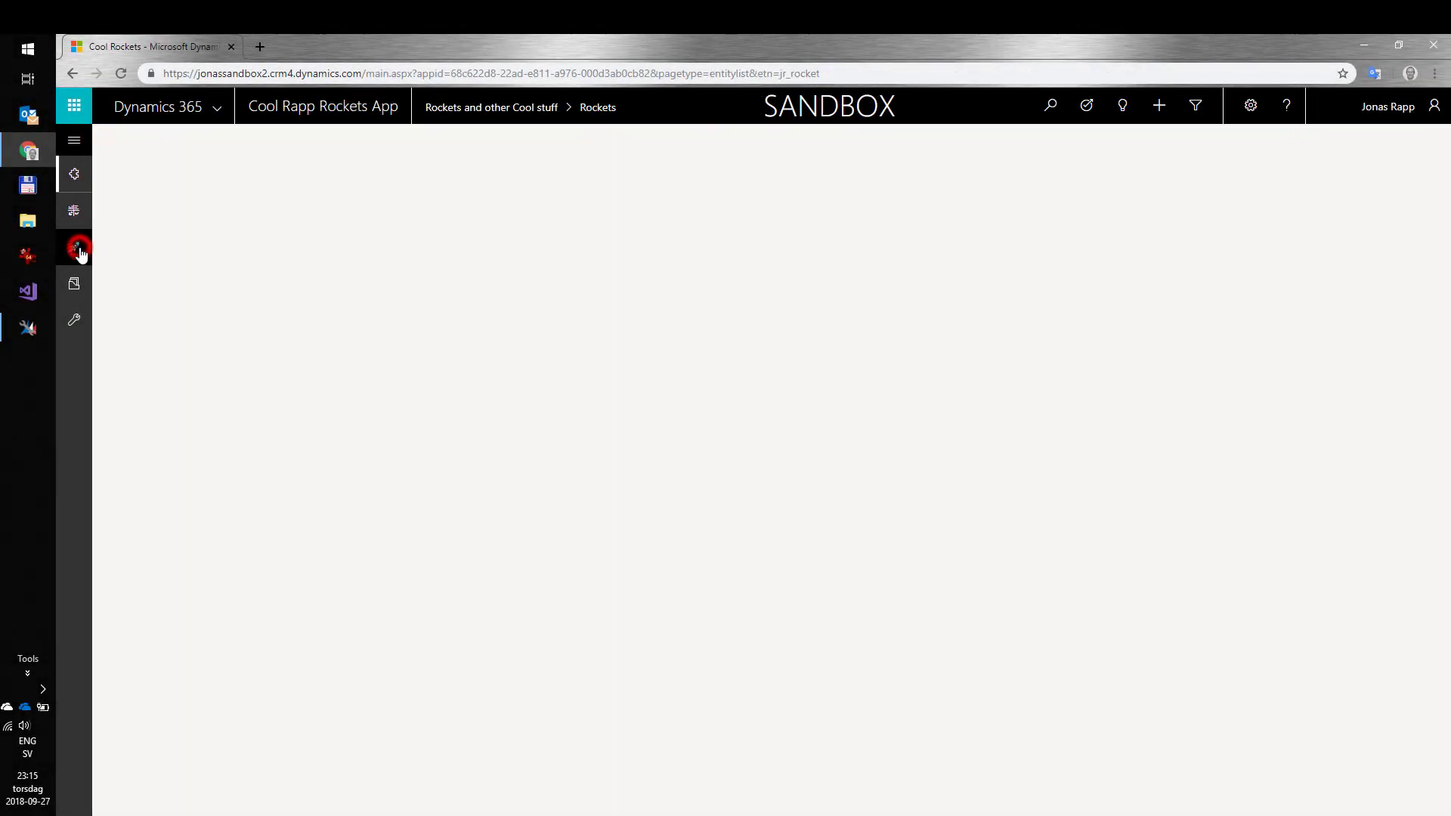
# Show the Active Rockets list and open the ROCK-01235 Awesome rocket record
pyautogui.click(73, 249)
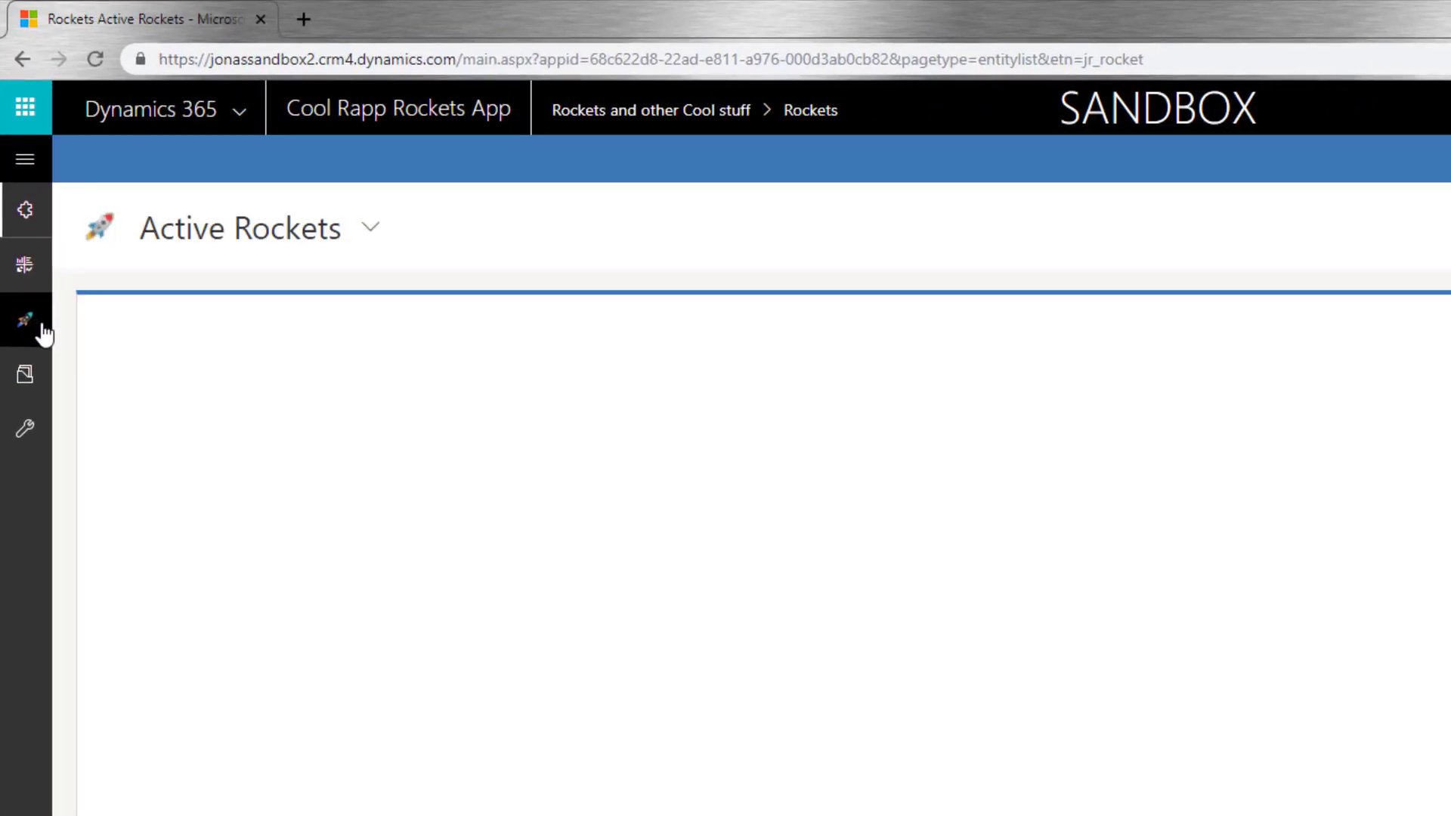
pyautogui.click(26, 320)
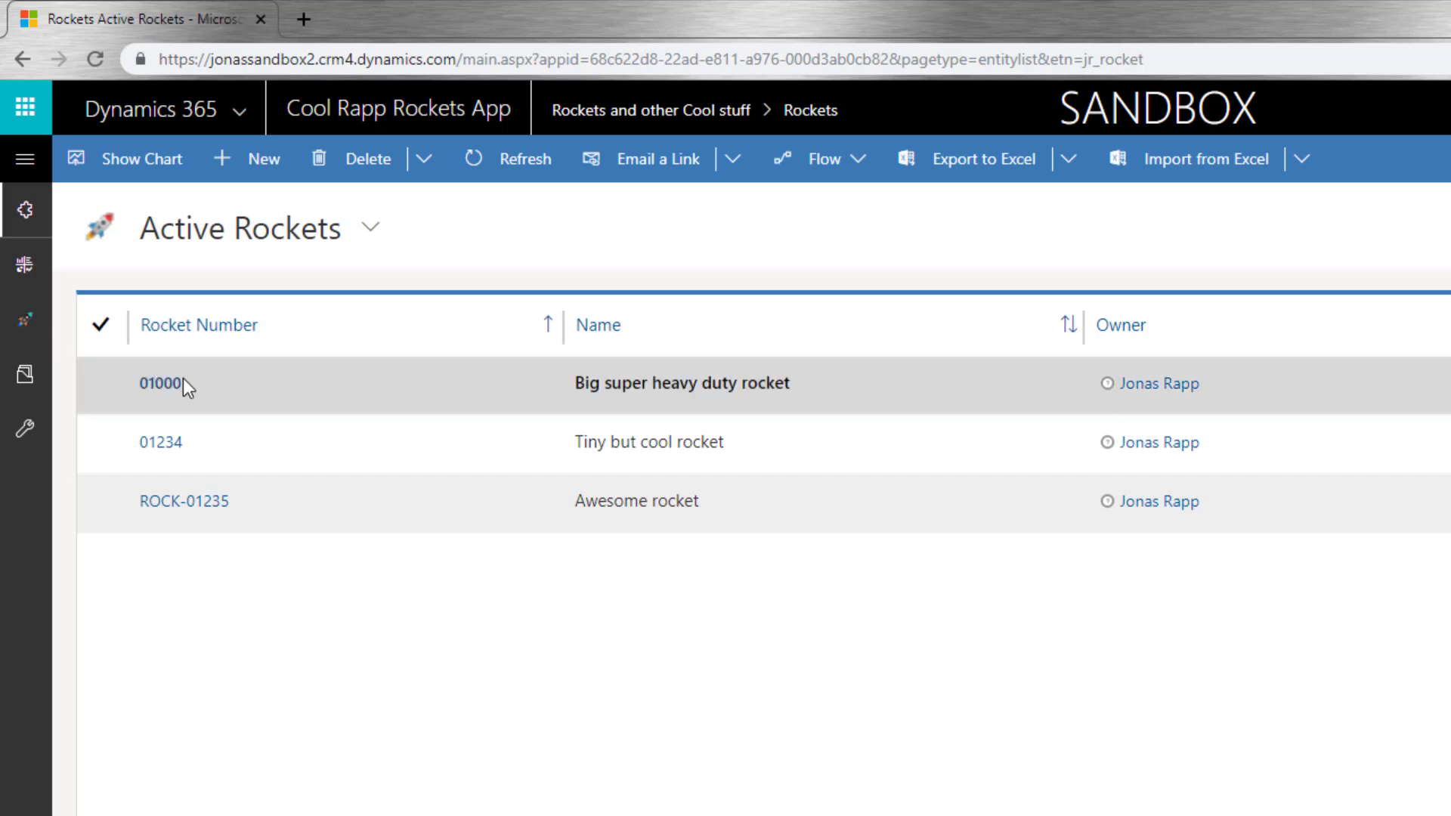
pyautogui.click(184, 501)
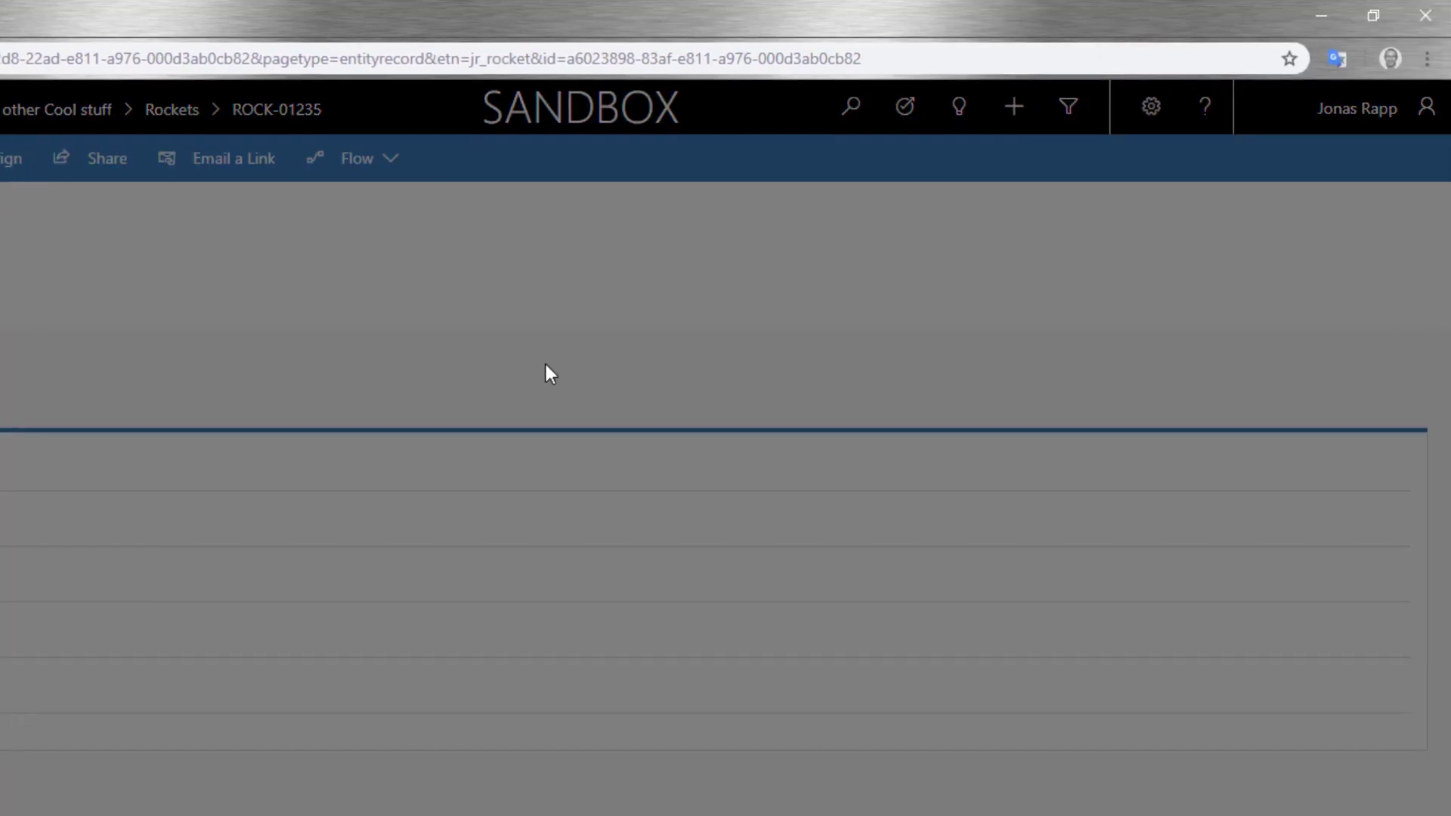
# Set User Interface and Help Language to Swedish in Personal Options so labels read Raket and Raketer
pyautogui.click(880, 159)
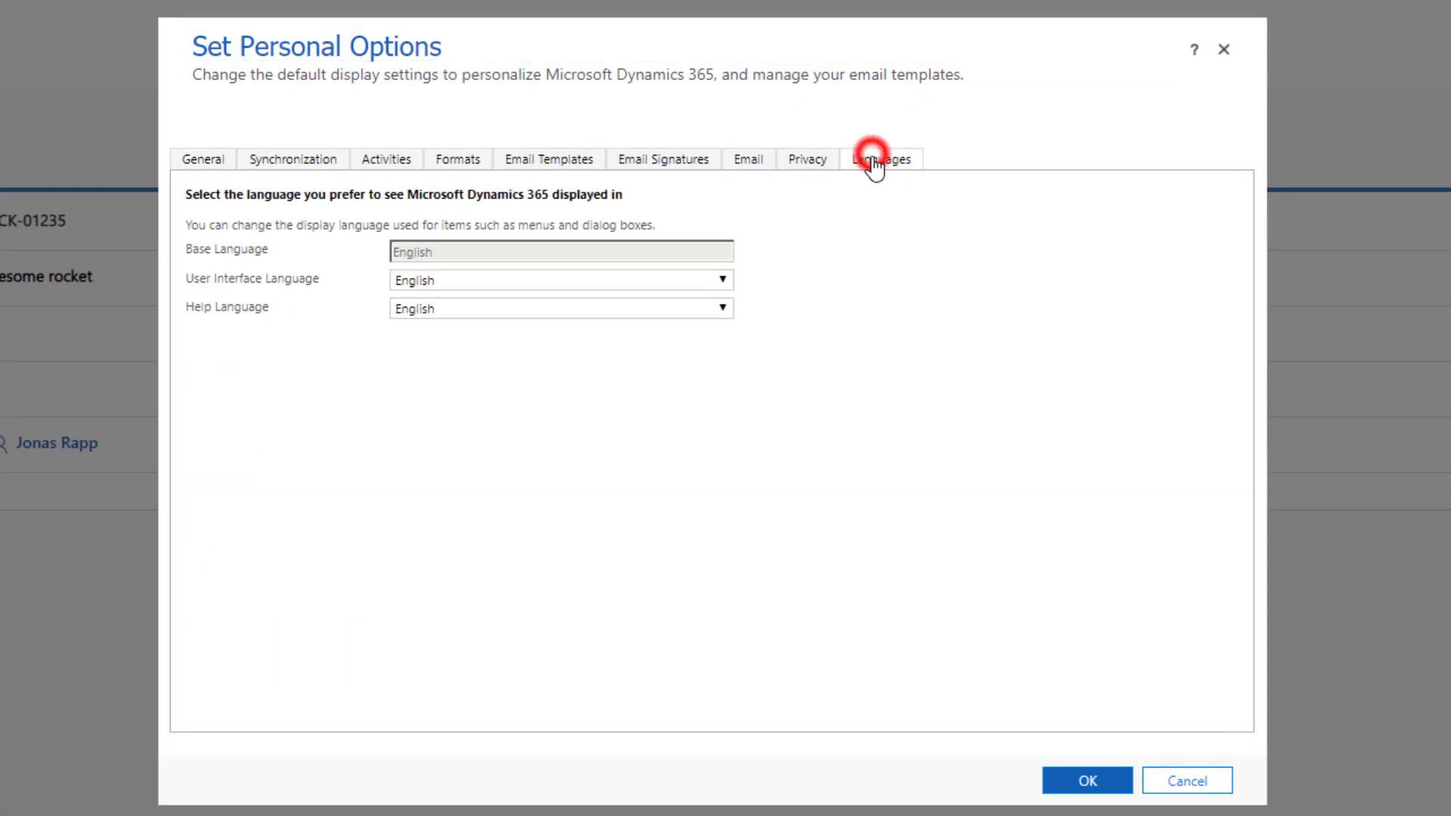
pyautogui.click(559, 281)
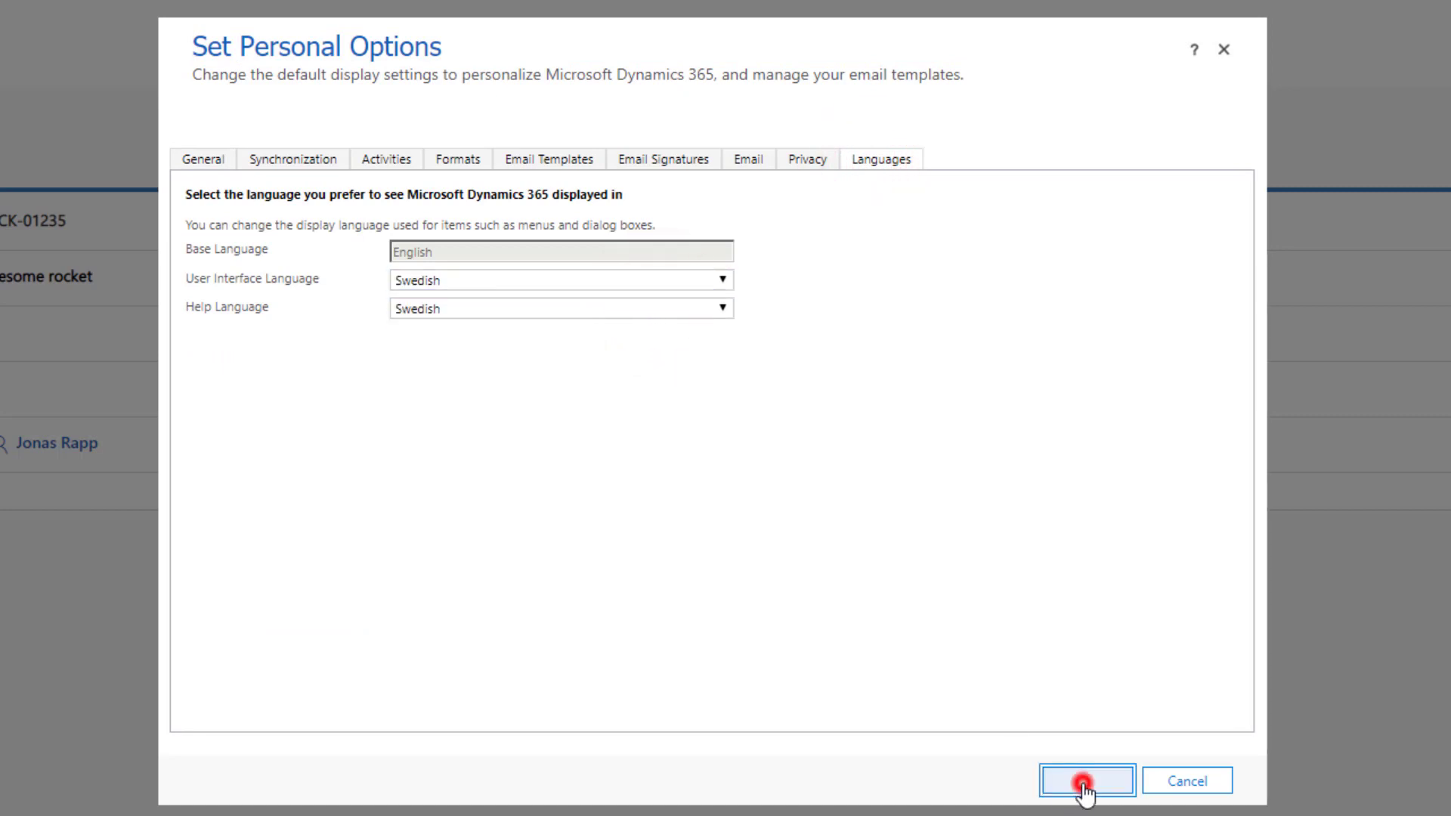
pyautogui.click(1085, 780)
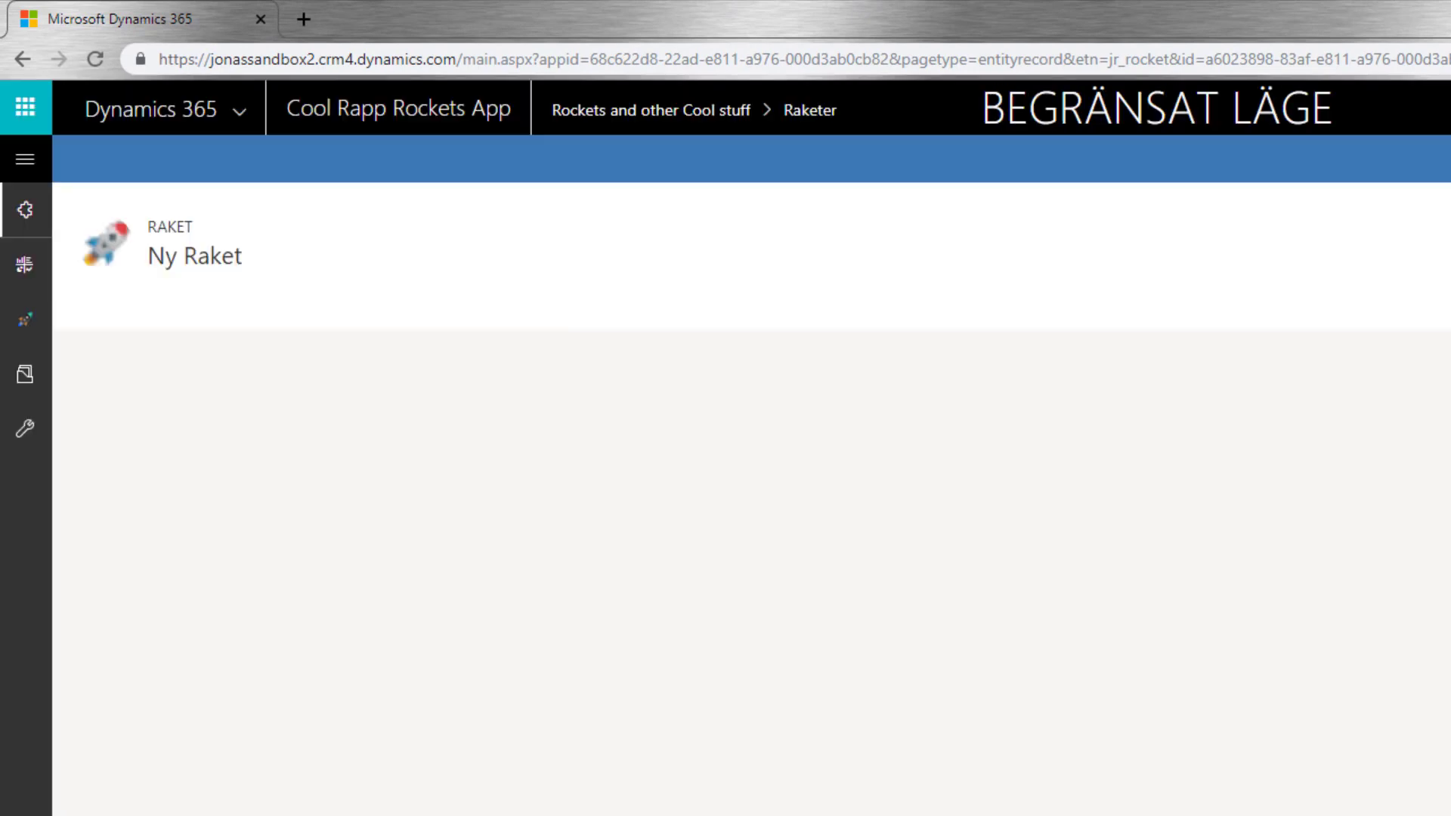